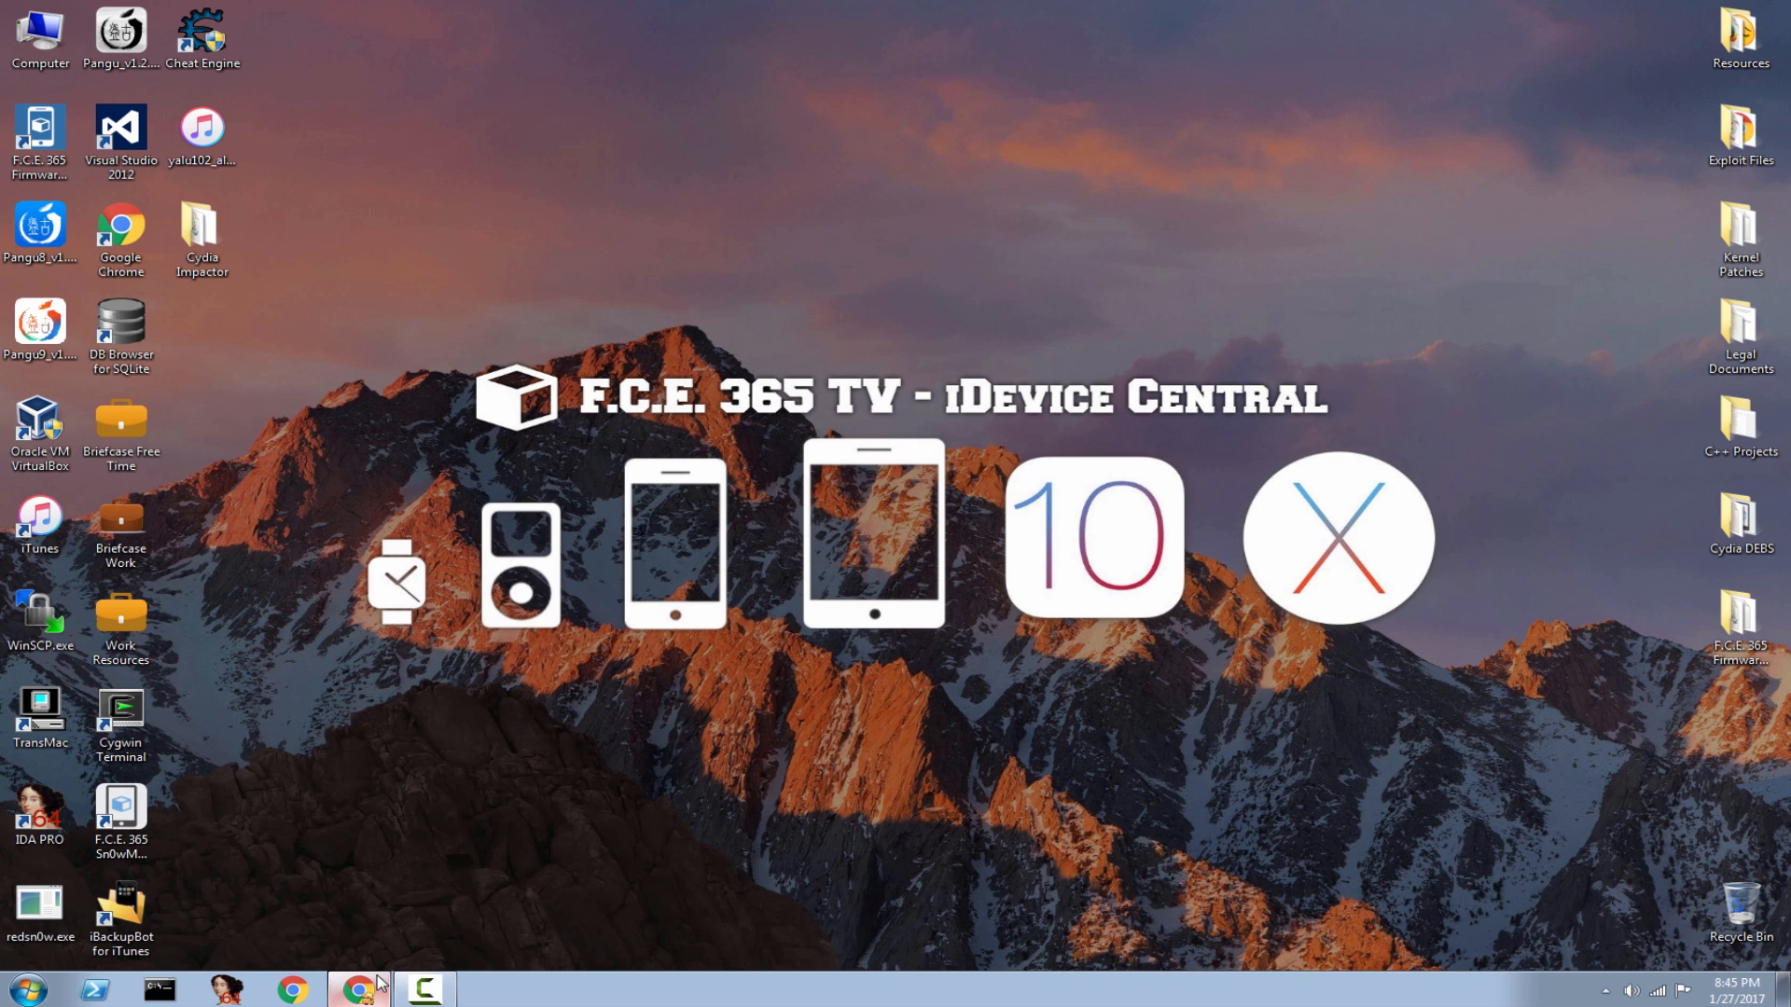
Bring Chrome back up and switch through the kpwn/yalu102 GitHub tab to the yalu.qwertyoruiop.com page
{"action": "left_click", "coordinate": [358, 988]}
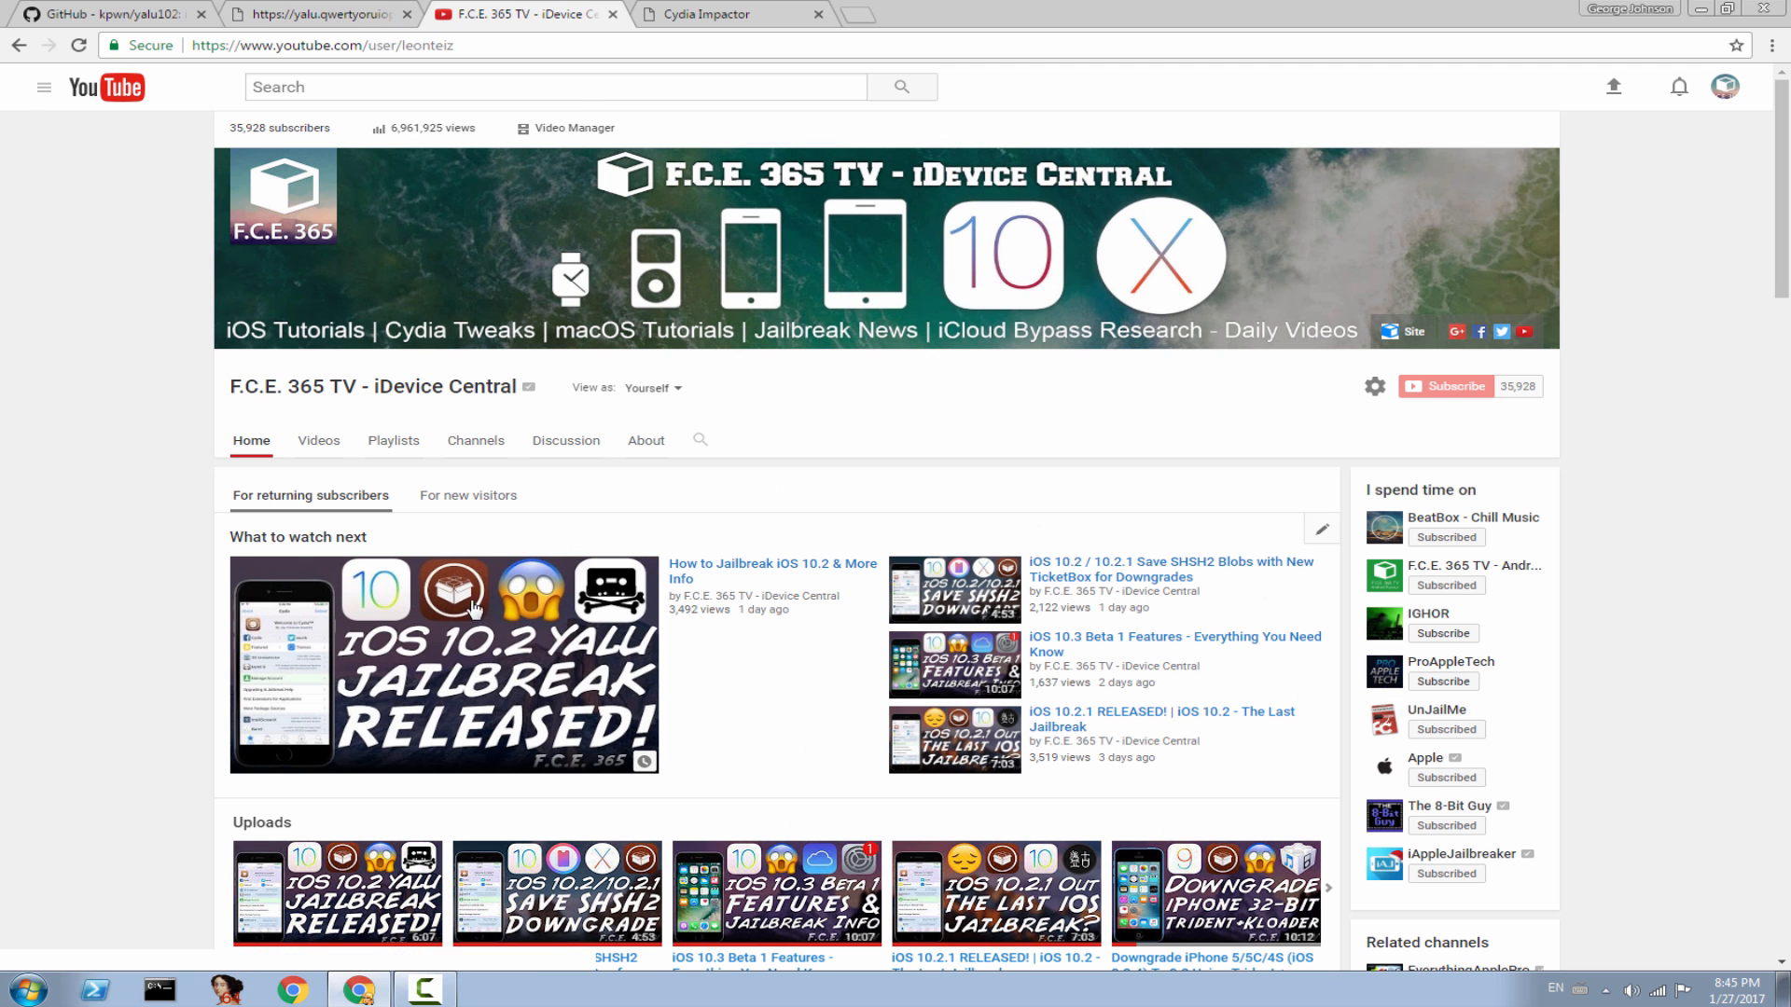
{"action": "mouse_move", "coordinate": [461, 649]}
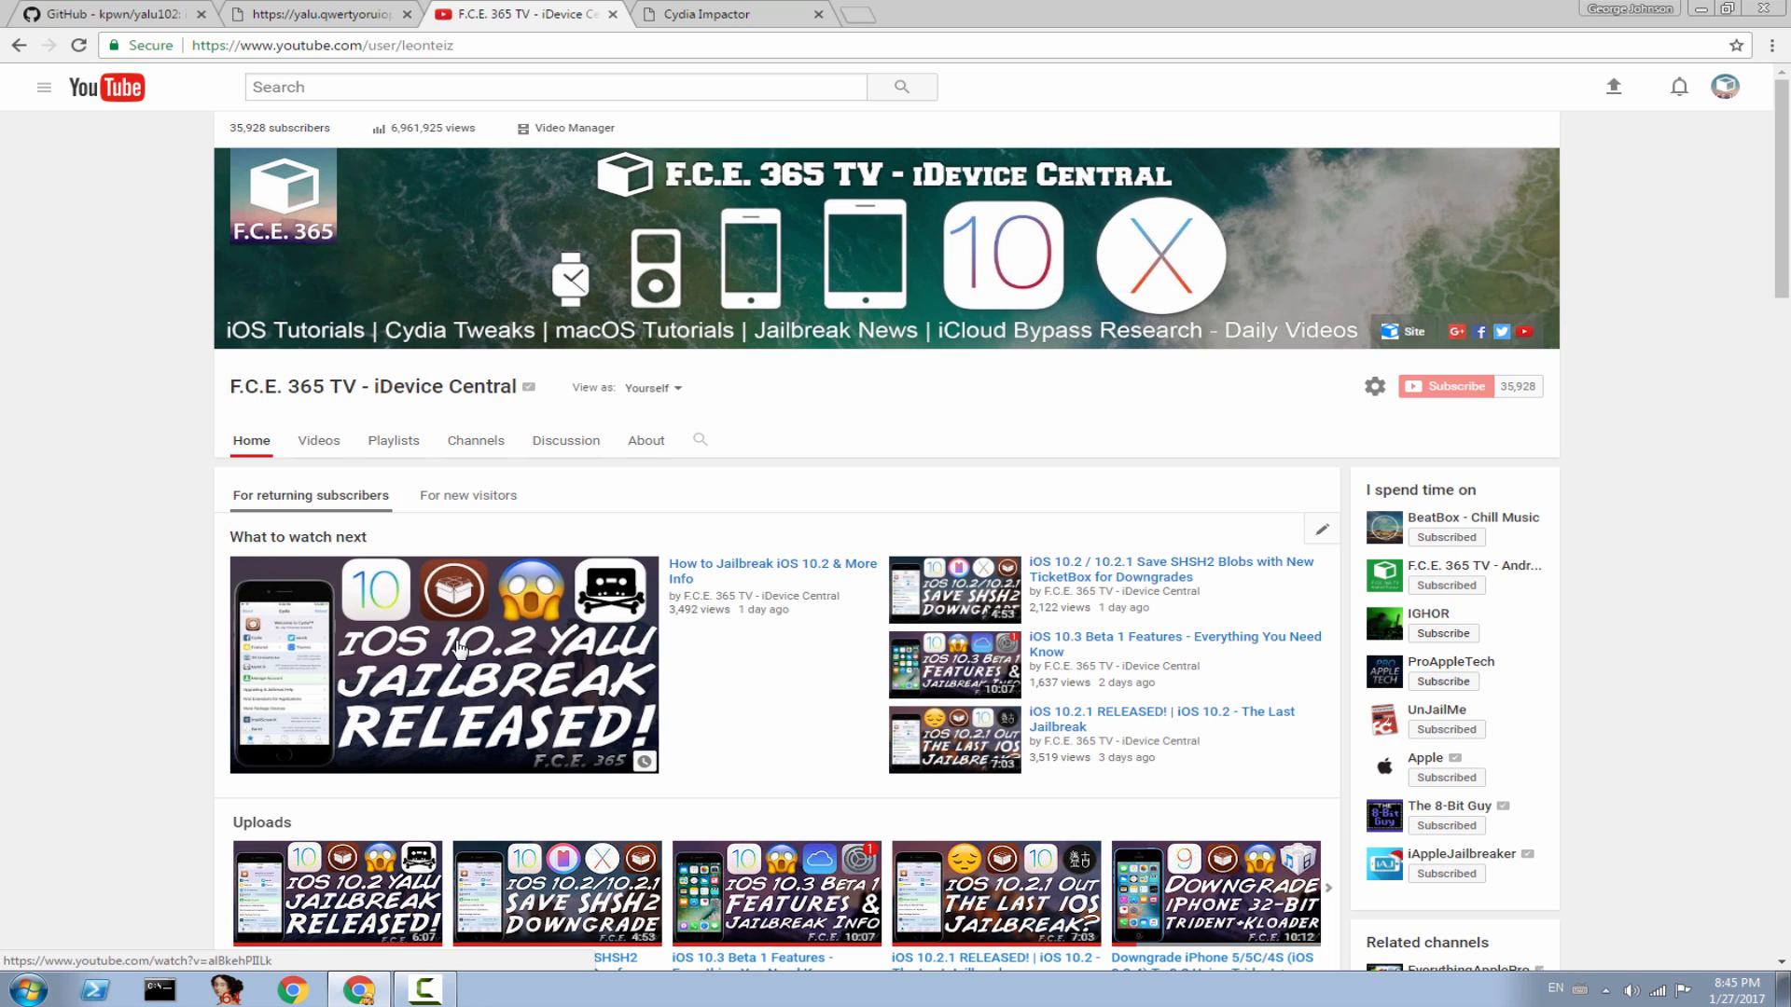
{"action": "mouse_move", "coordinate": [291, 194]}
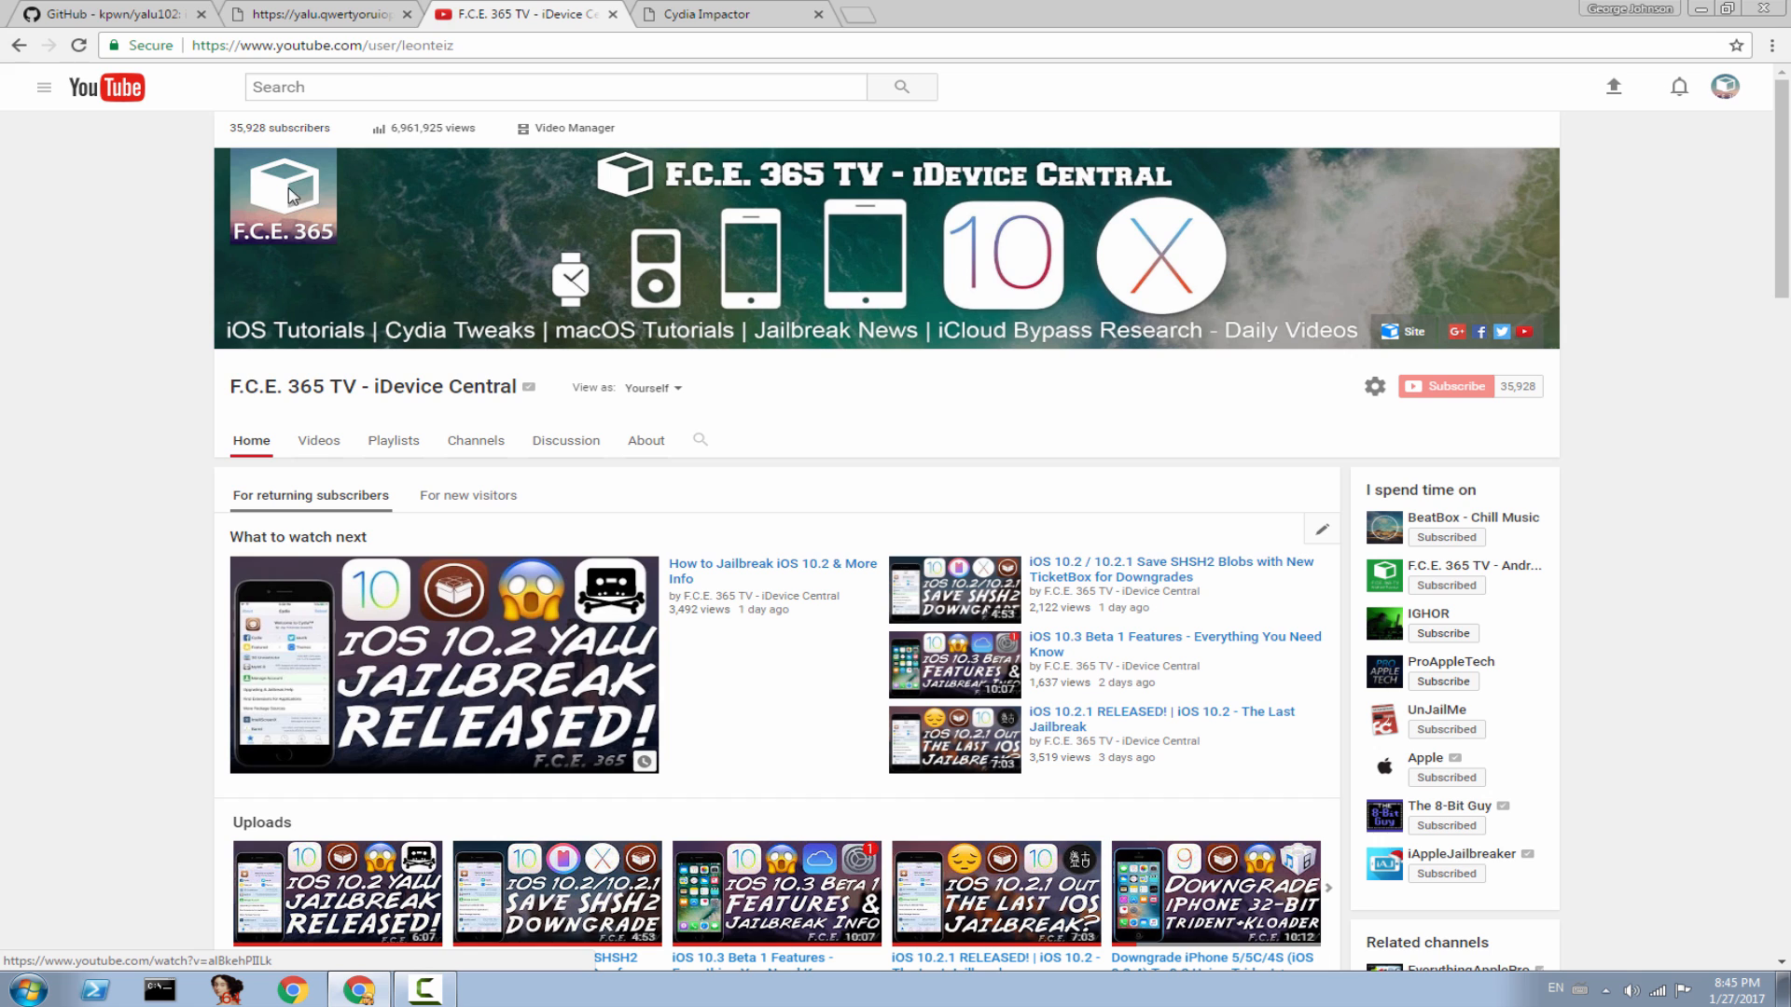
{"action": "left_click", "coordinate": [102, 13]}
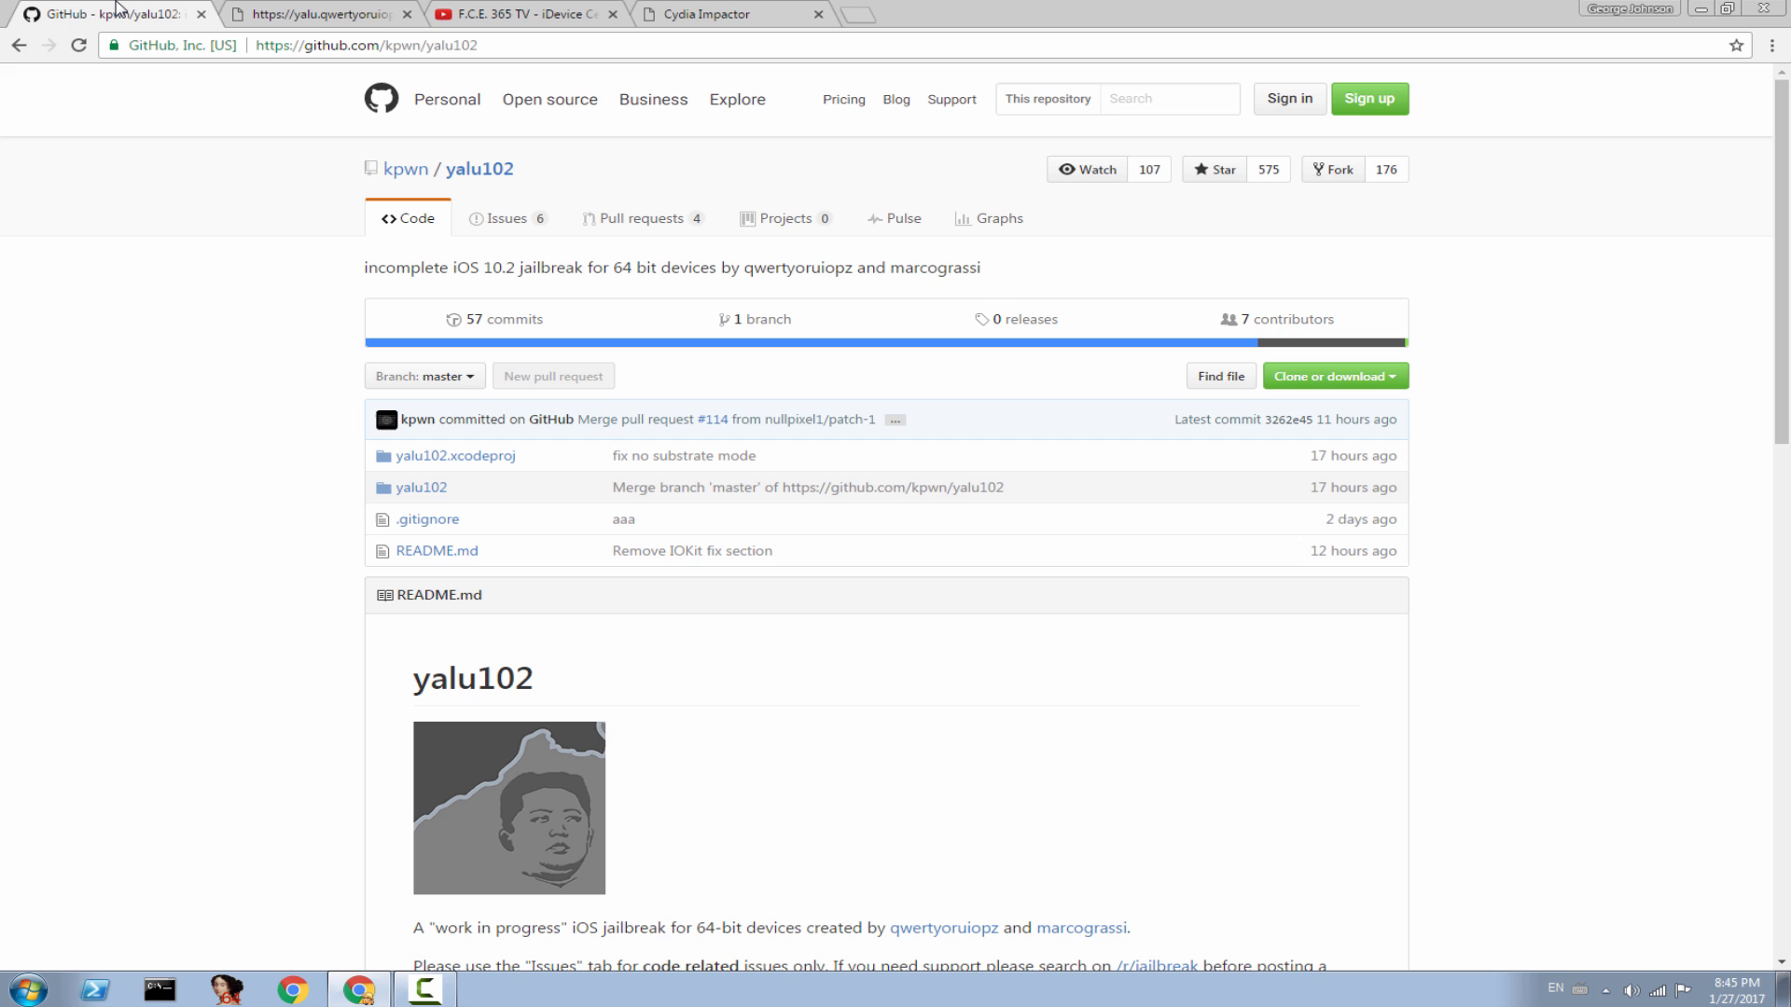
{"action": "left_click", "coordinate": [317, 13]}
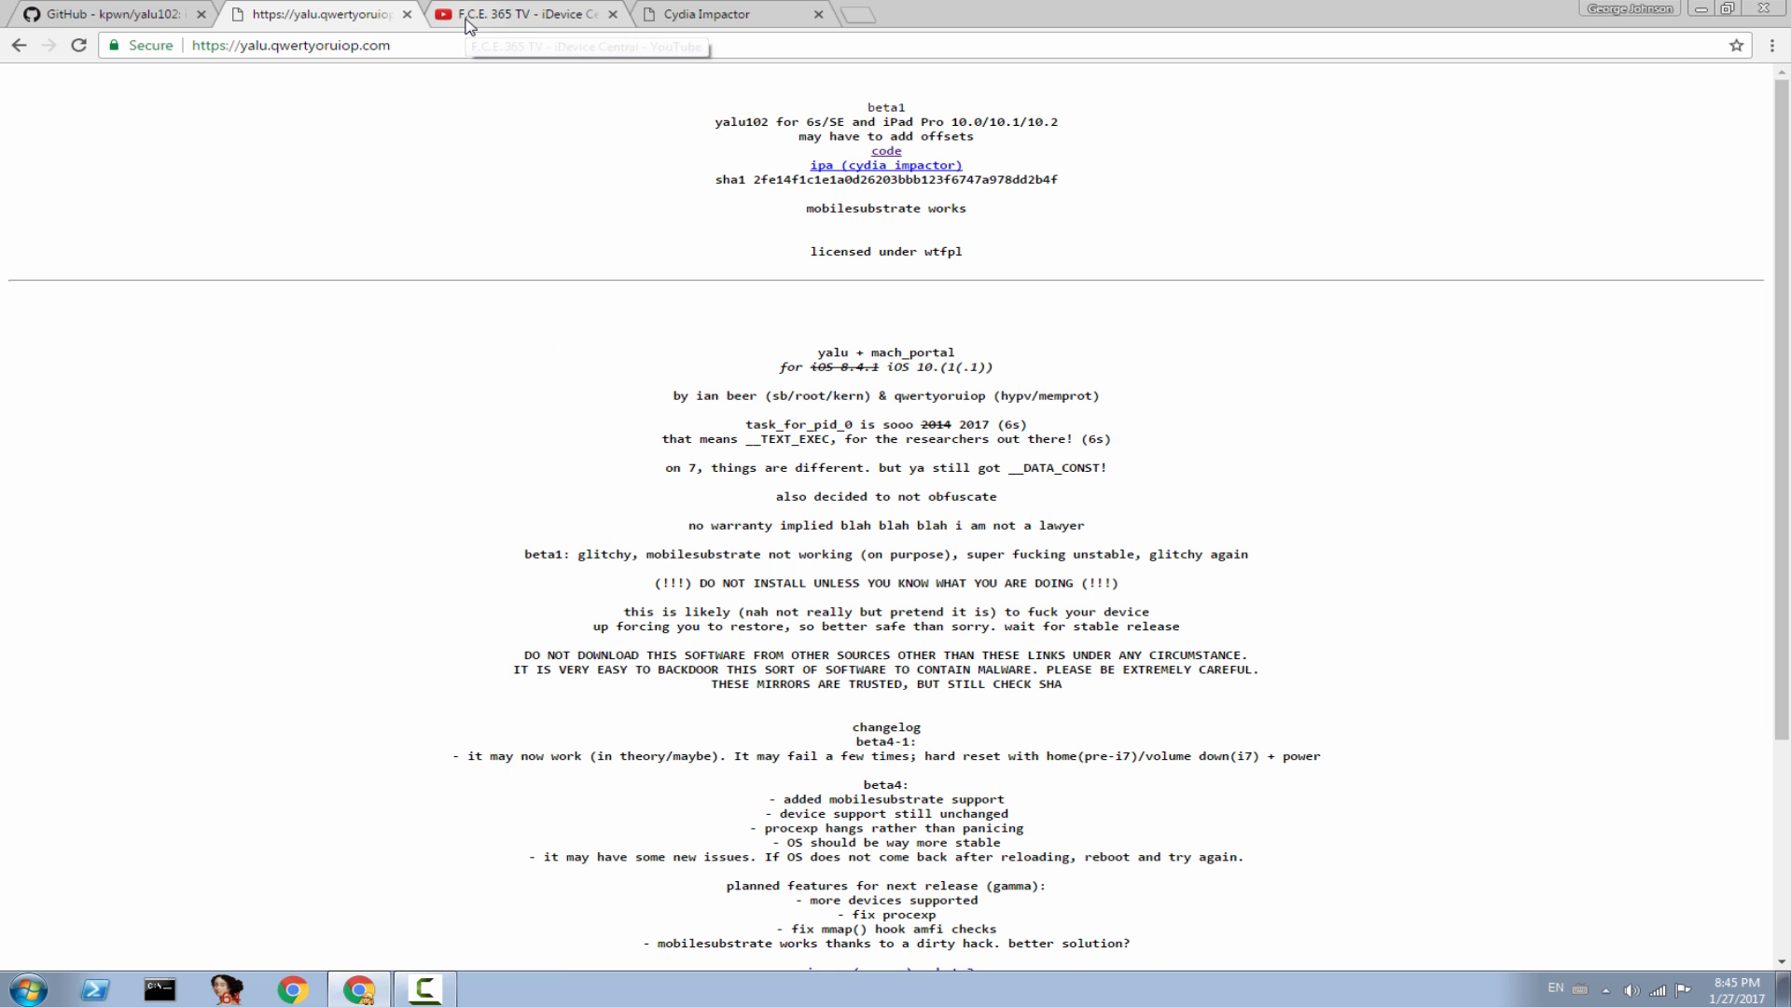
{"action": "mouse_move", "coordinate": [394, 140]}
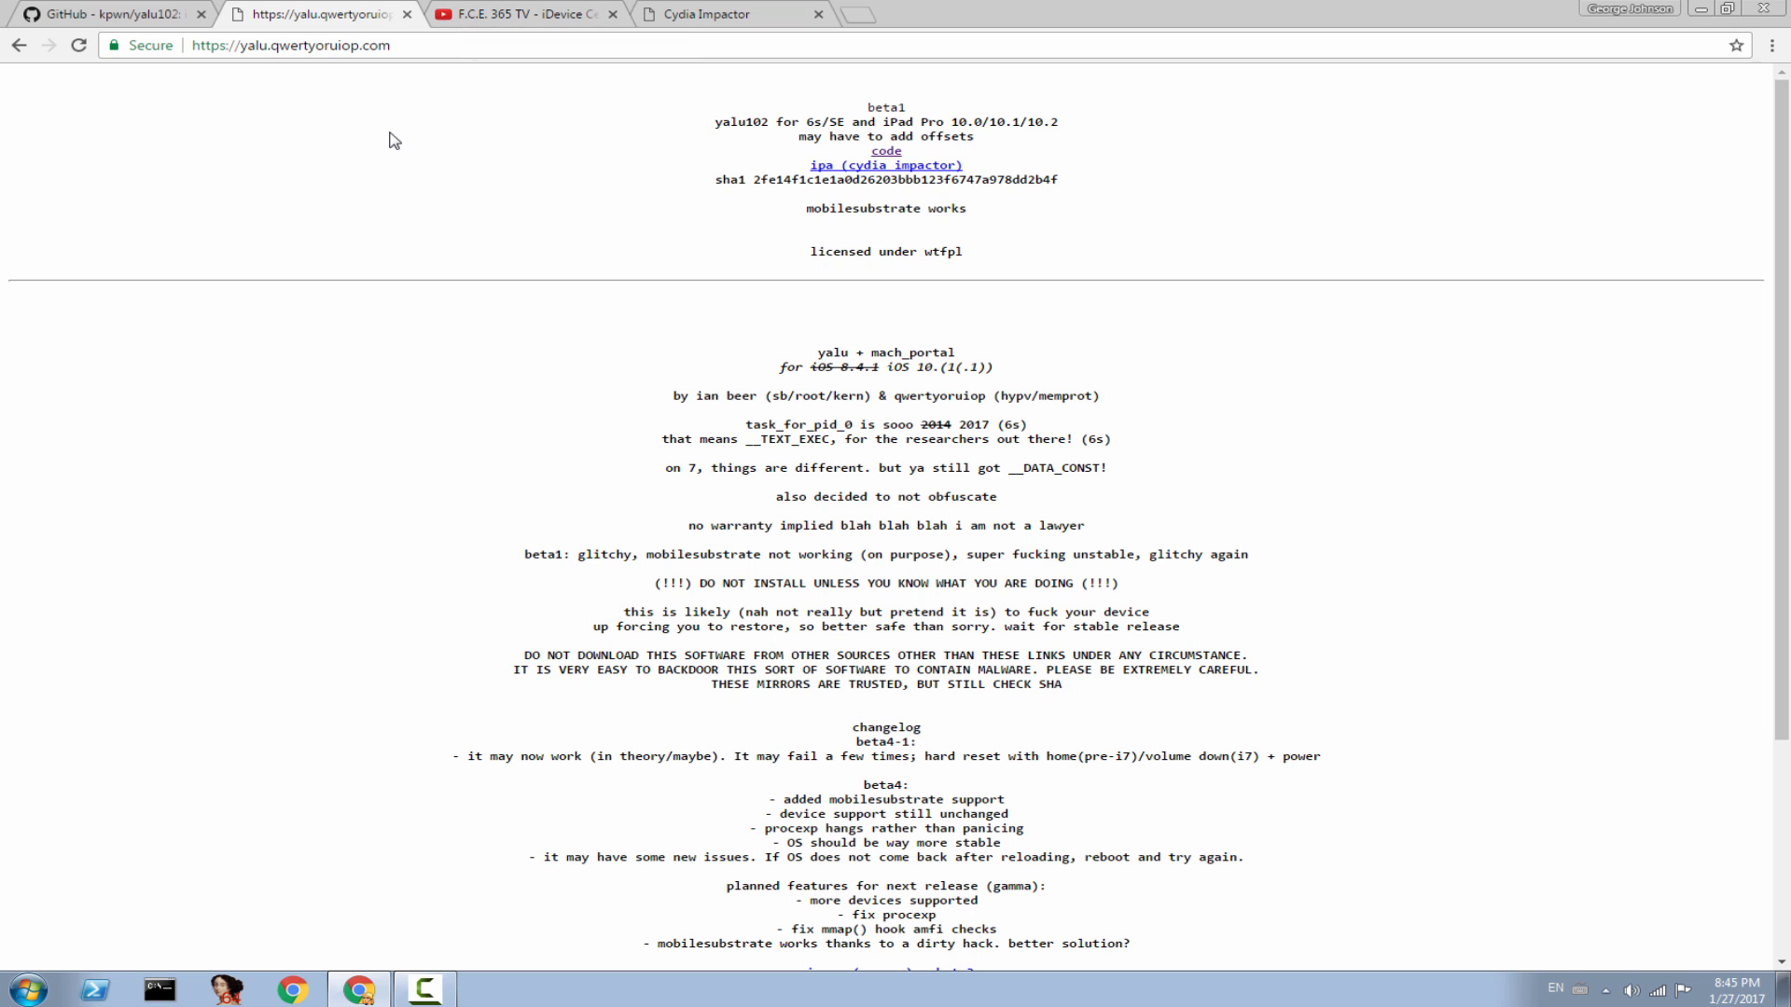
{"action": "mouse_move", "coordinate": [891, 110]}
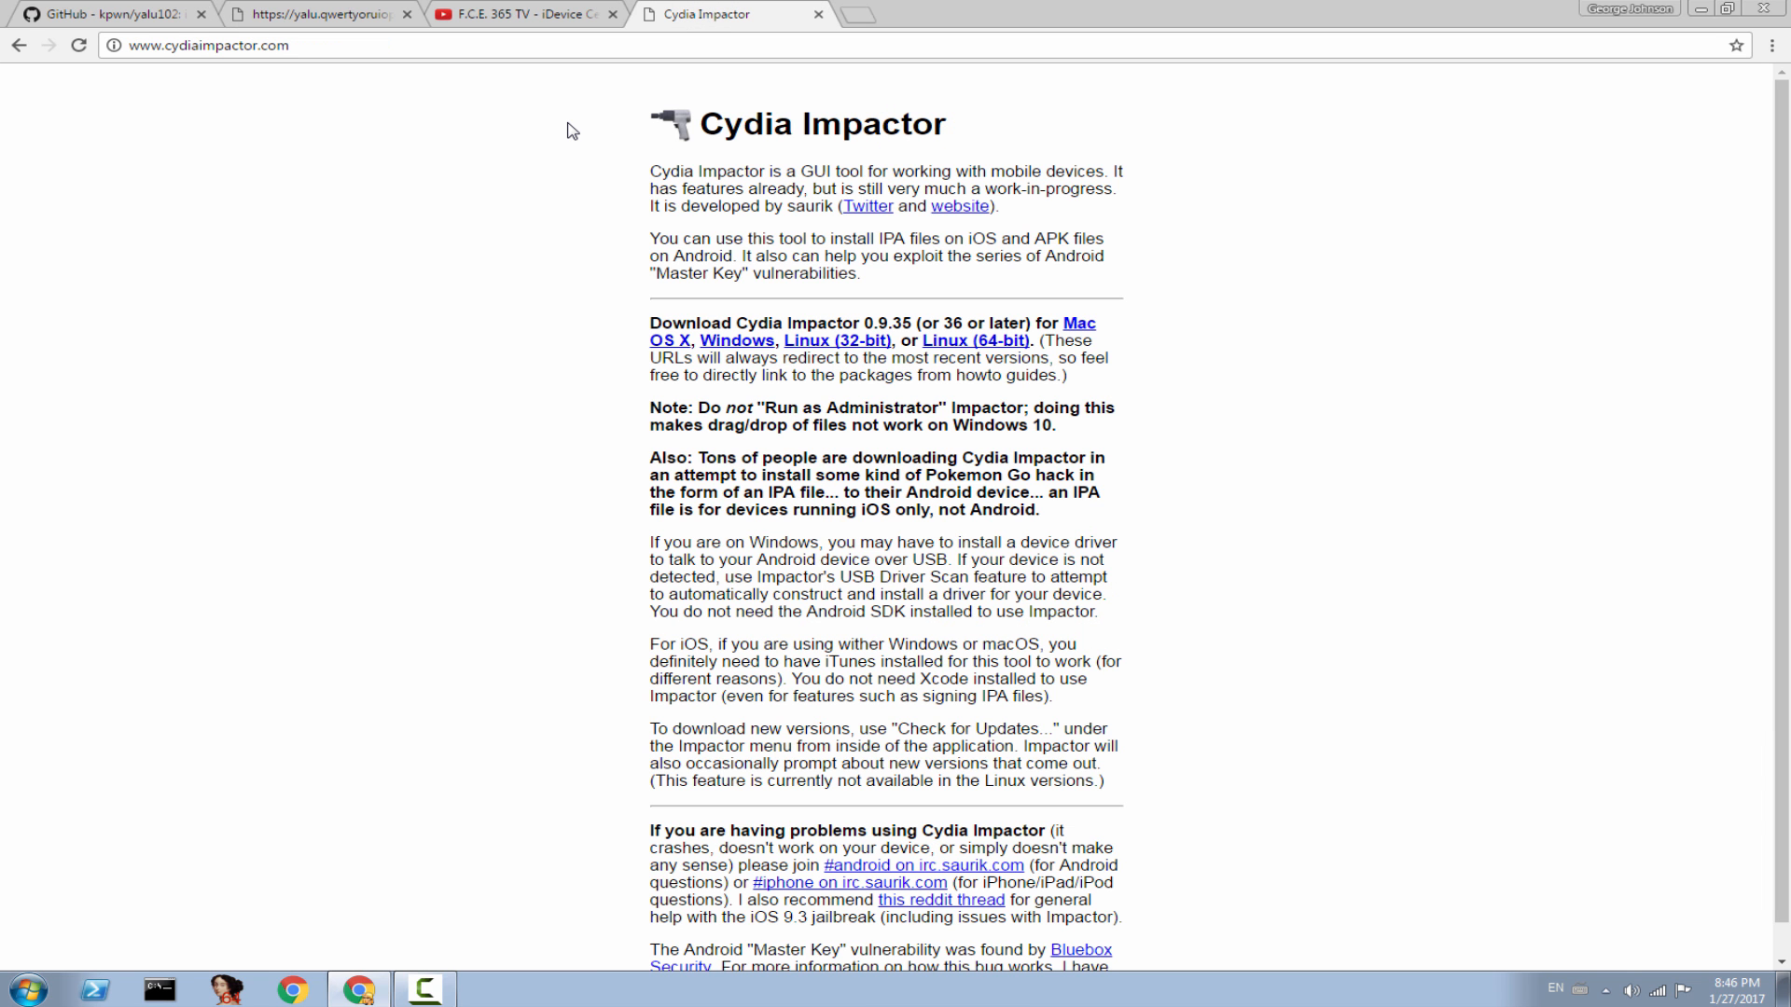
{"action": "mouse_move", "coordinate": [508, 155]}
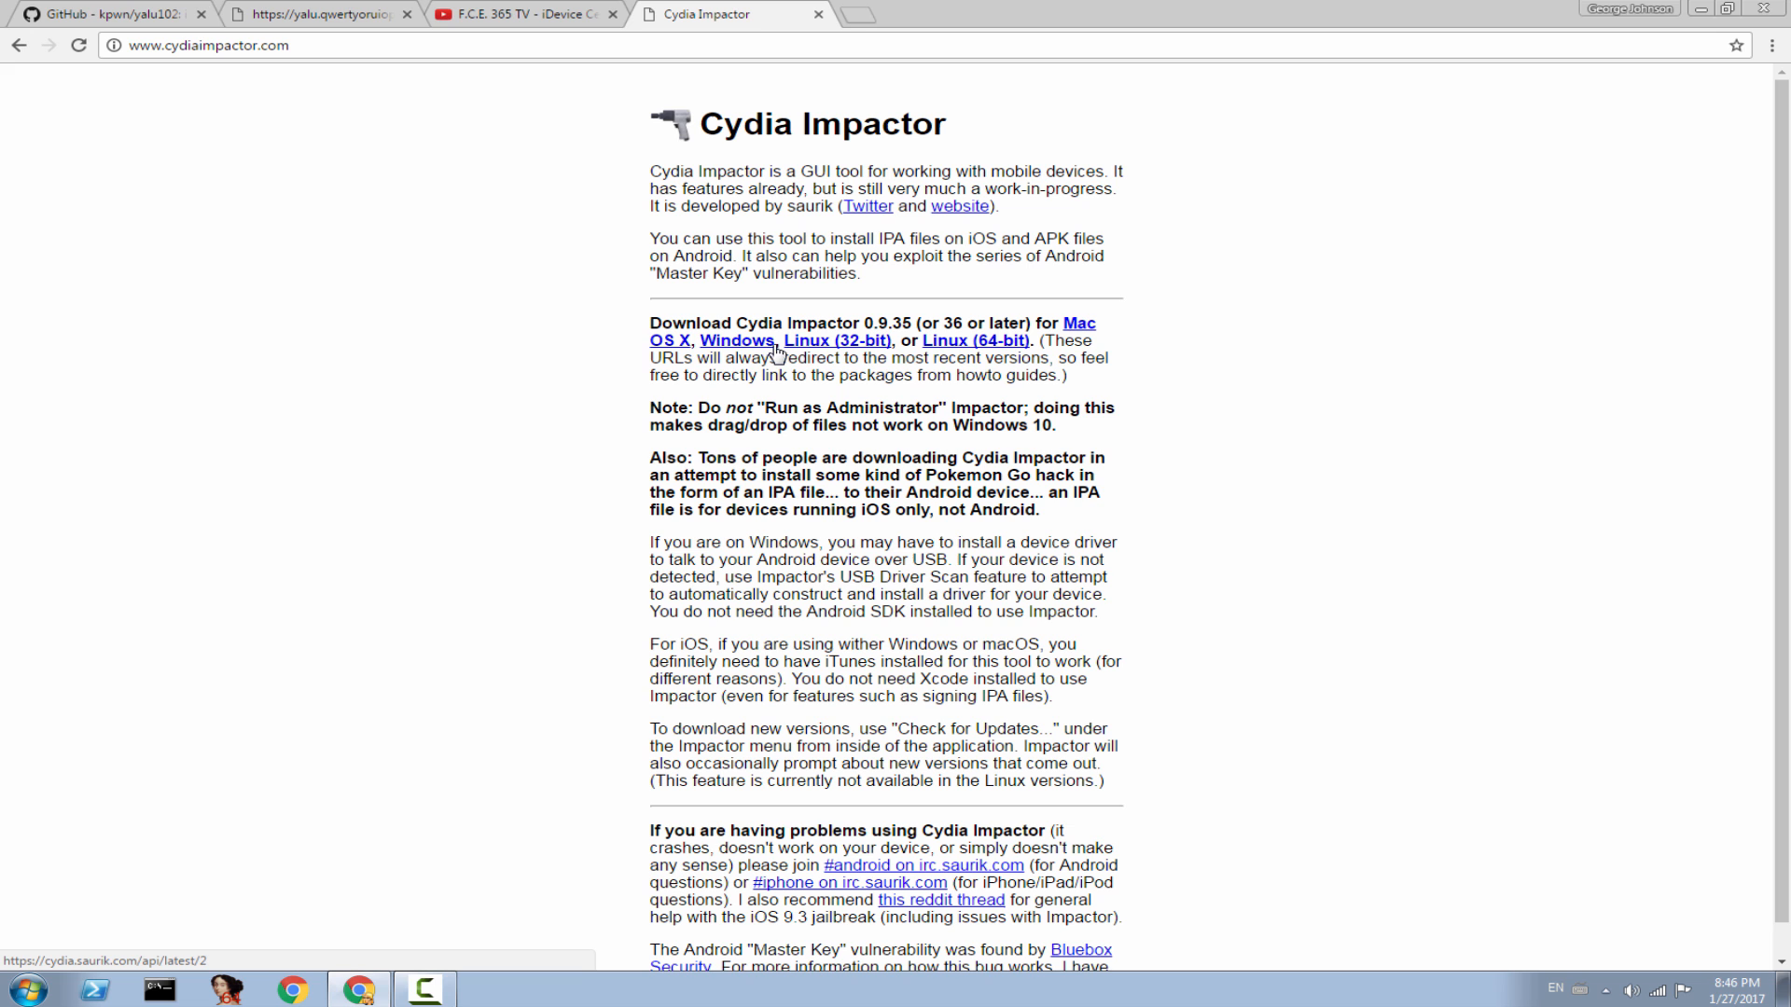
{"action": "mouse_move", "coordinate": [605, 71]}
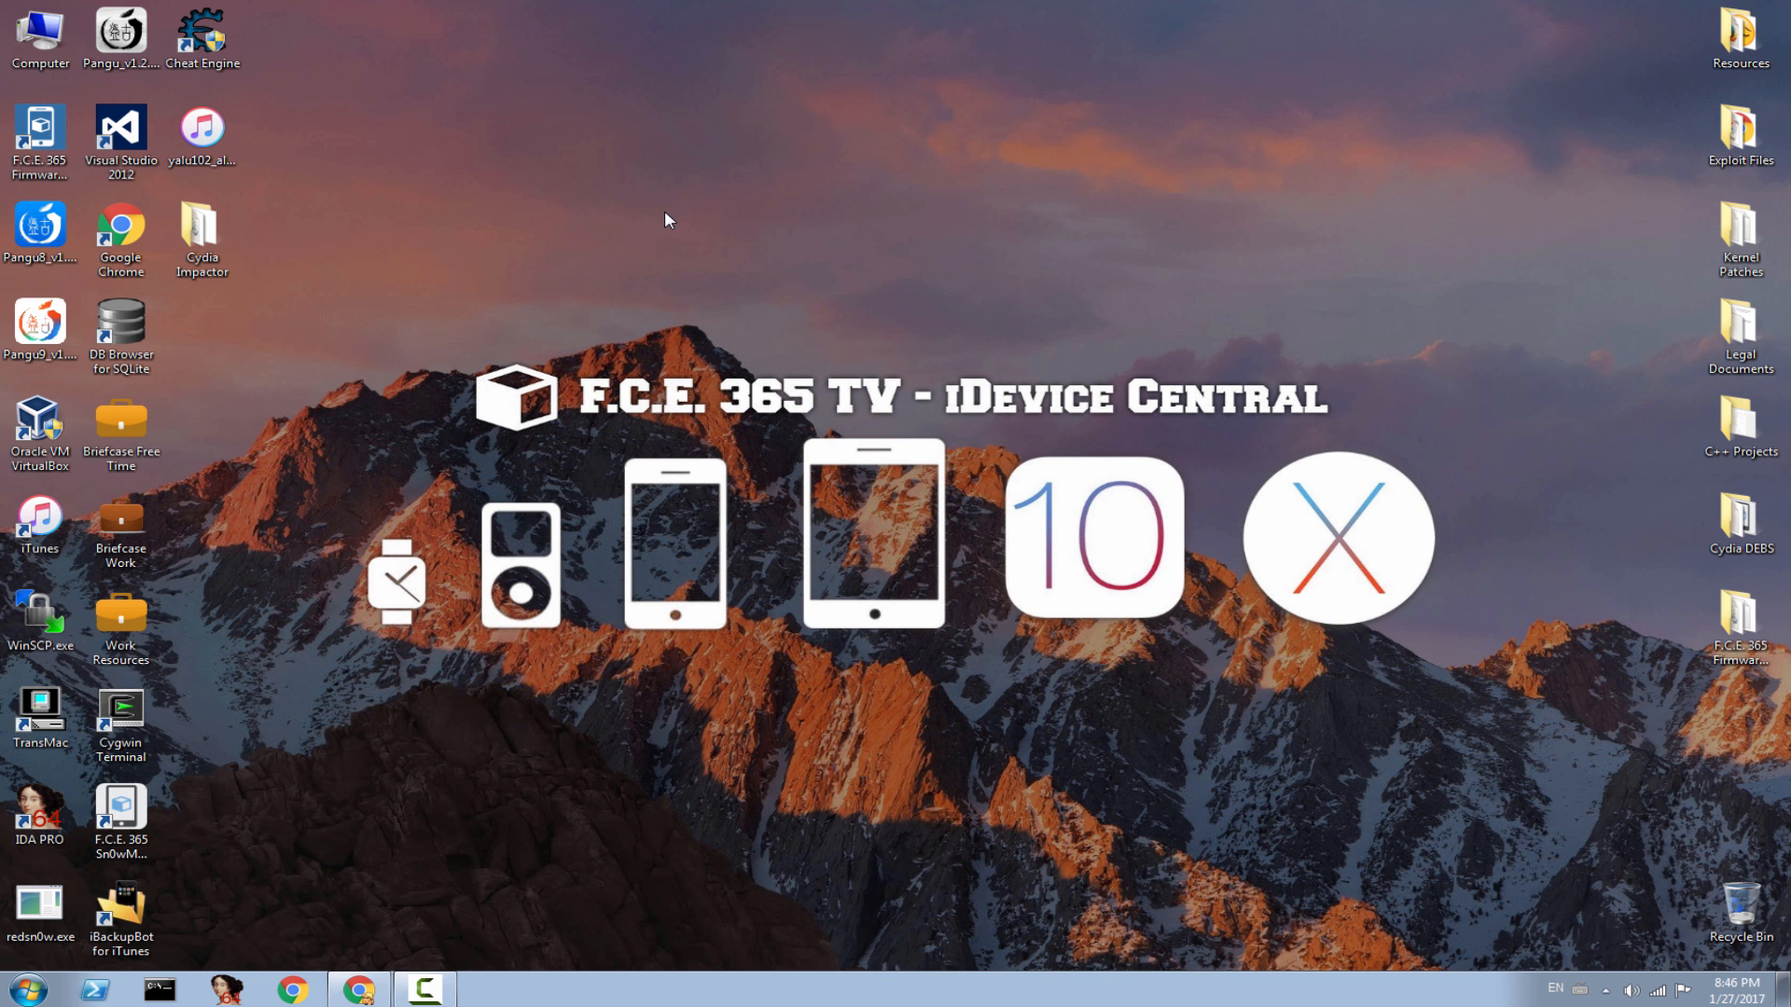
{"action": "mouse_move", "coordinate": [647, 222]}
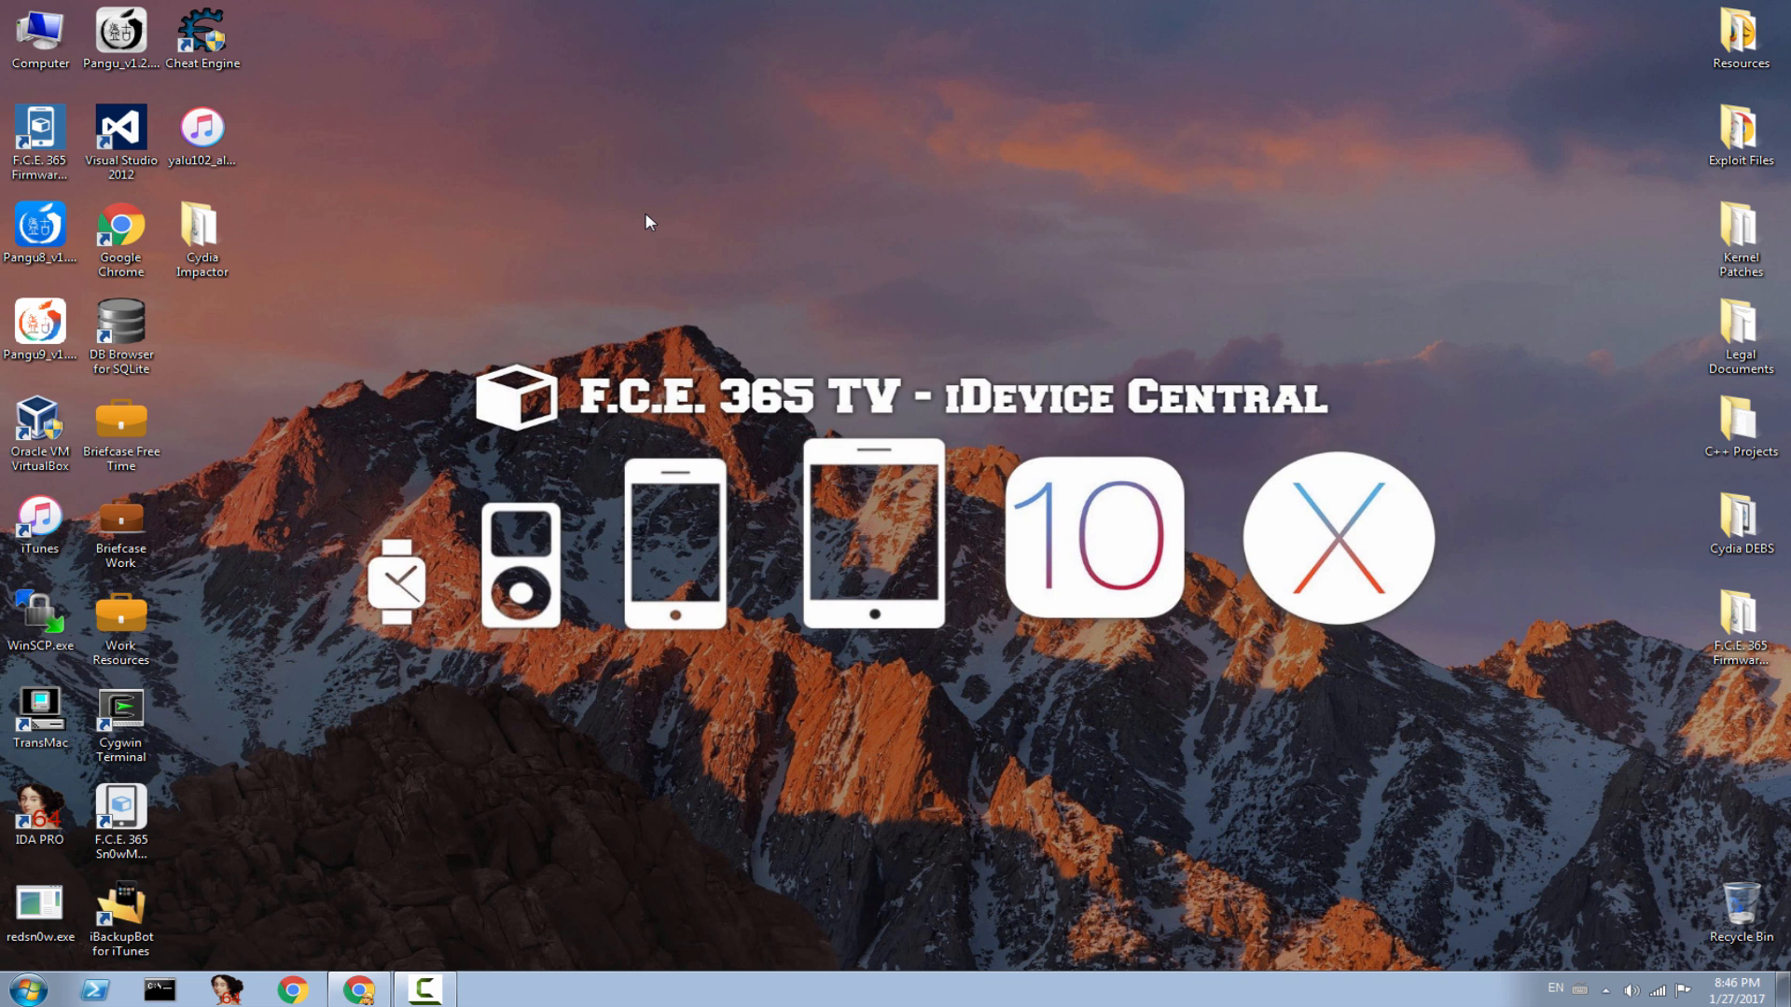
{"action": "mouse_move", "coordinate": [288, 242]}
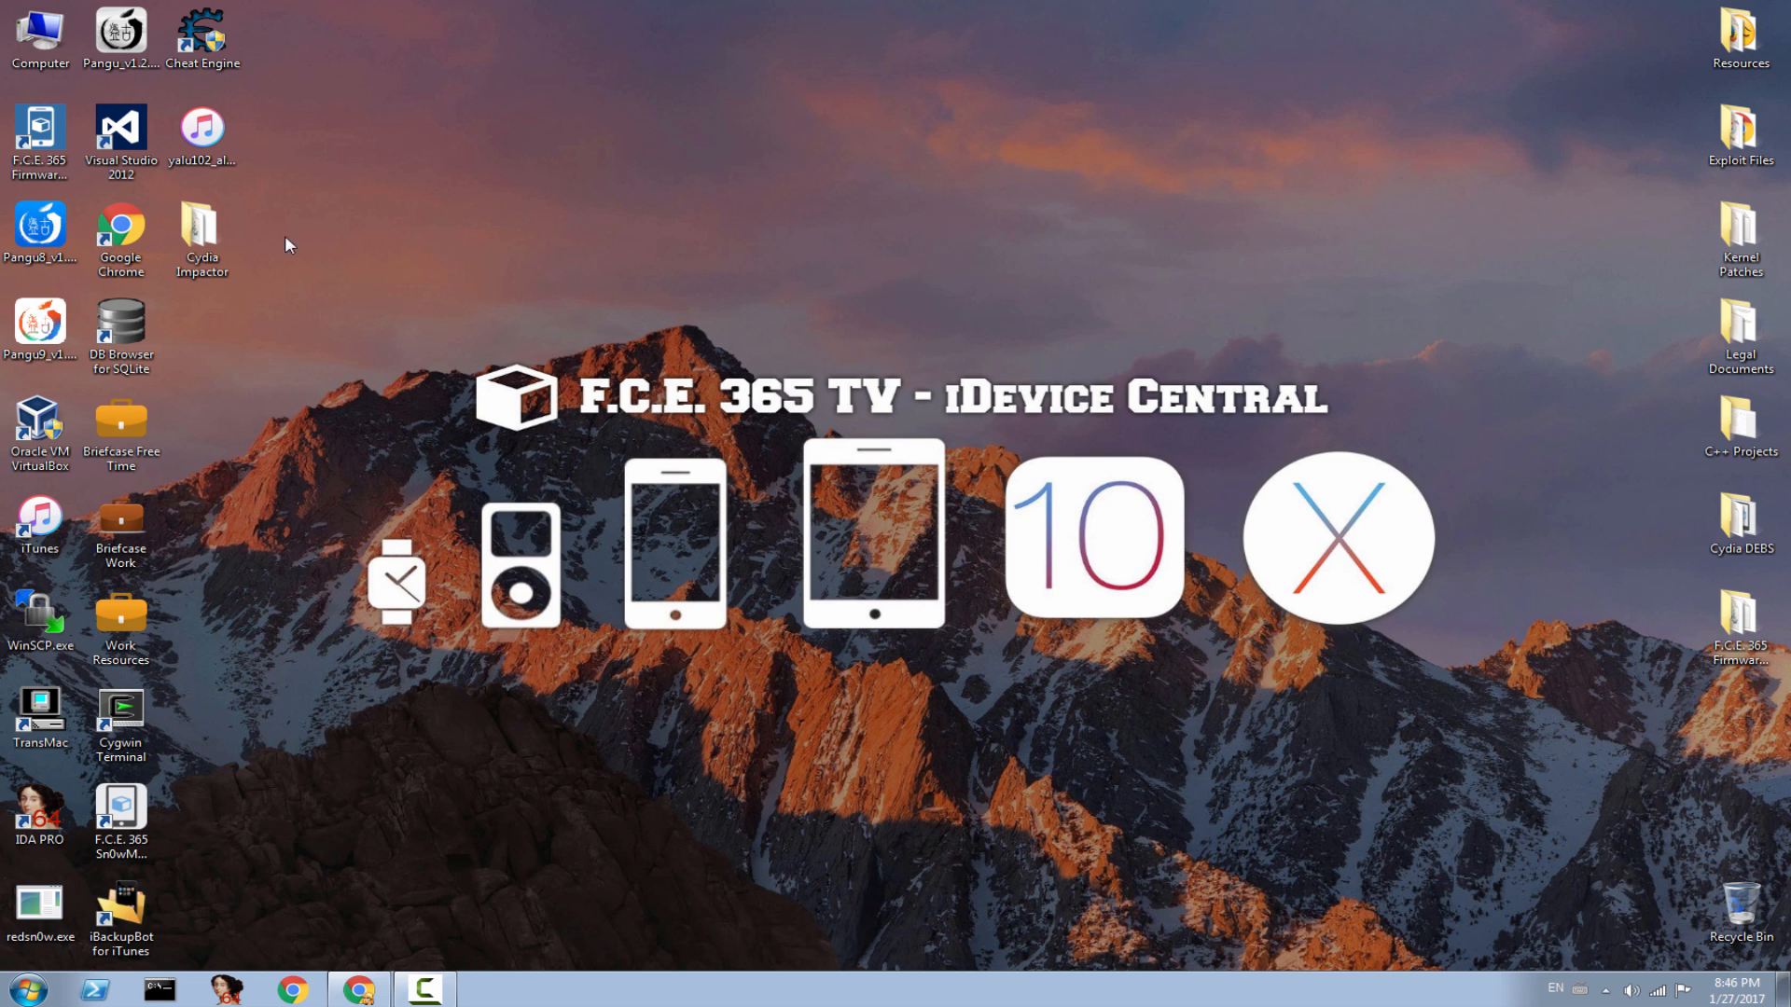
Launch Impactor.exe from the Cydia Impactor folder and browse its Bridge and Impactor menus
{"action": "double_click", "coordinate": [201, 227]}
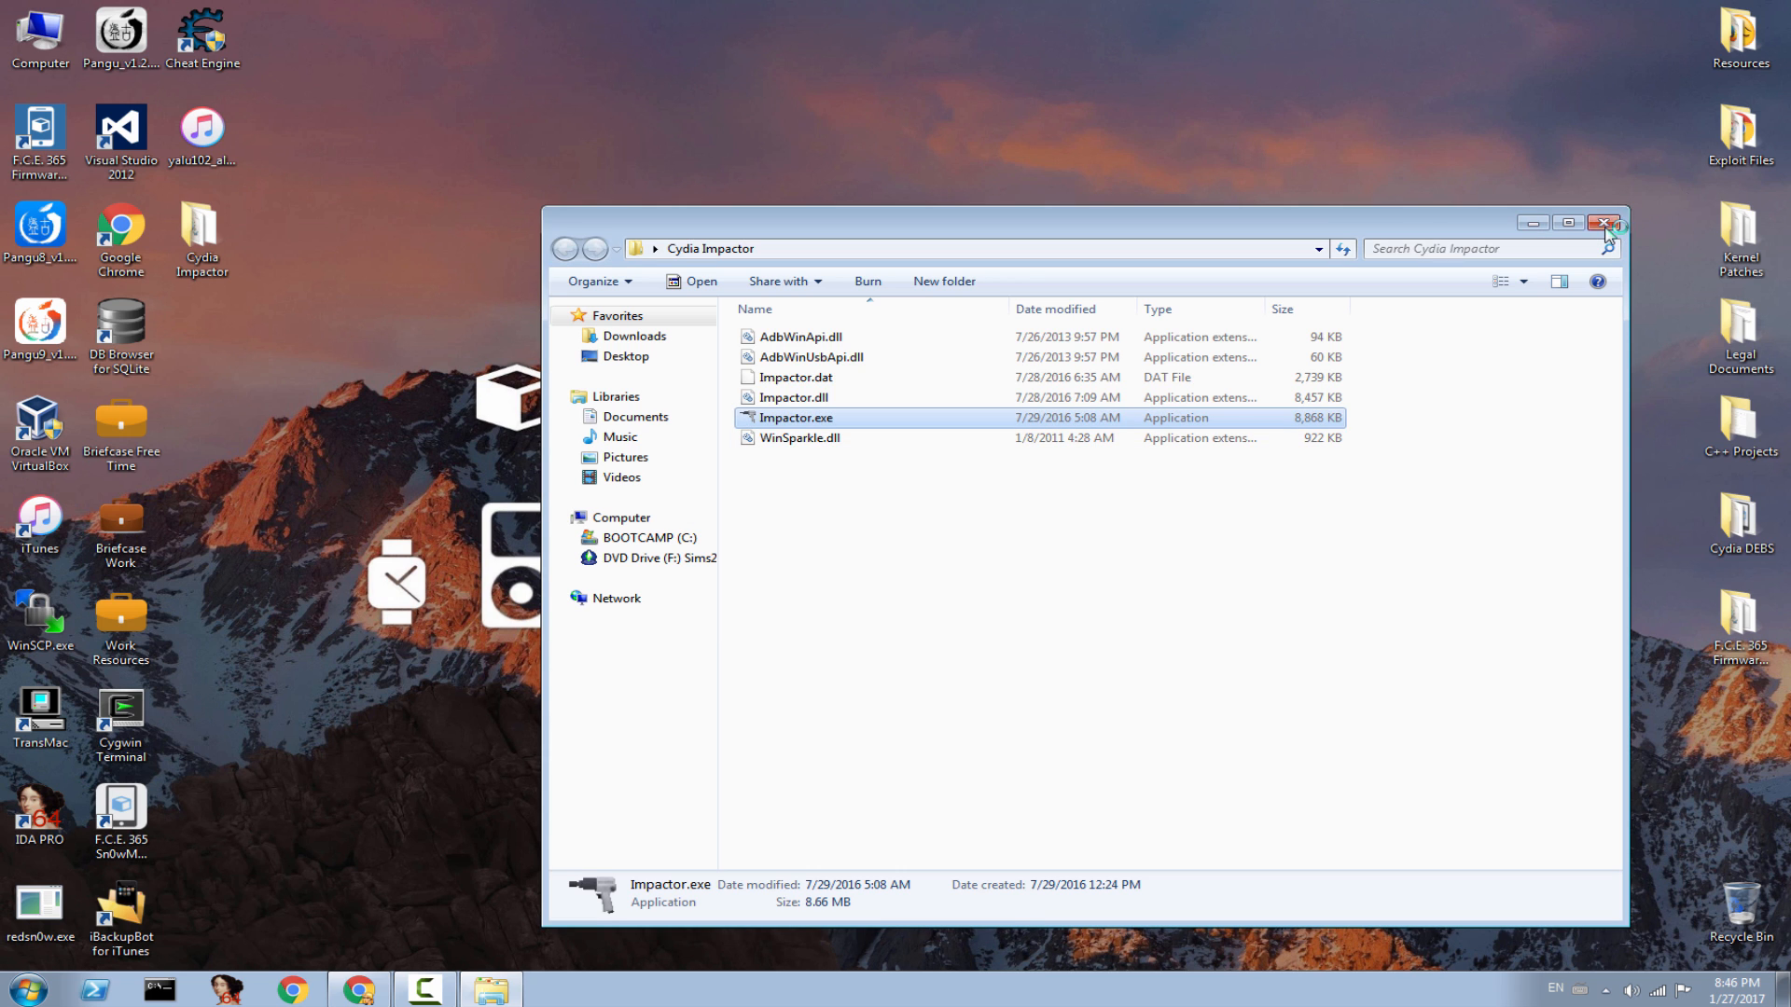
{"action": "left_click", "coordinate": [1604, 222]}
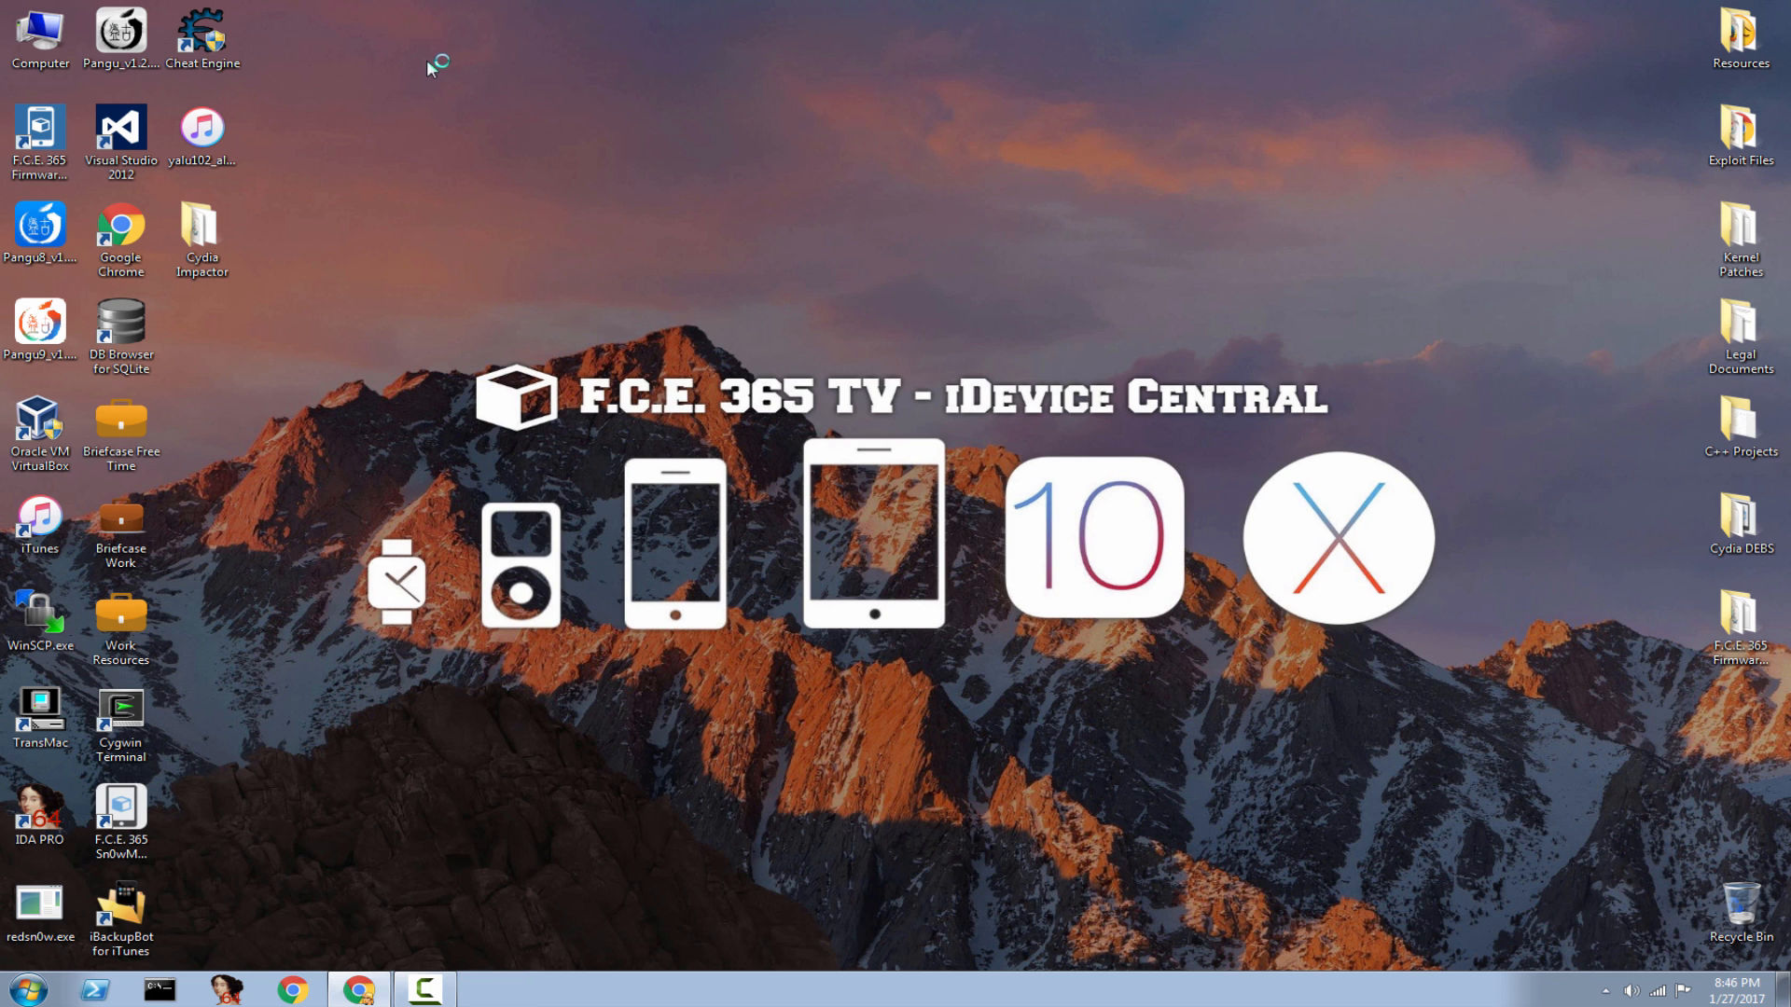
{"action": "double_click", "coordinate": [201, 228]}
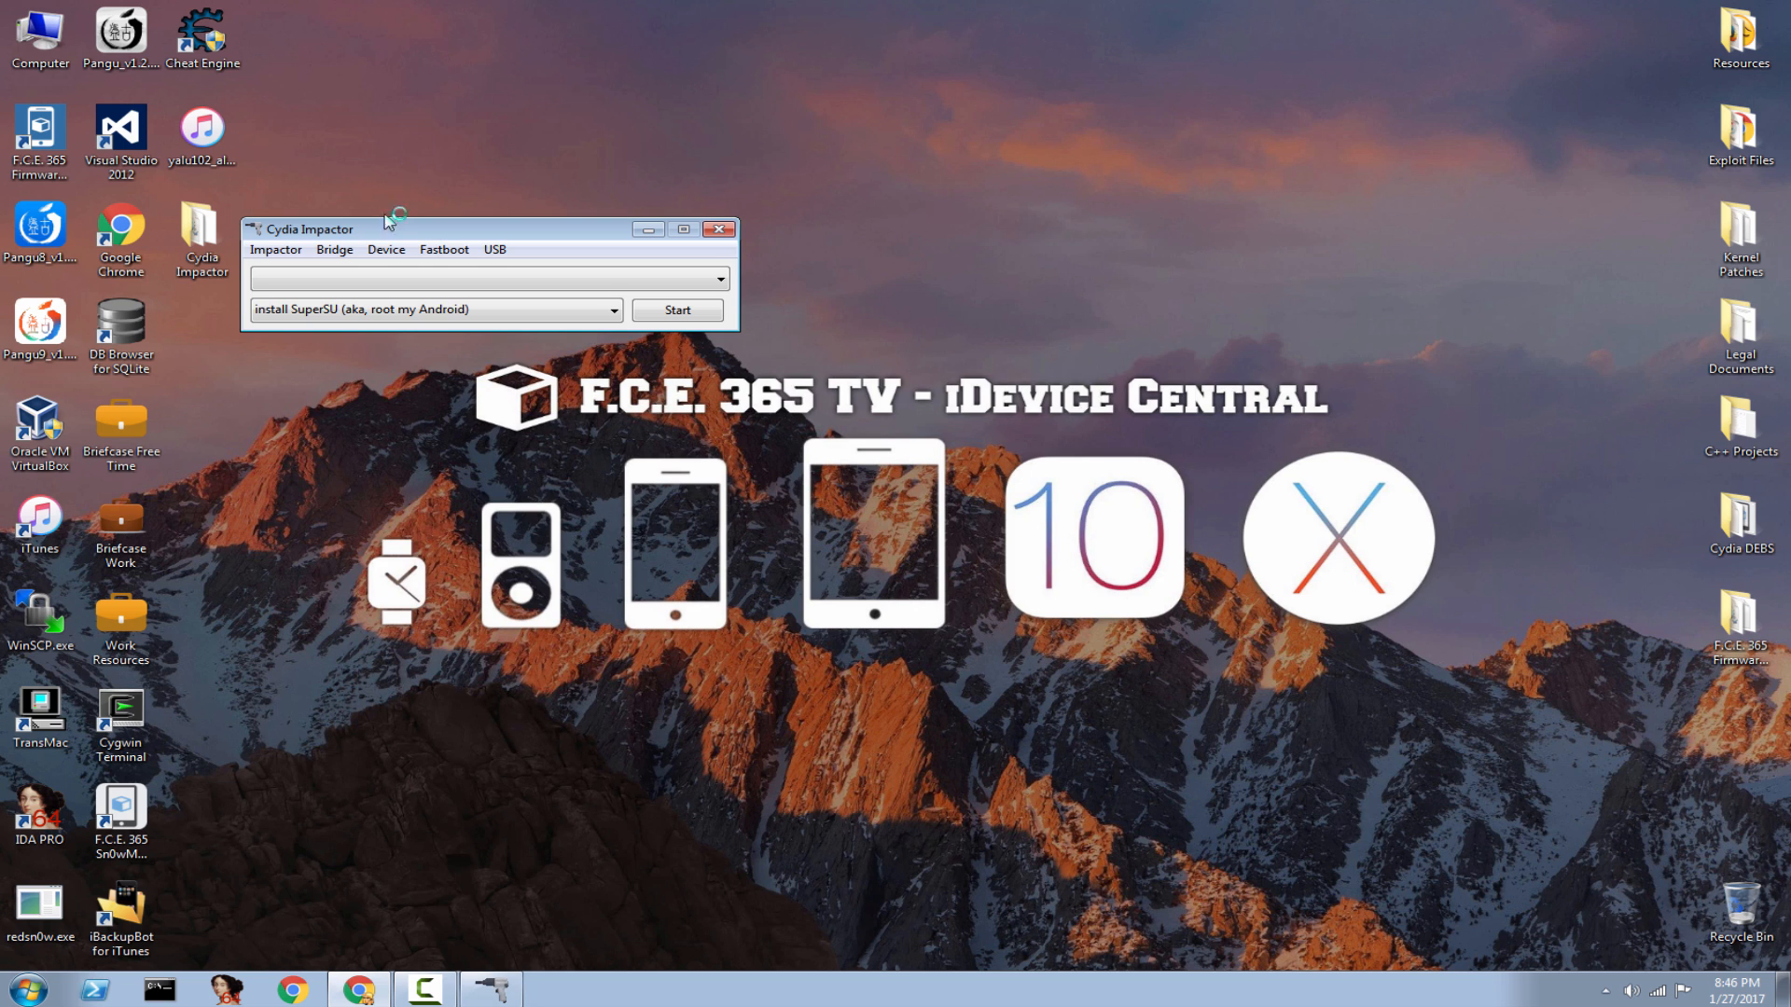
{"action": "left_click", "coordinate": [586, 282]}
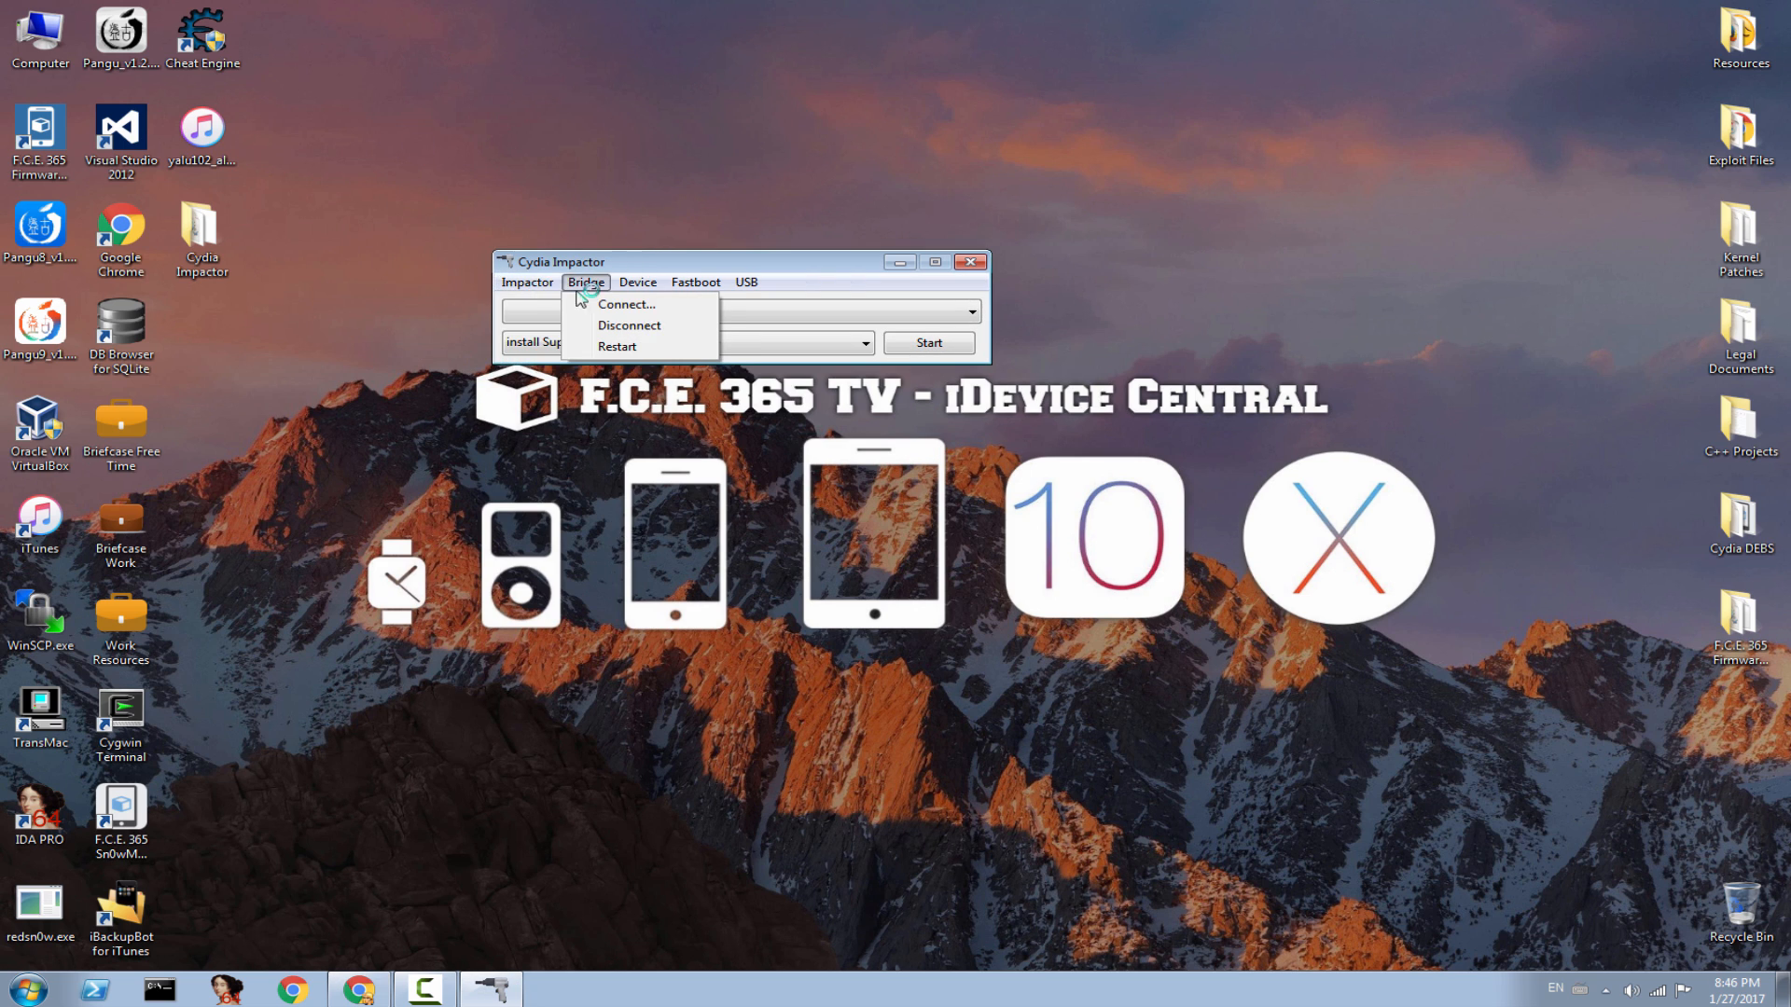
{"action": "left_click", "coordinate": [526, 282]}
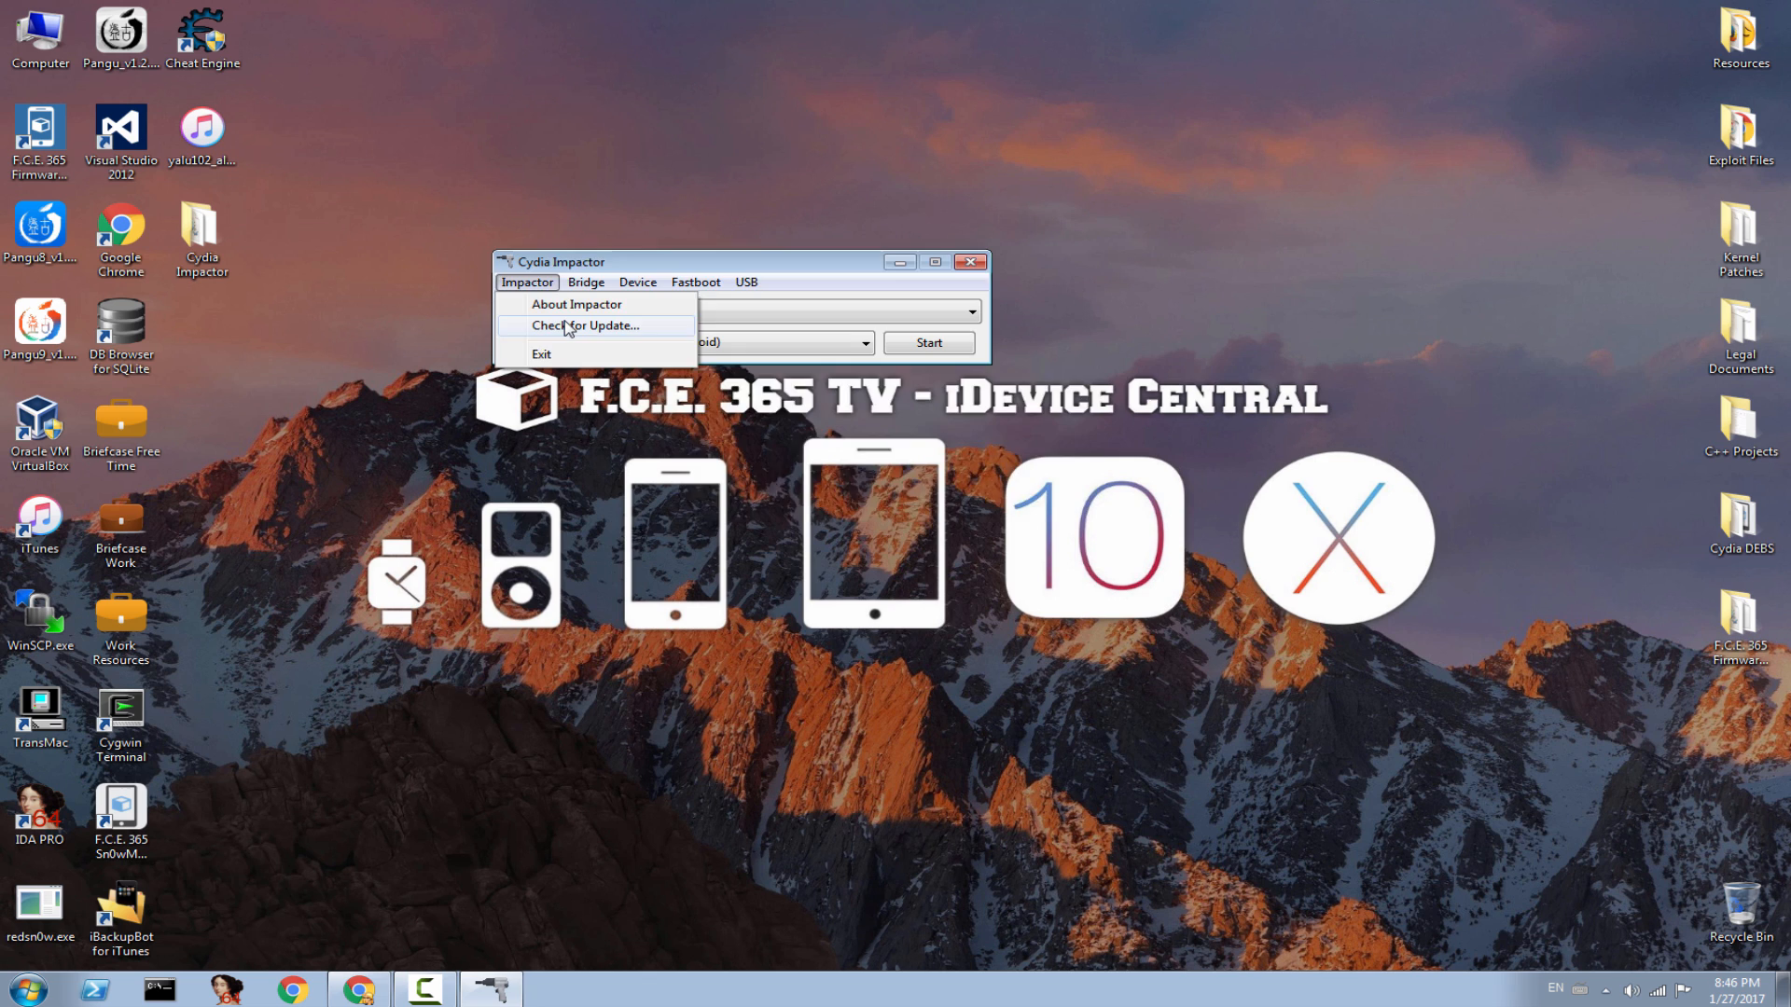
Run Check for Update and accept installing the newer Impactor 0.9.38 release
{"action": "left_click", "coordinate": [586, 325]}
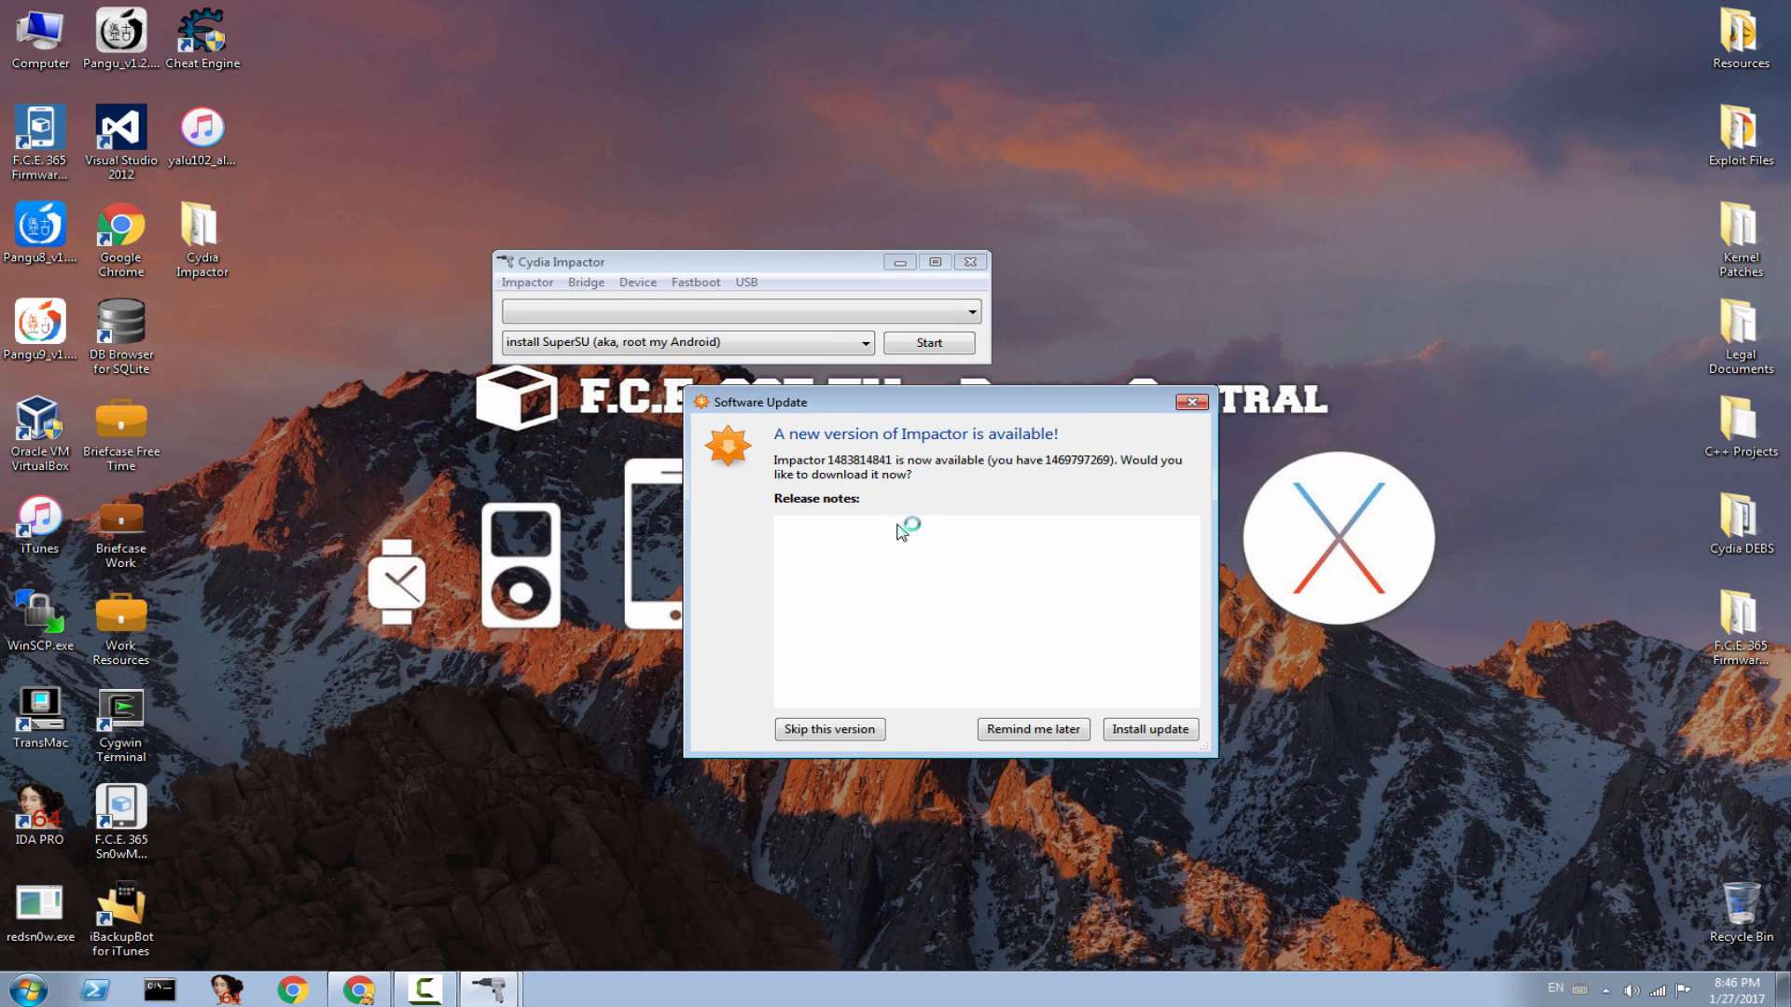
{"action": "mouse_move", "coordinate": [901, 530]}
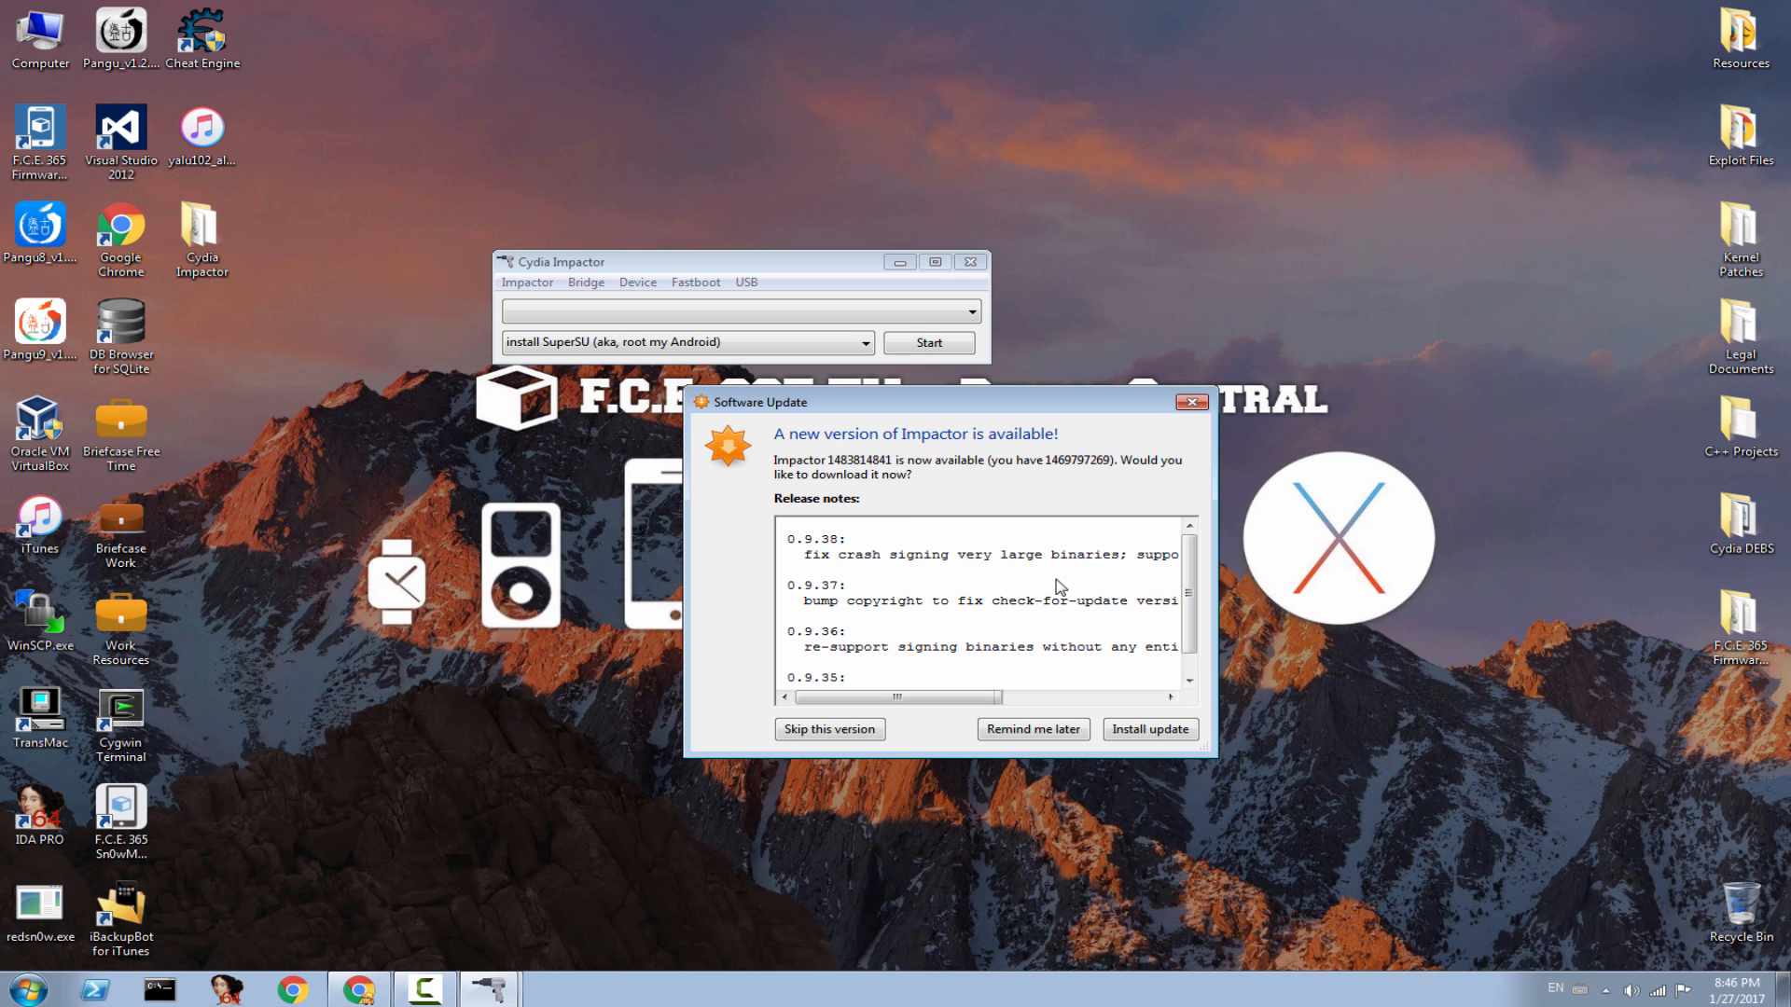
{"action": "left_click", "coordinate": [1148, 730]}
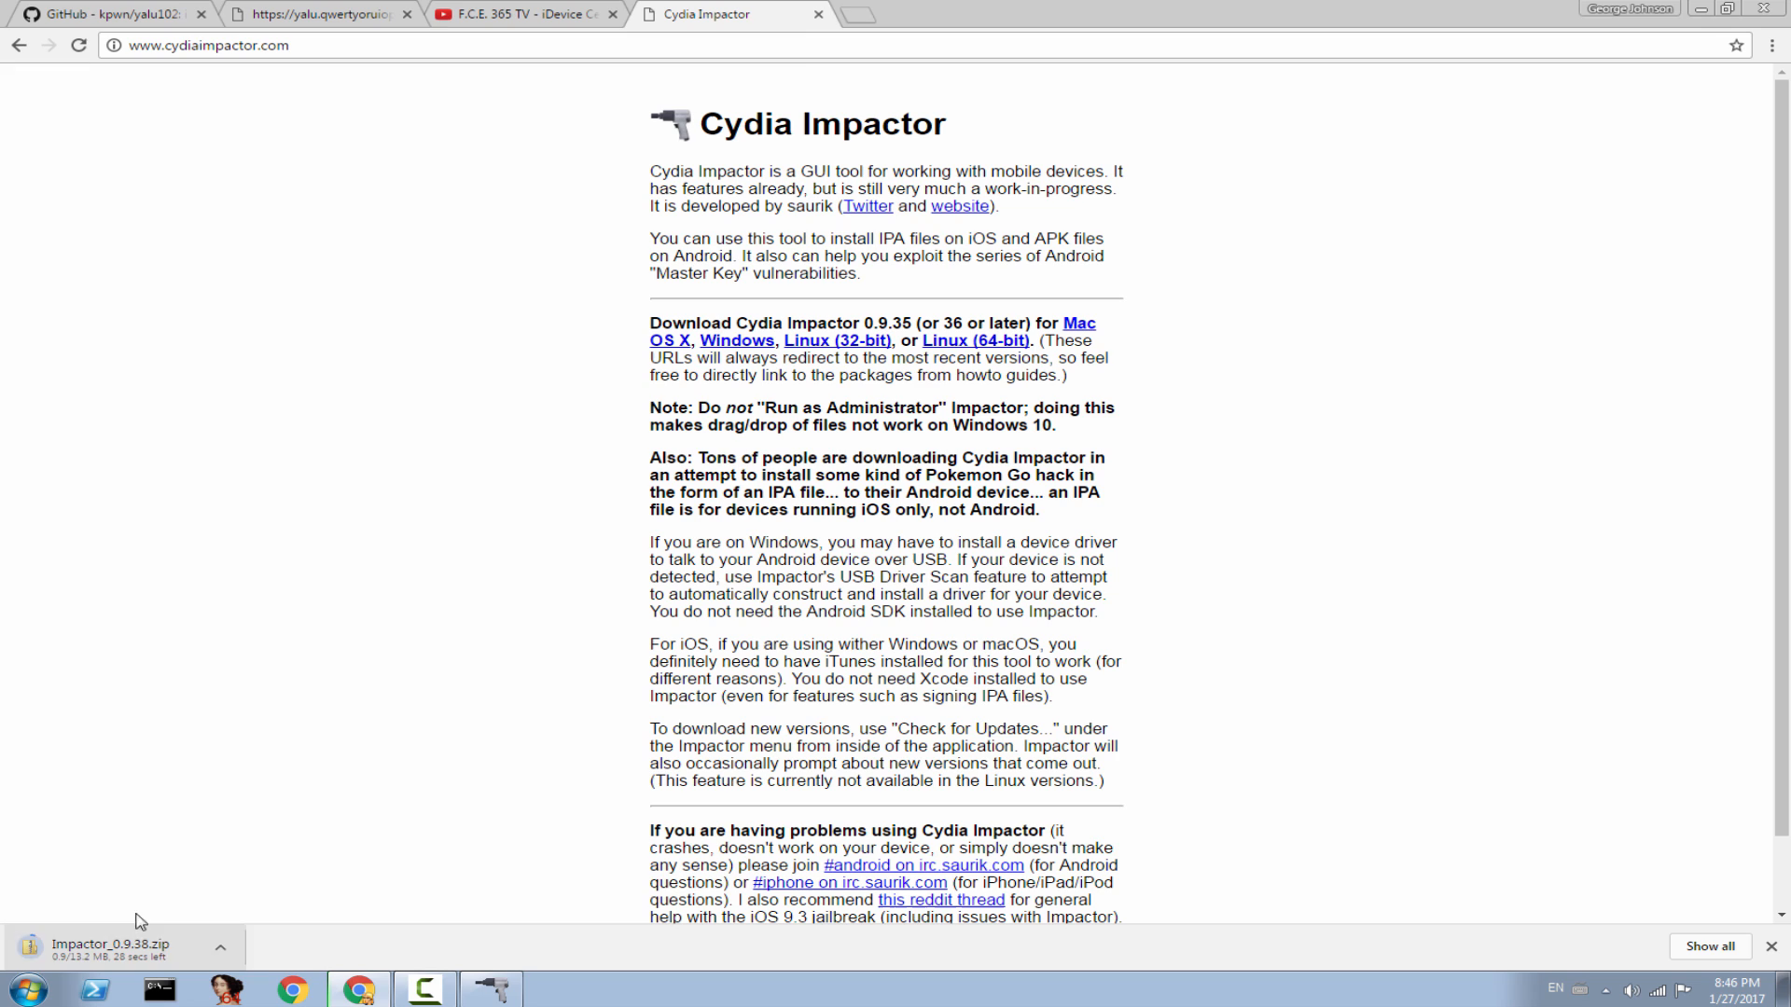
{"action": "mouse_move", "coordinate": [856, 7]}
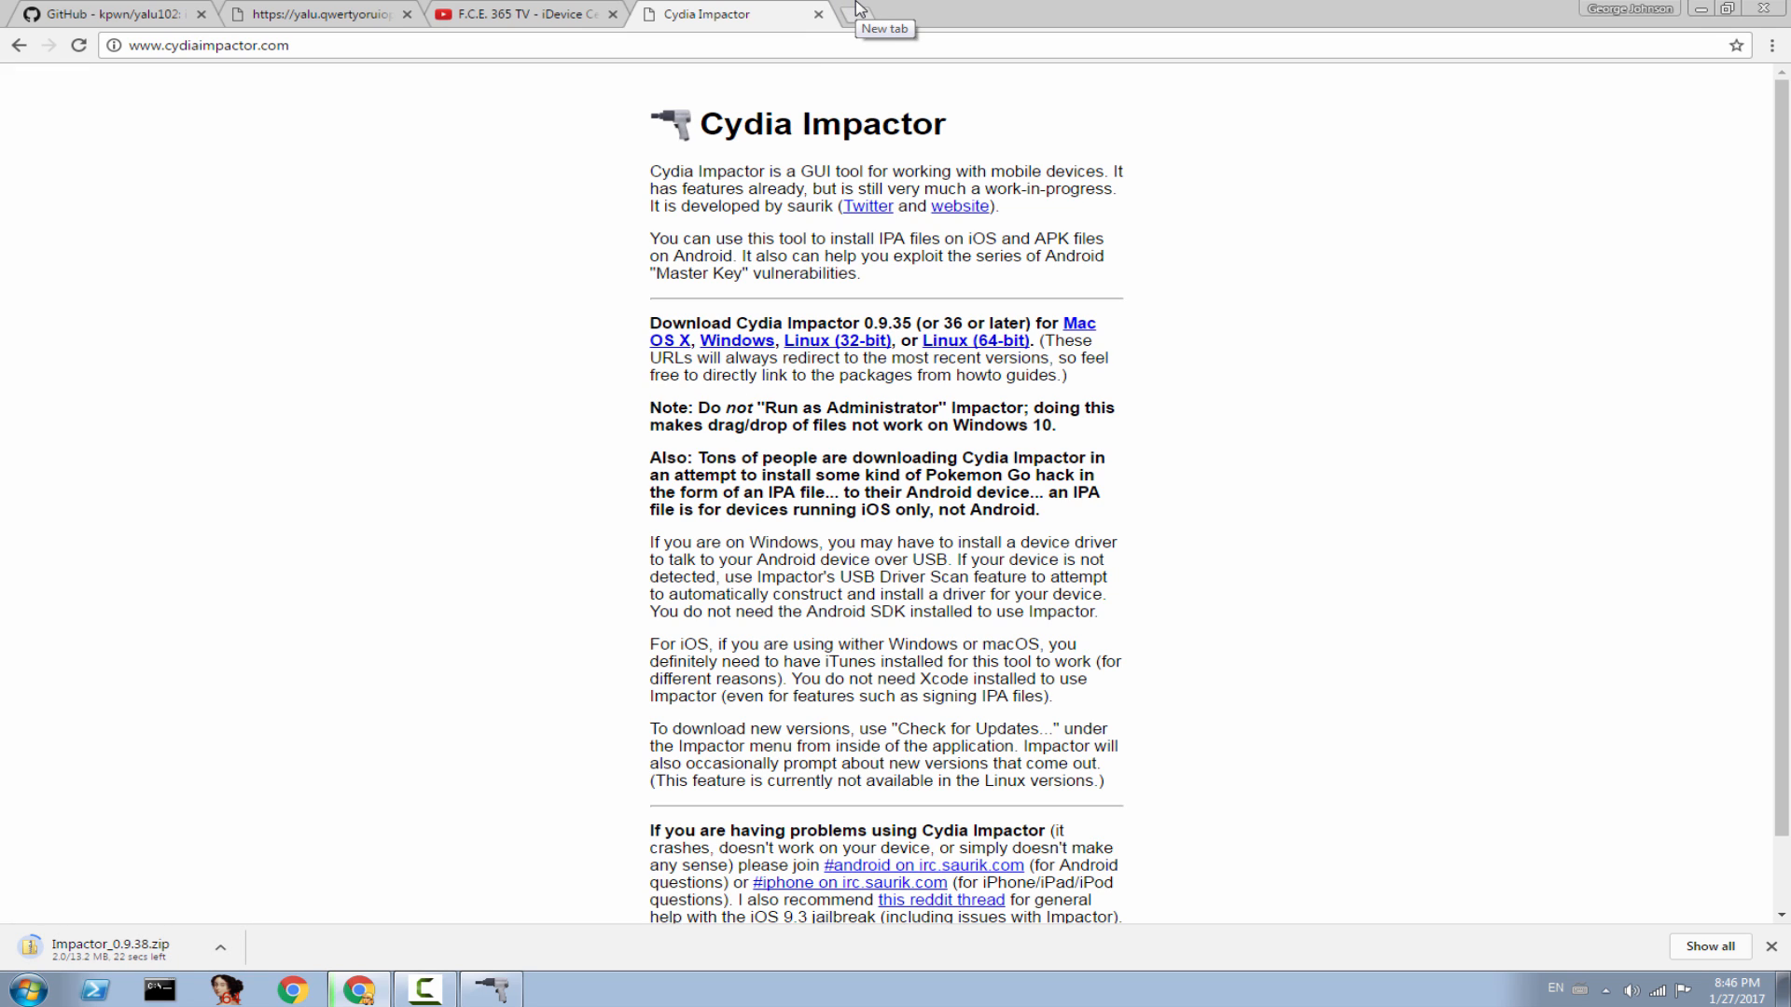
{"action": "mouse_move", "coordinate": [845, 101]}
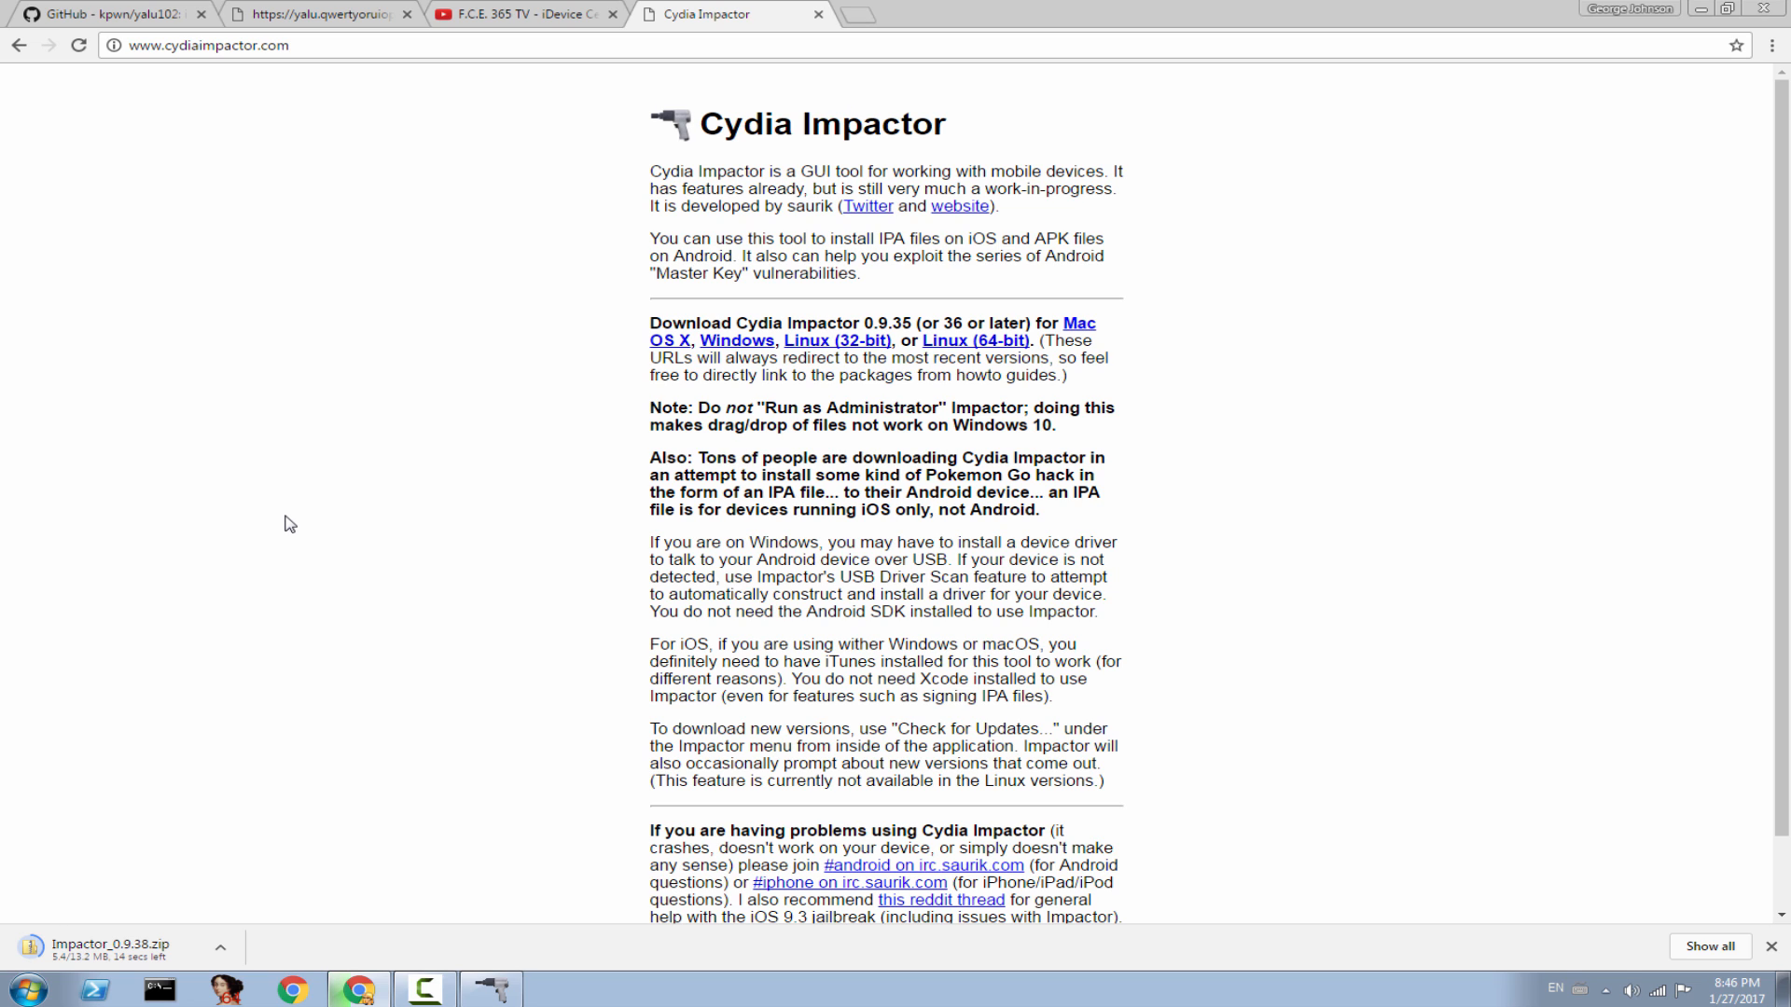
{"action": "mouse_move", "coordinate": [284, 515]}
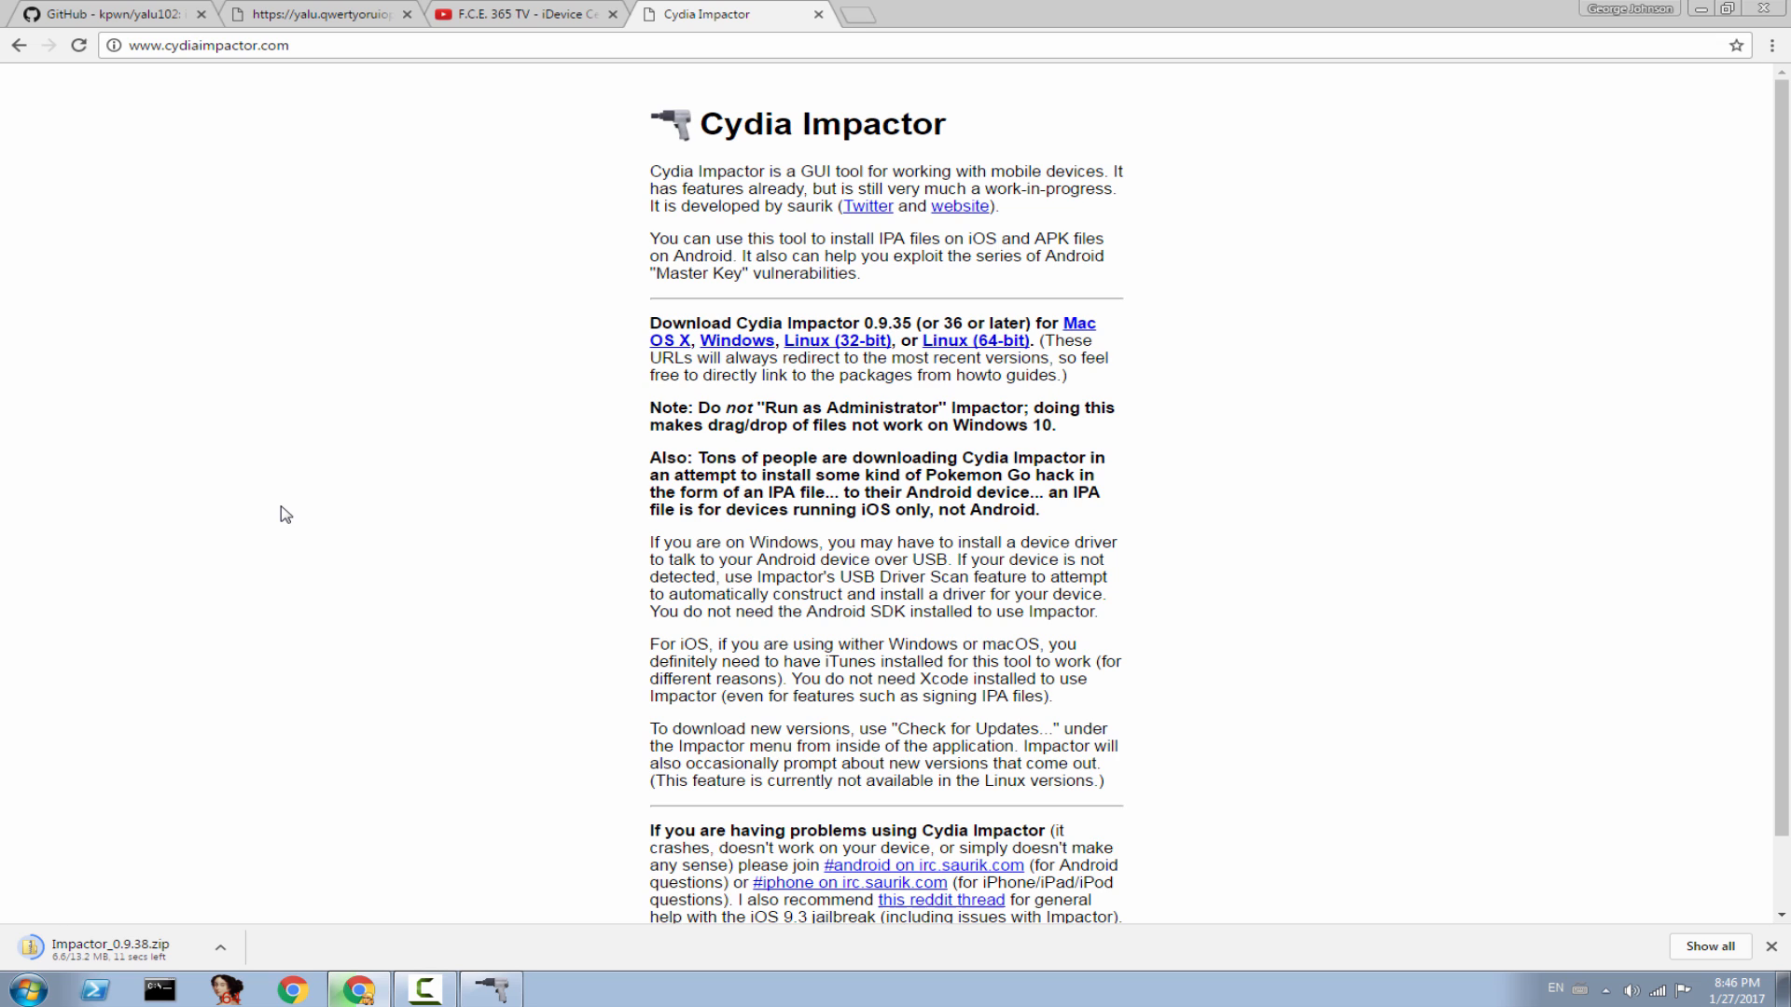
{"action": "mouse_move", "coordinate": [210, 602]}
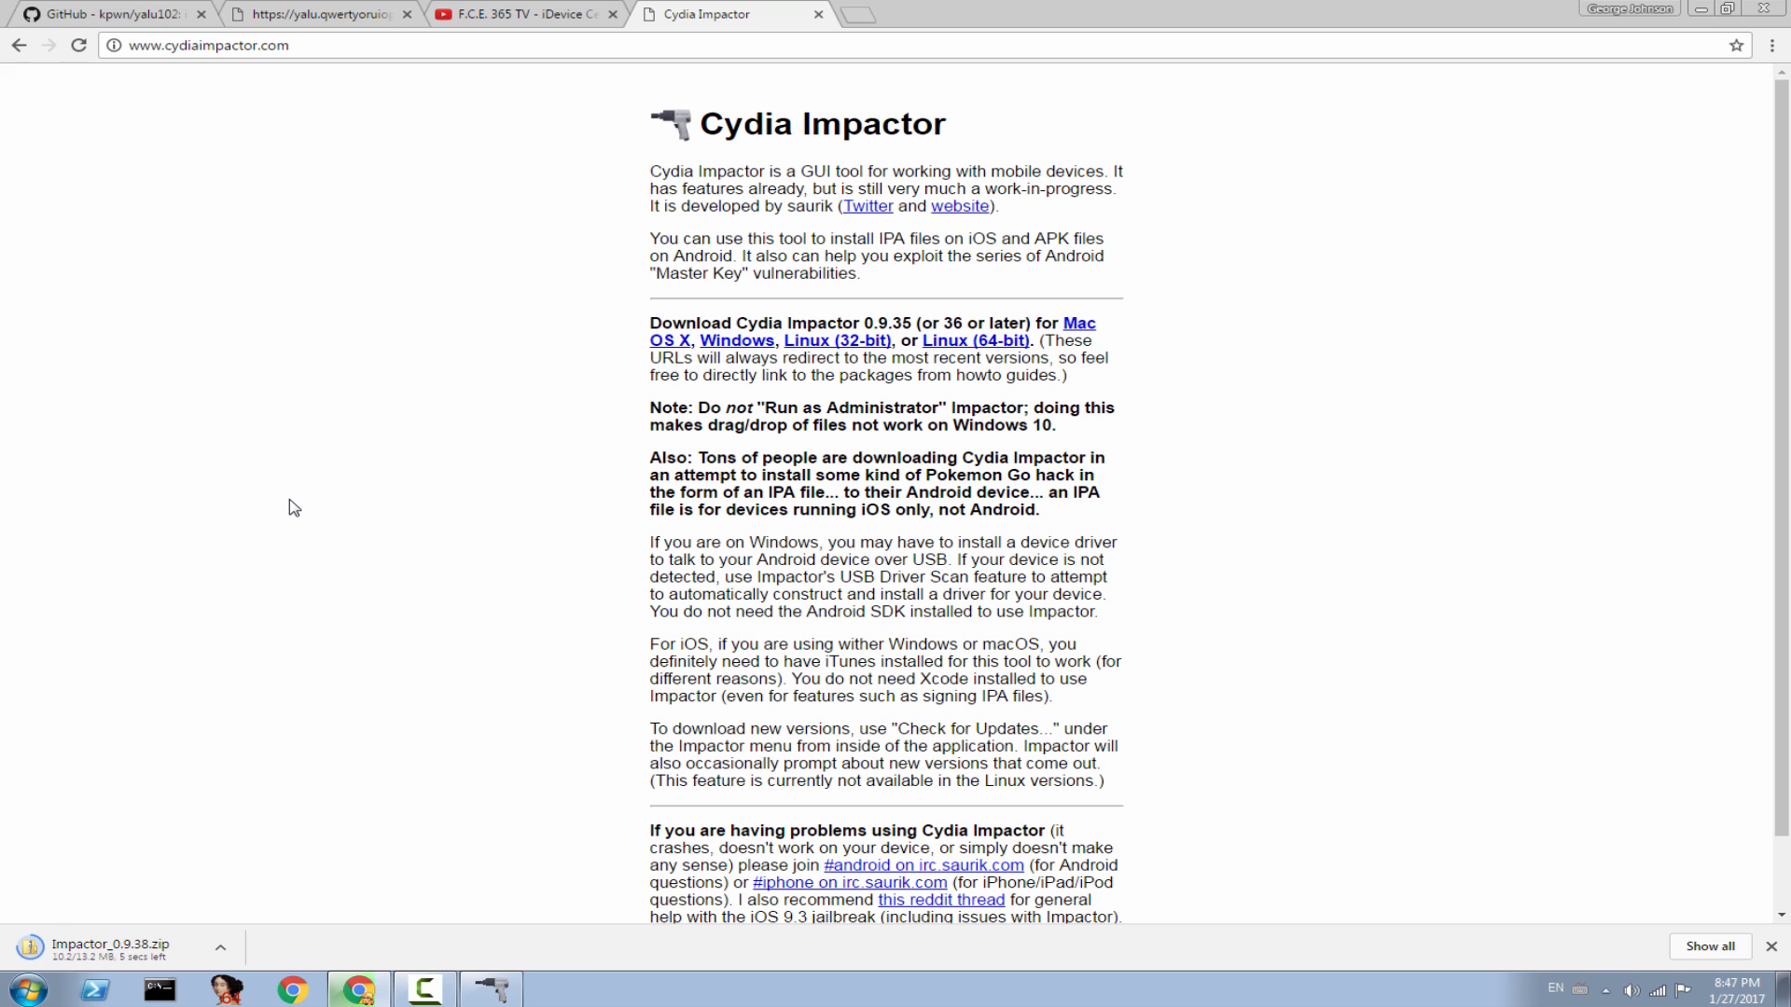
Return to the yalu.qwertyoruiop.com tab once Impactor_0.9.38.zip has downloaded
{"action": "left_click", "coordinate": [319, 13]}
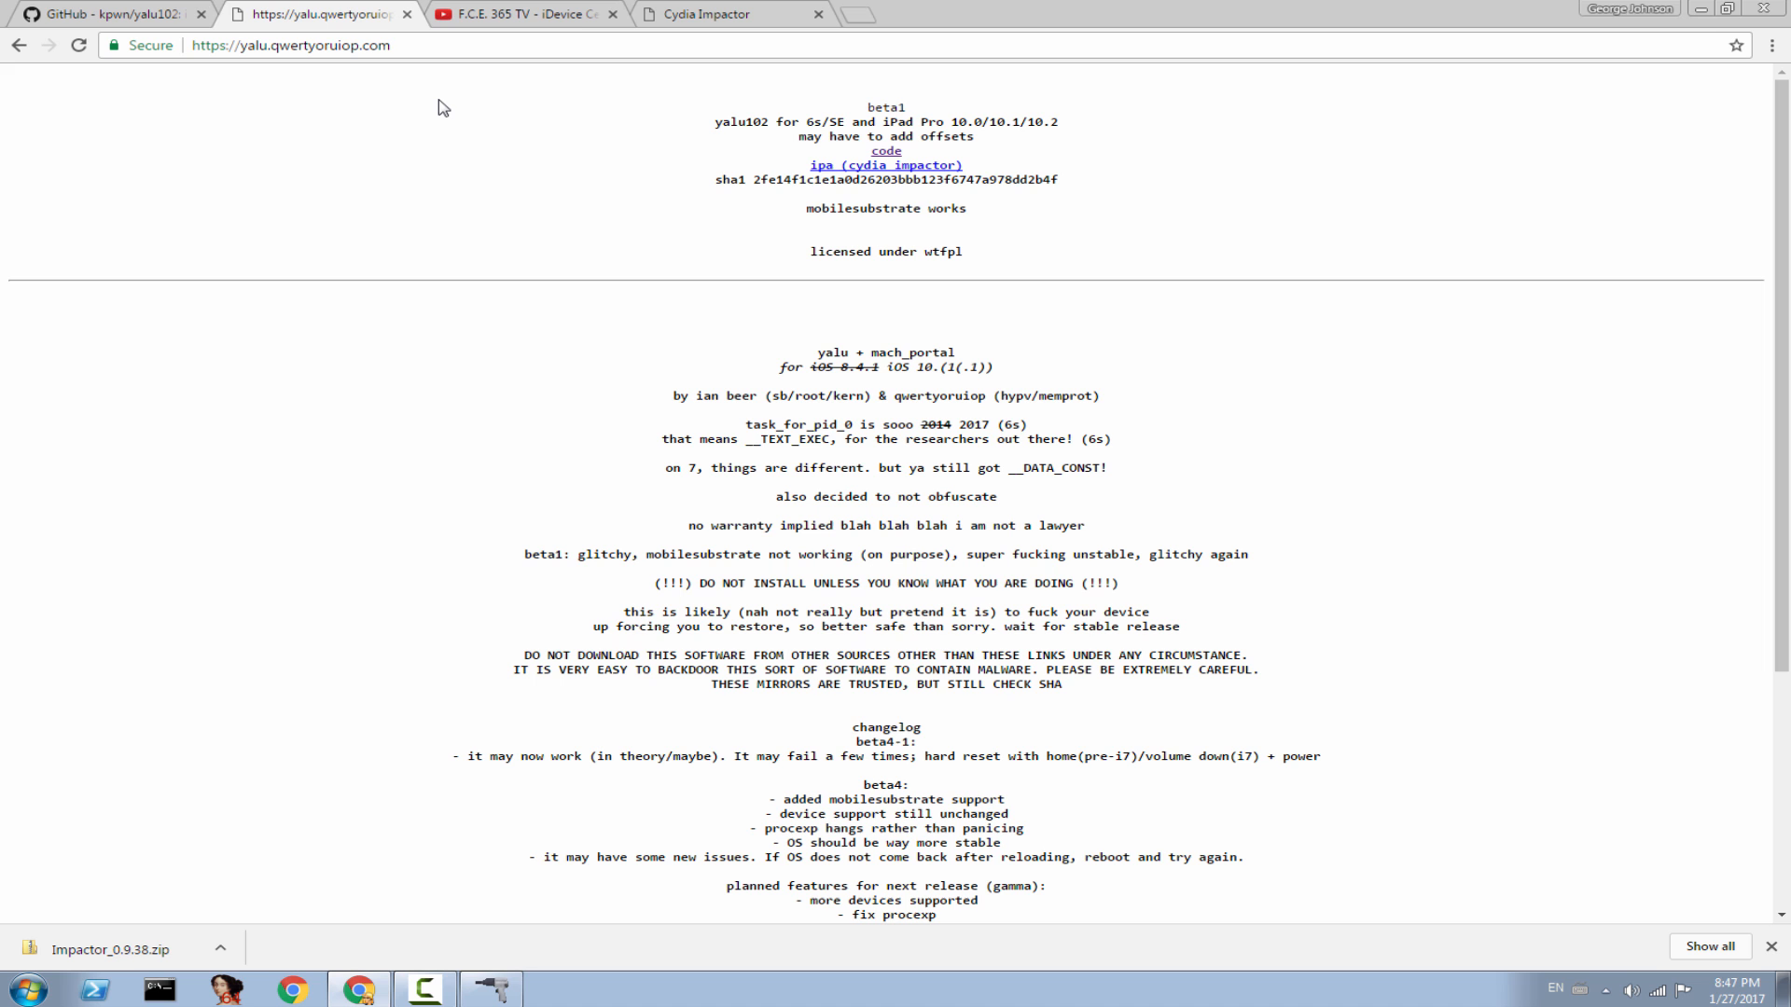
{"action": "mouse_move", "coordinate": [114, 940]}
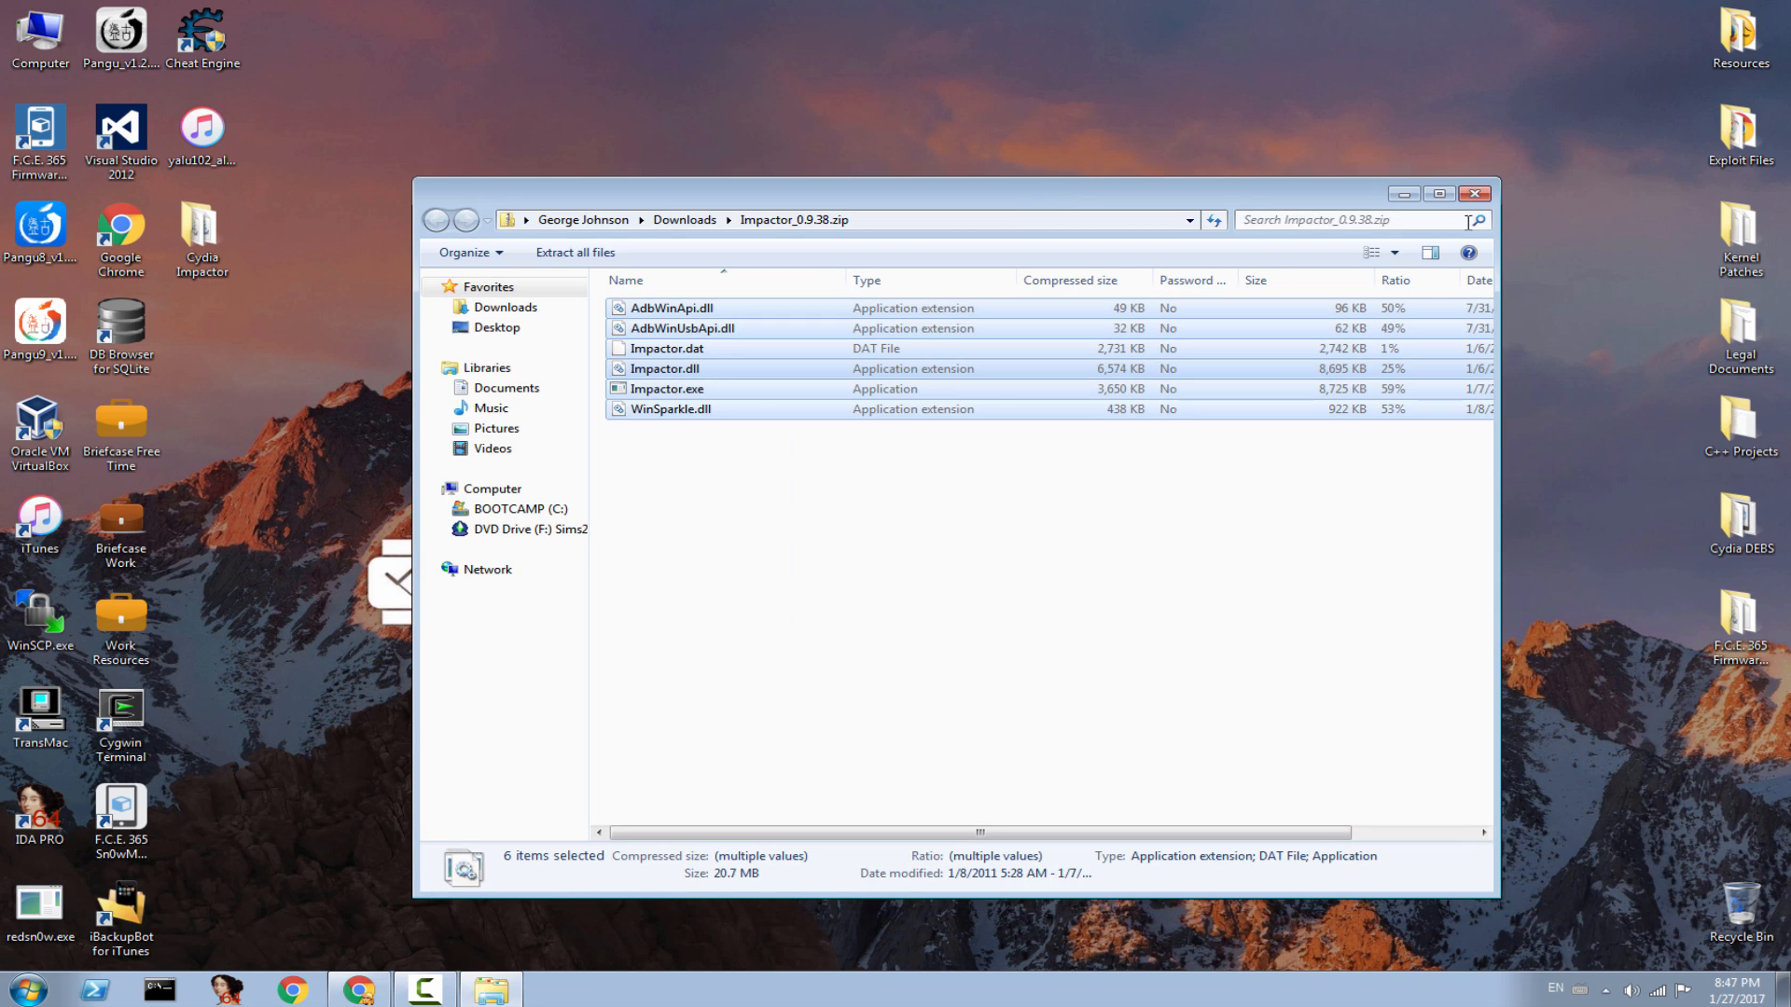
View the extracted 0.9.38 files in the Cydia Impactor folder and launch the updated Impactor.exe
{"action": "left_click", "coordinate": [574, 251]}
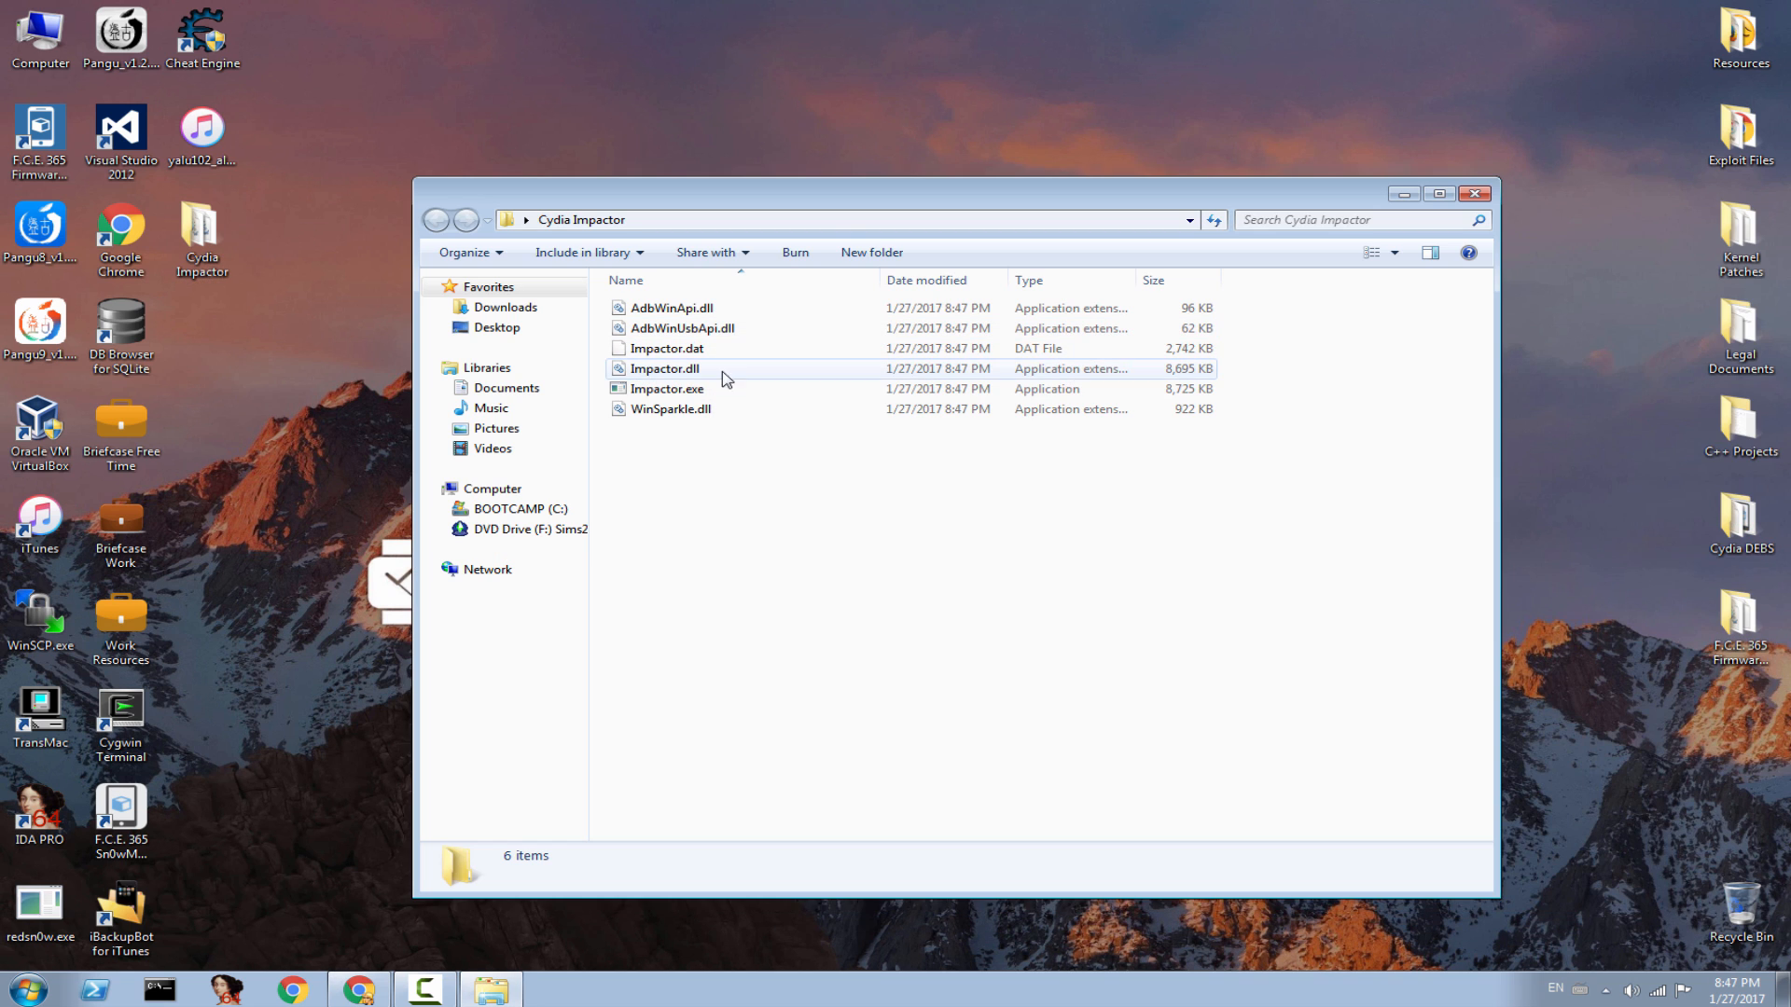
{"action": "left_click", "coordinate": [666, 388]}
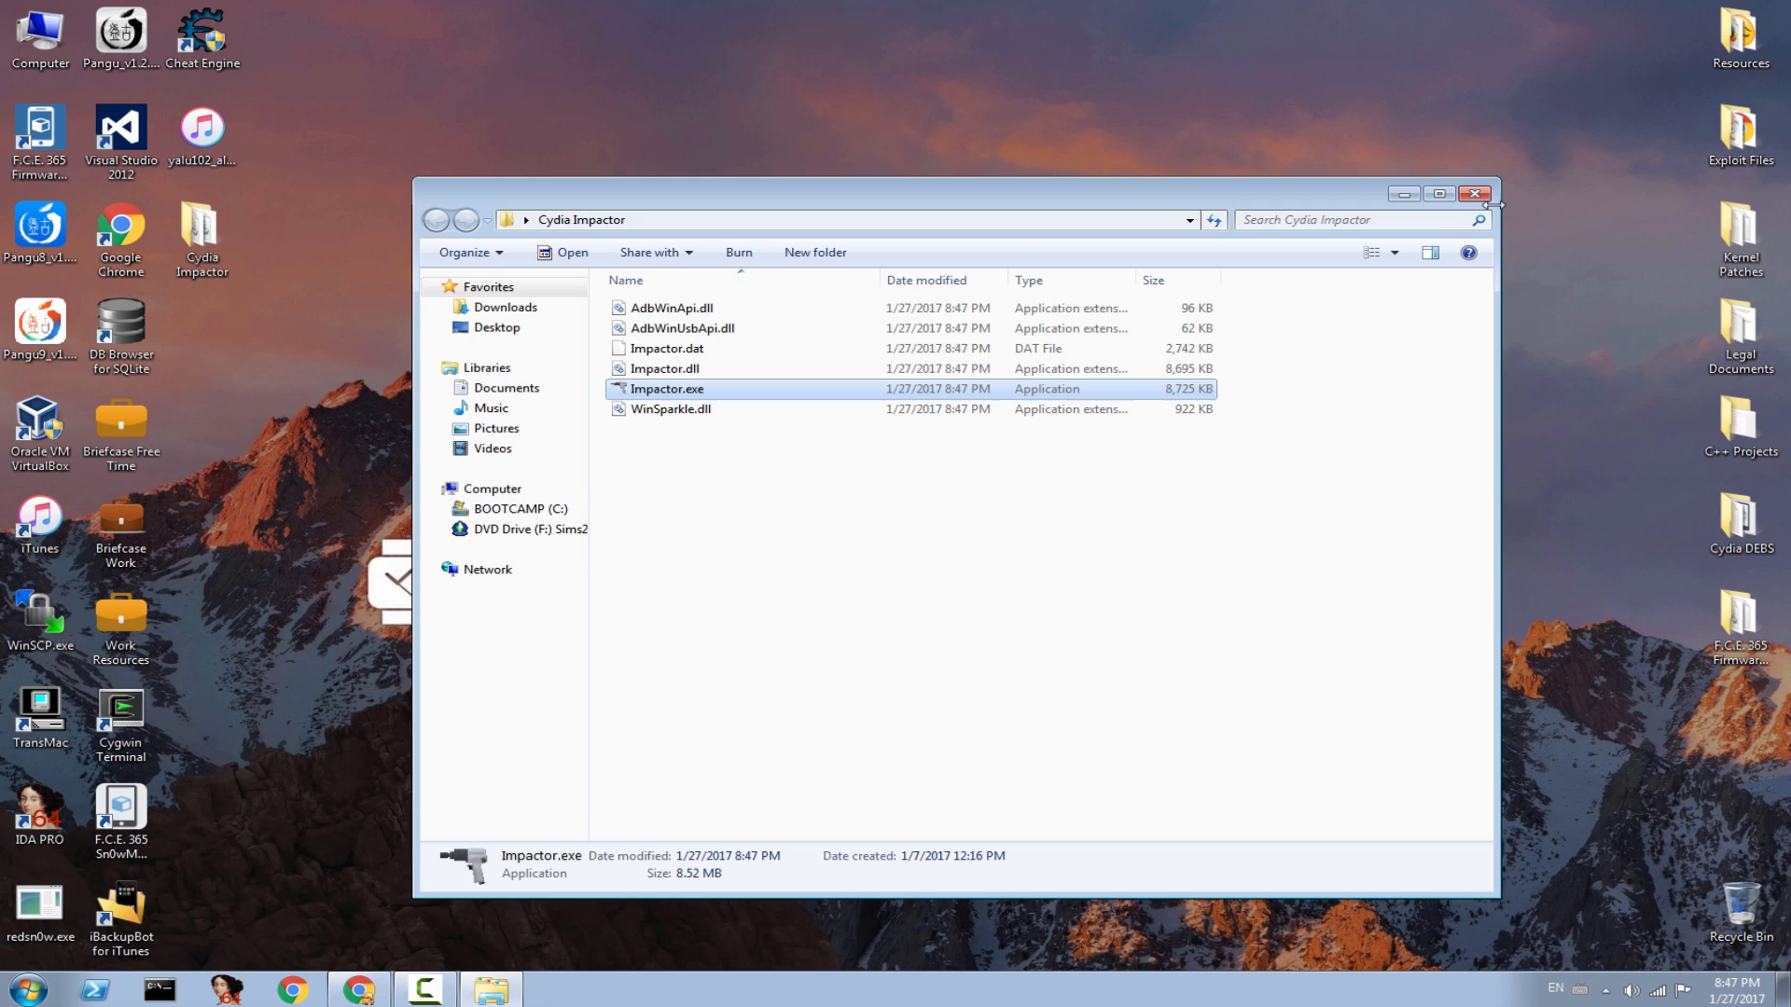
{"action": "double_click", "coordinate": [668, 388]}
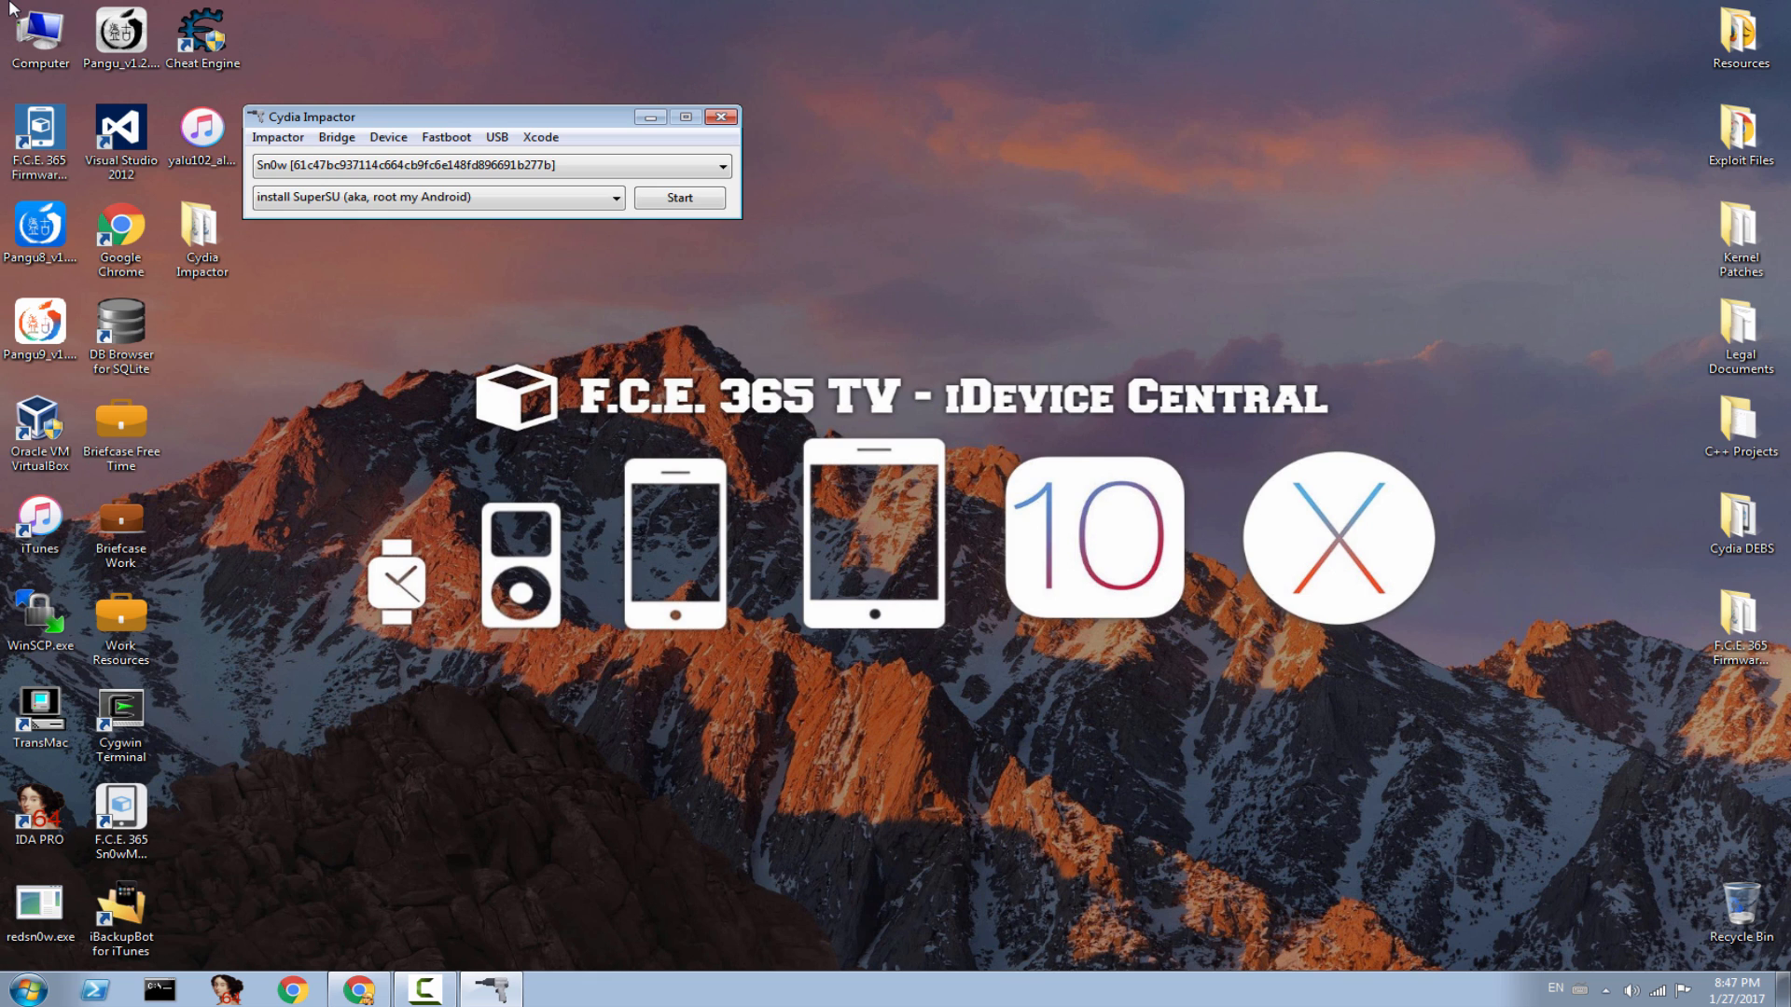
Position the Impactor window and drop the yalu102 IPA onto it to start installing to the iPhone
{"action": "left_click", "coordinate": [40, 34]}
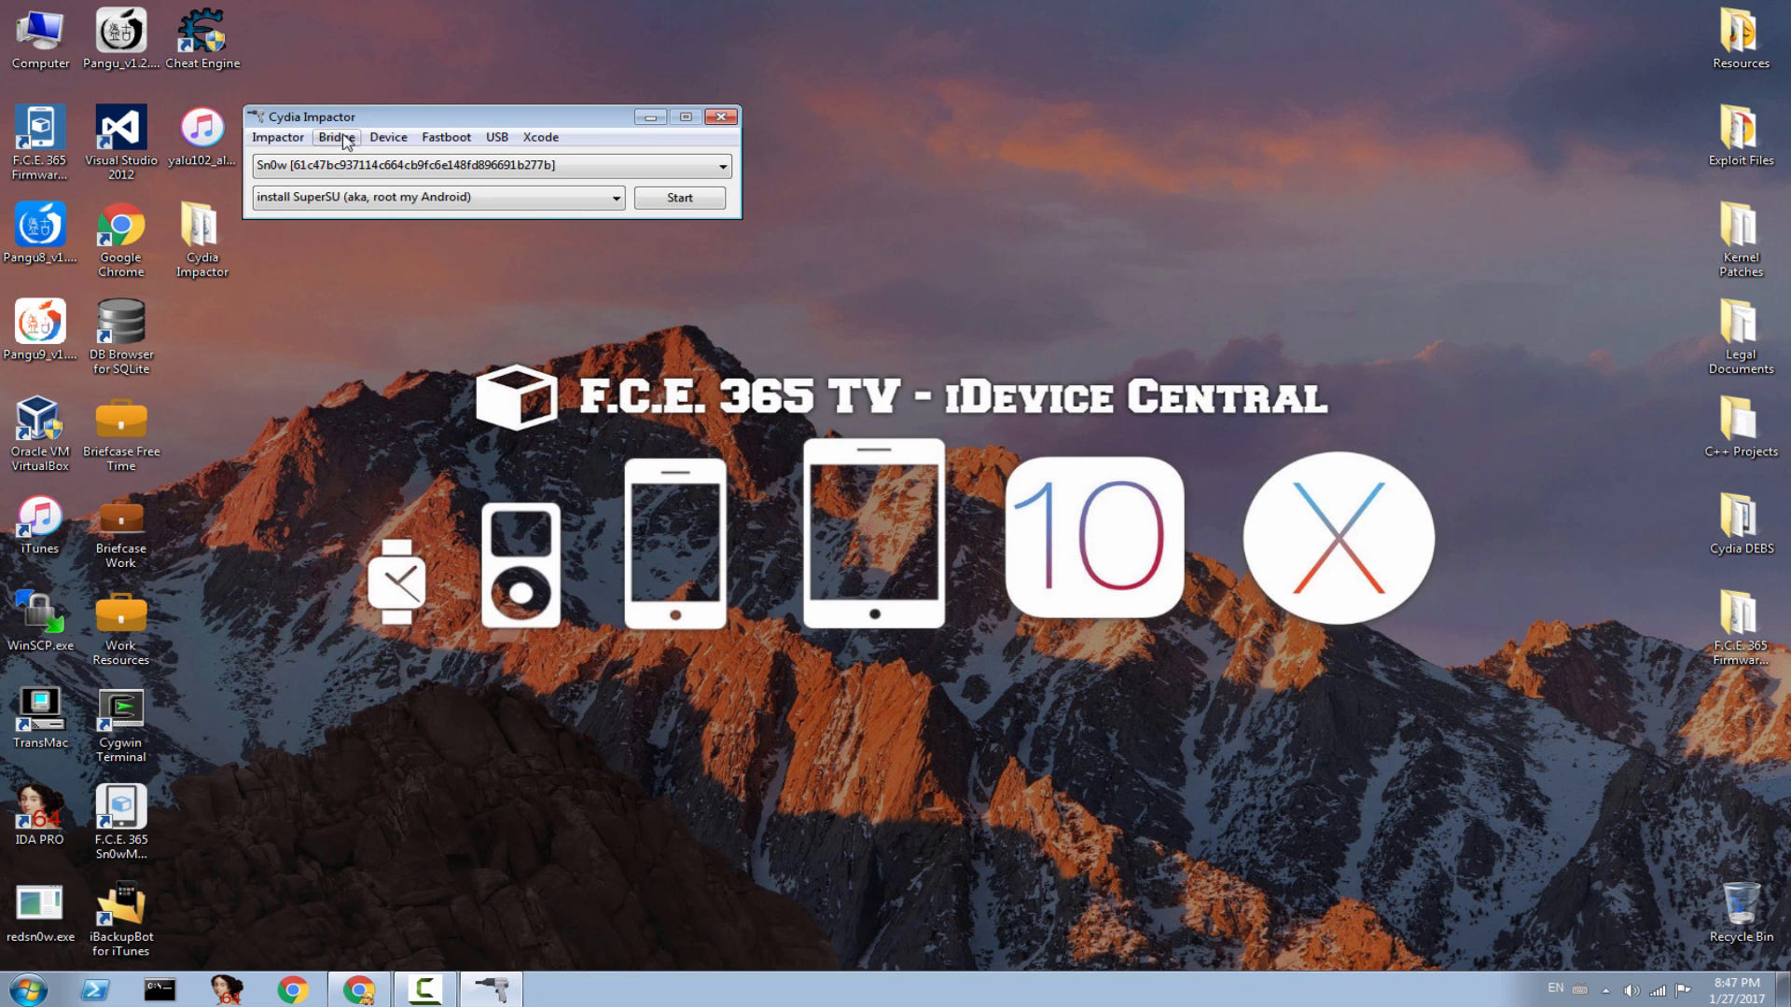
{"action": "left_click_drag", "start_coordinate": [332, 115], "coordinate": [571, 150]}
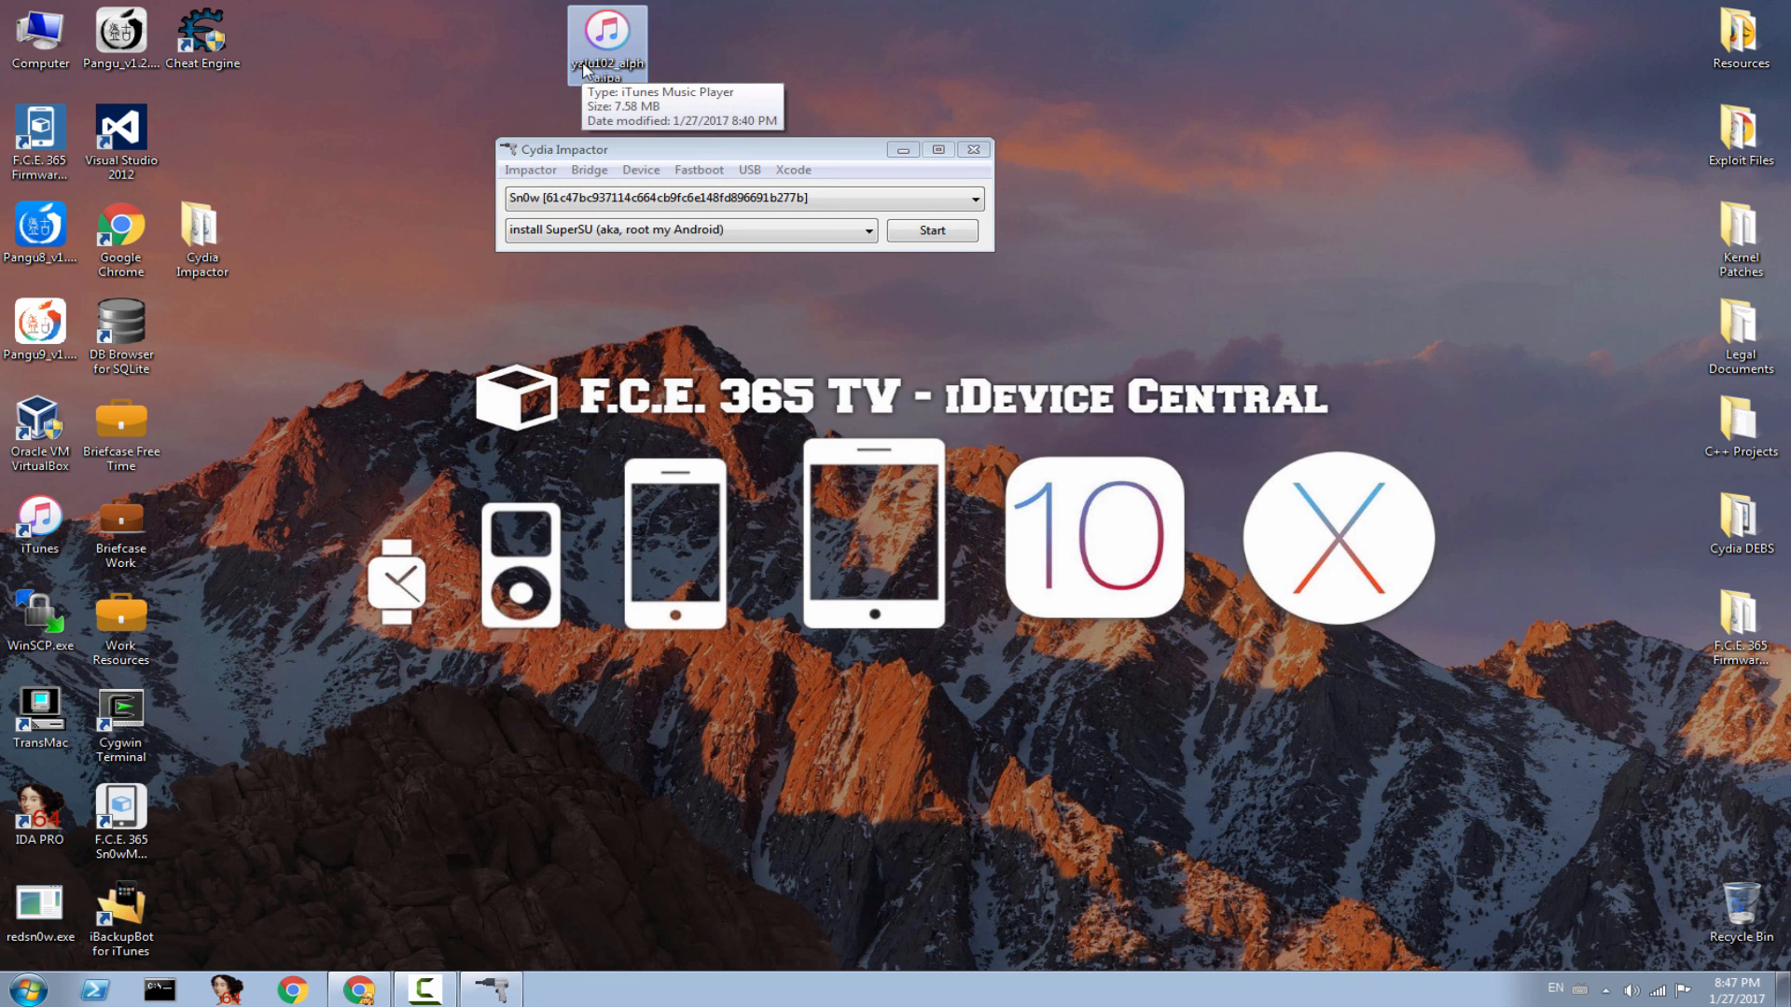
{"action": "left_click", "coordinate": [929, 229]}
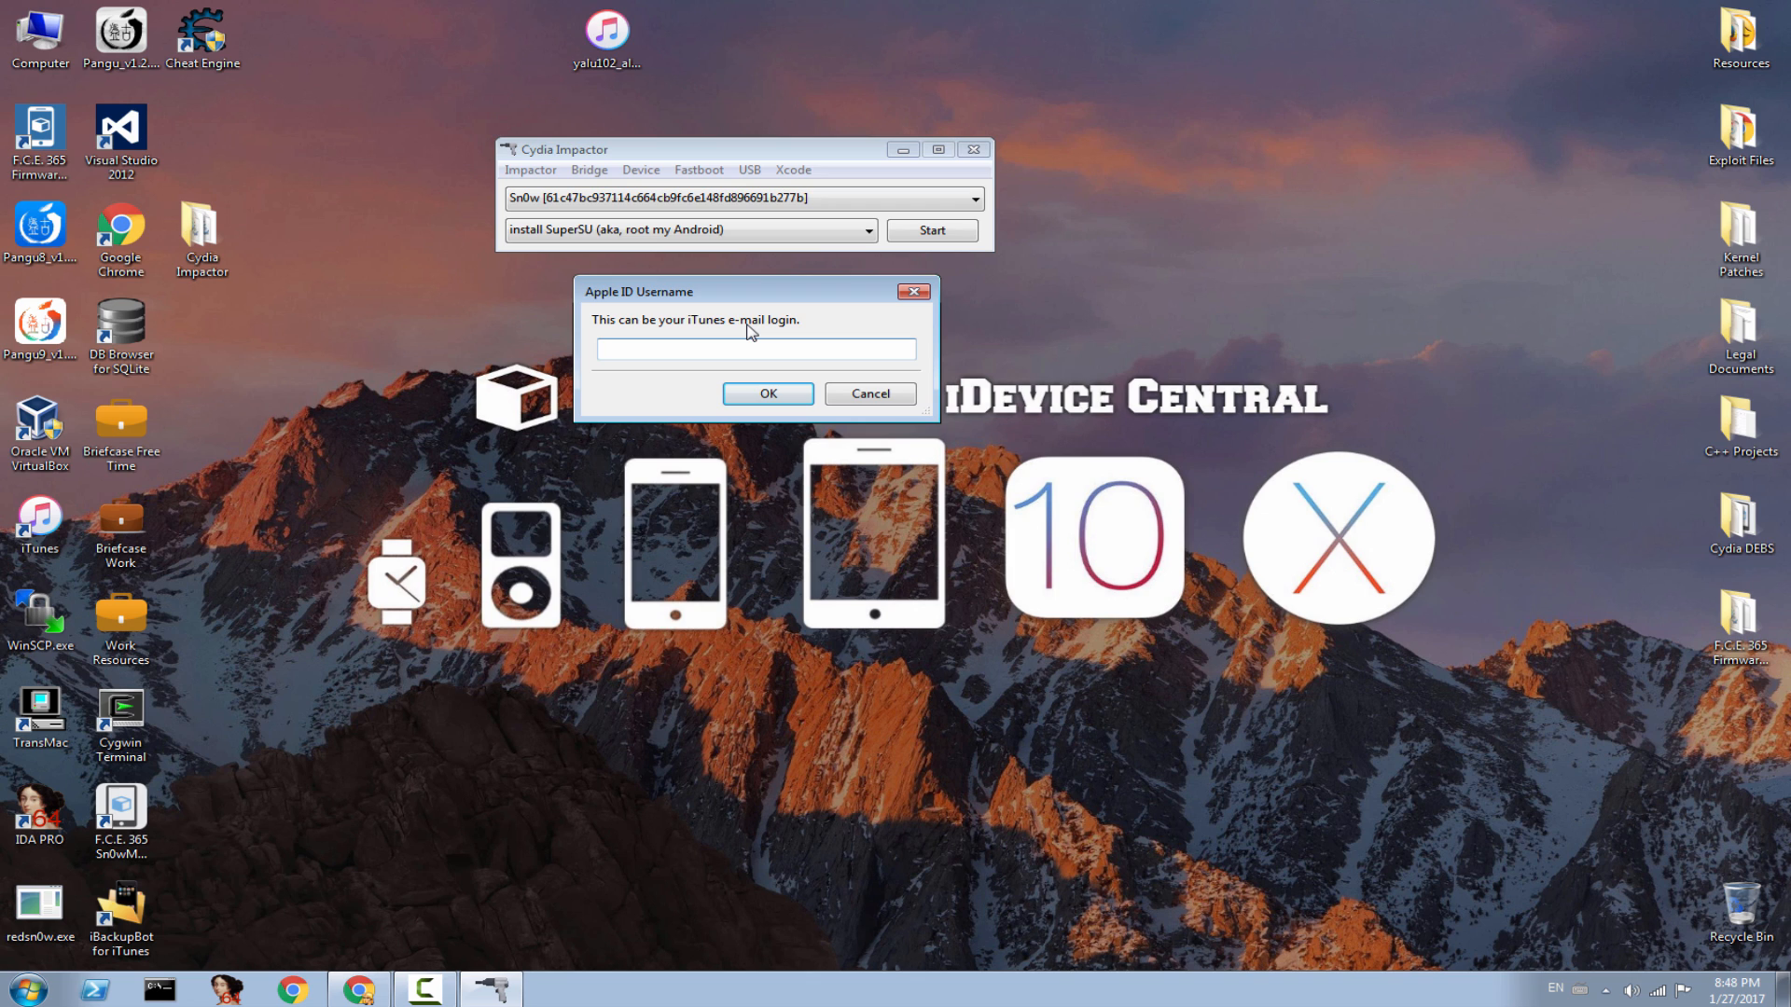
Supply the Apple ID username and password in the Impactor sign-in prompts
{"action": "left_click", "coordinate": [752, 349]}
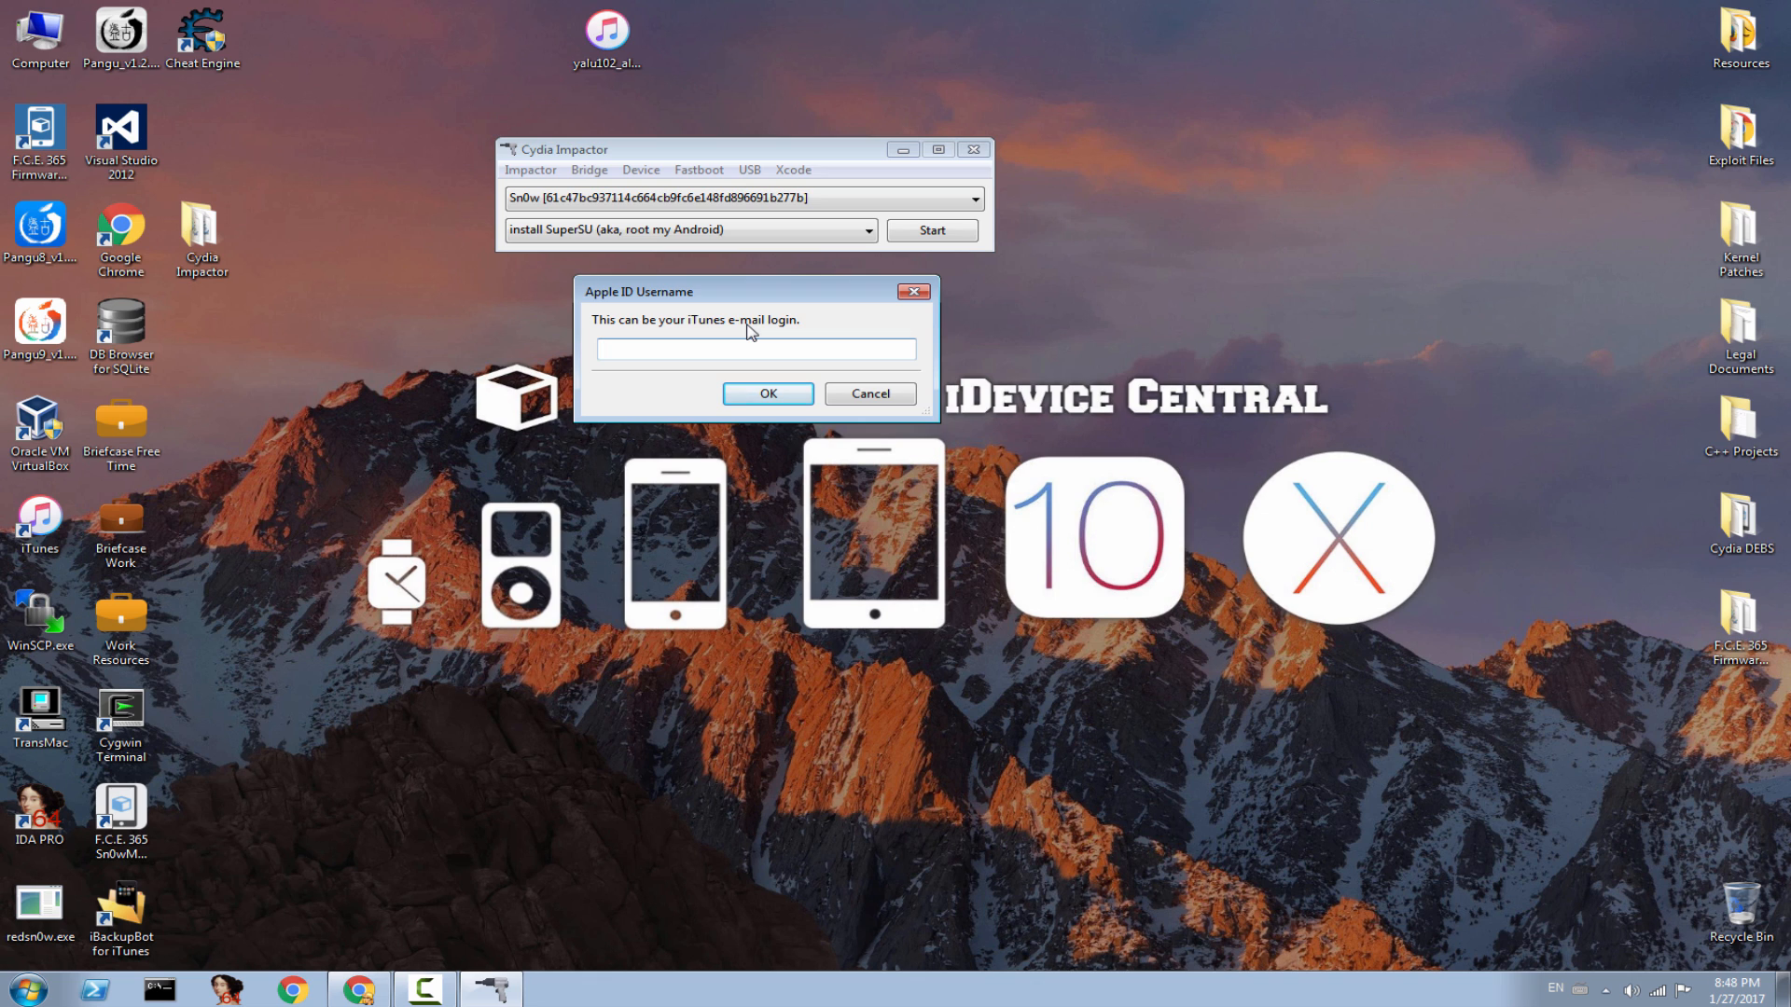
{"action": "left_click", "coordinate": [754, 349]}
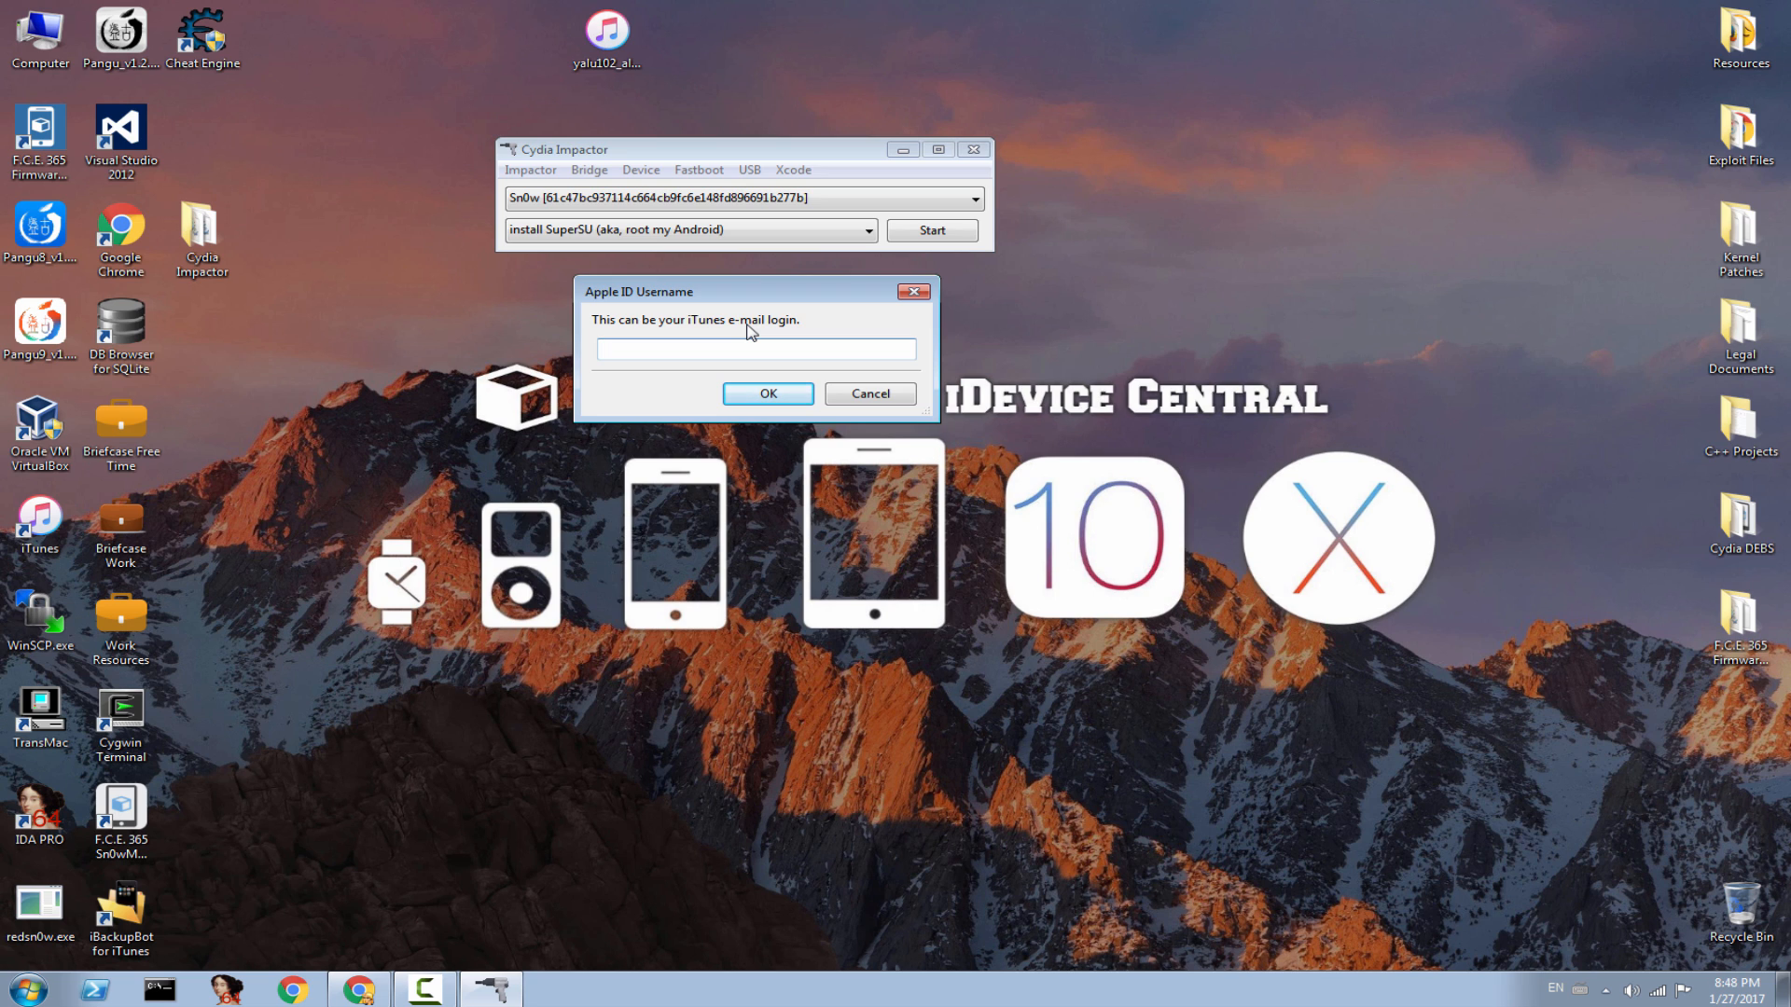
{"action": "left_click", "coordinate": [752, 348]}
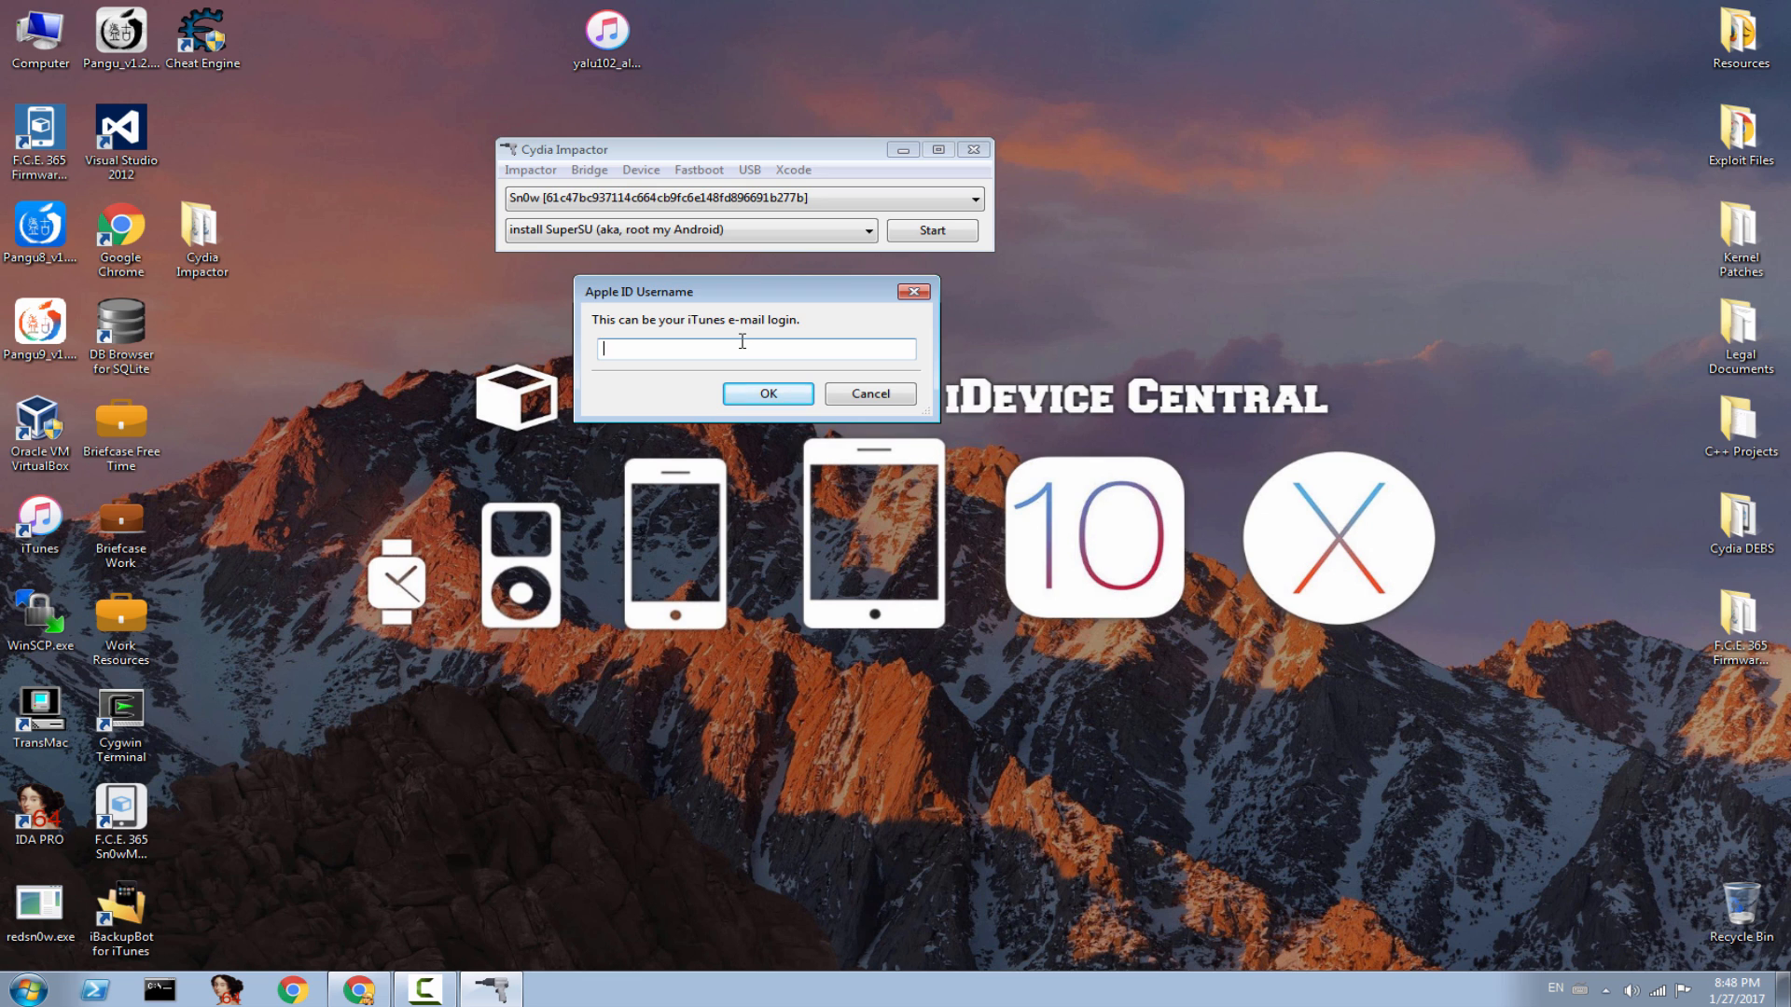
{"action": "left_click", "coordinate": [868, 393]}
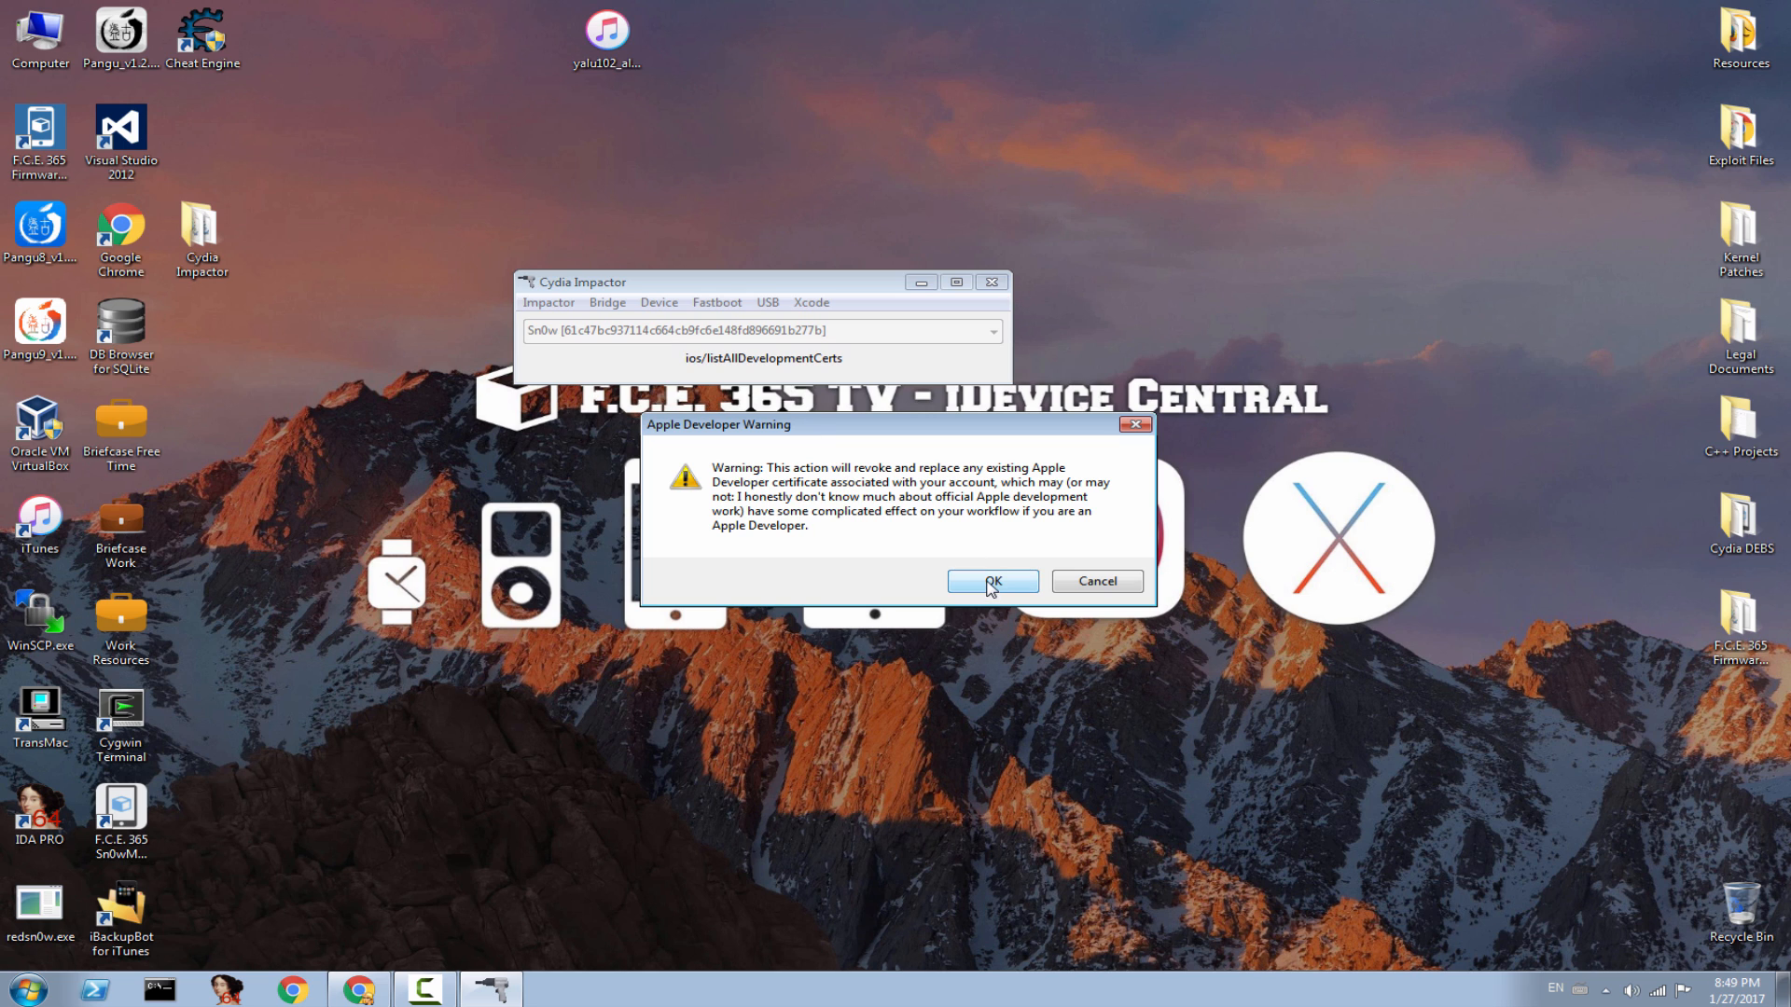
Accept the Apple Developer certificate warning, wait for Complete, and close the Impactor window
{"action": "left_click", "coordinate": [990, 582]}
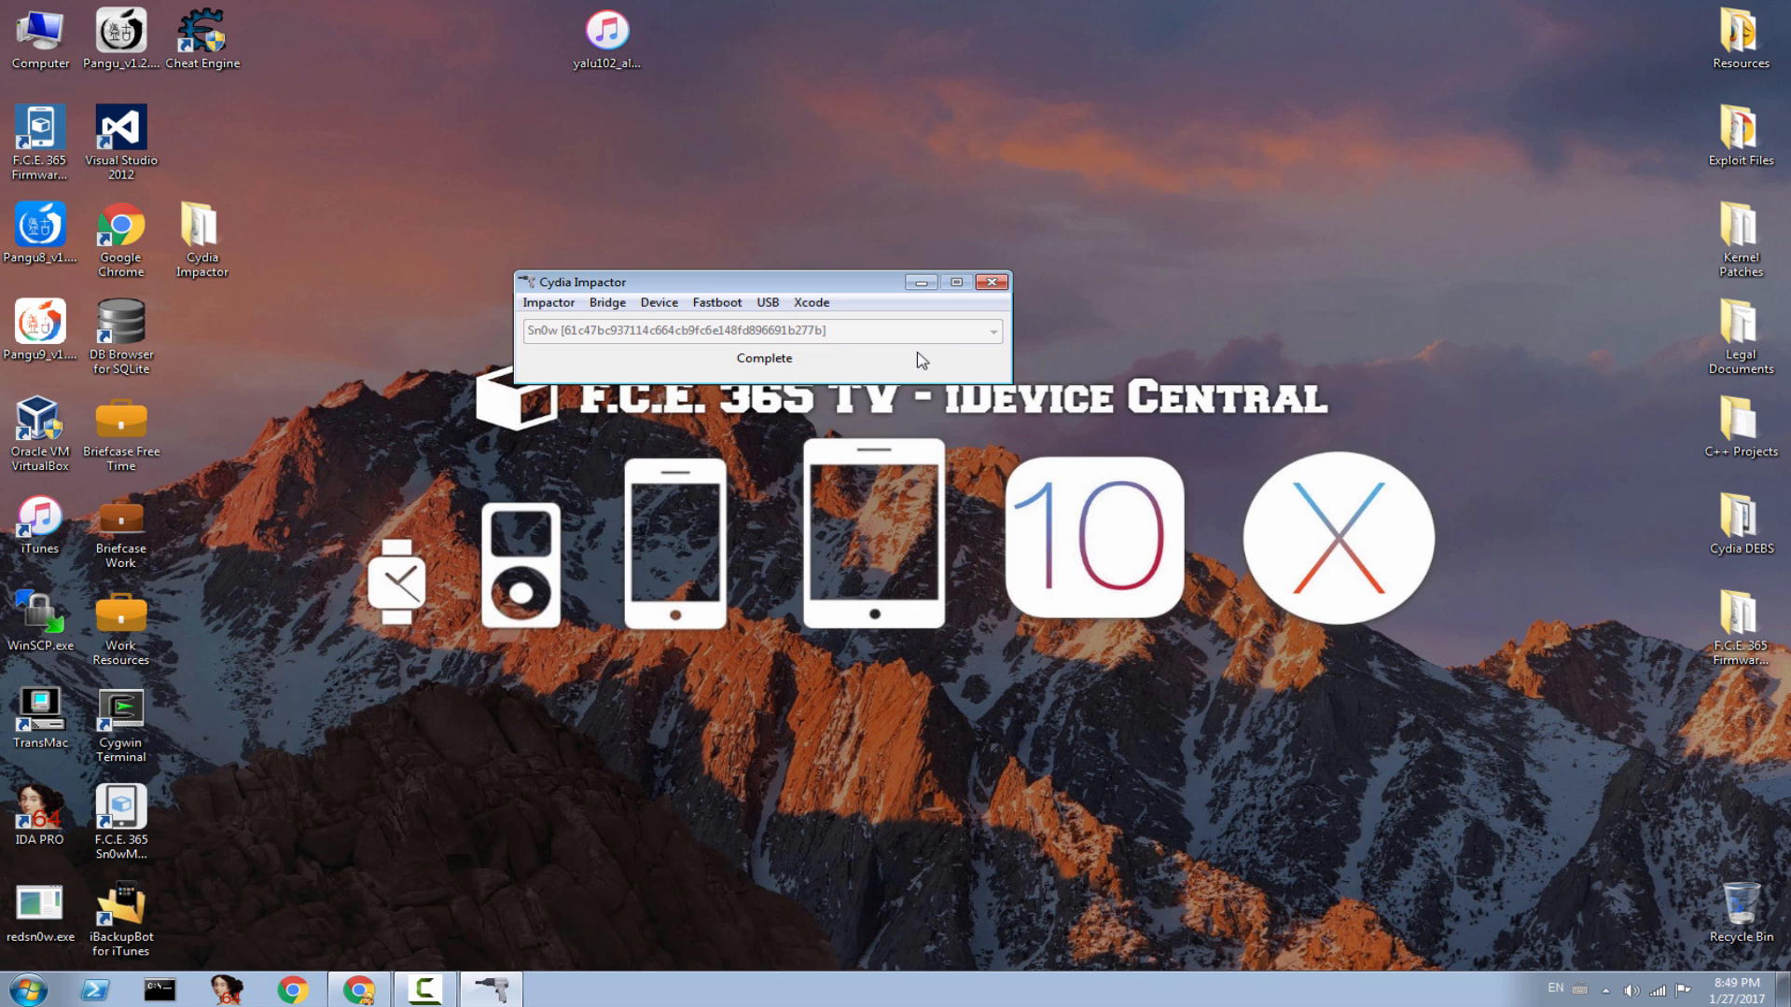
{"action": "left_click", "coordinate": [989, 282]}
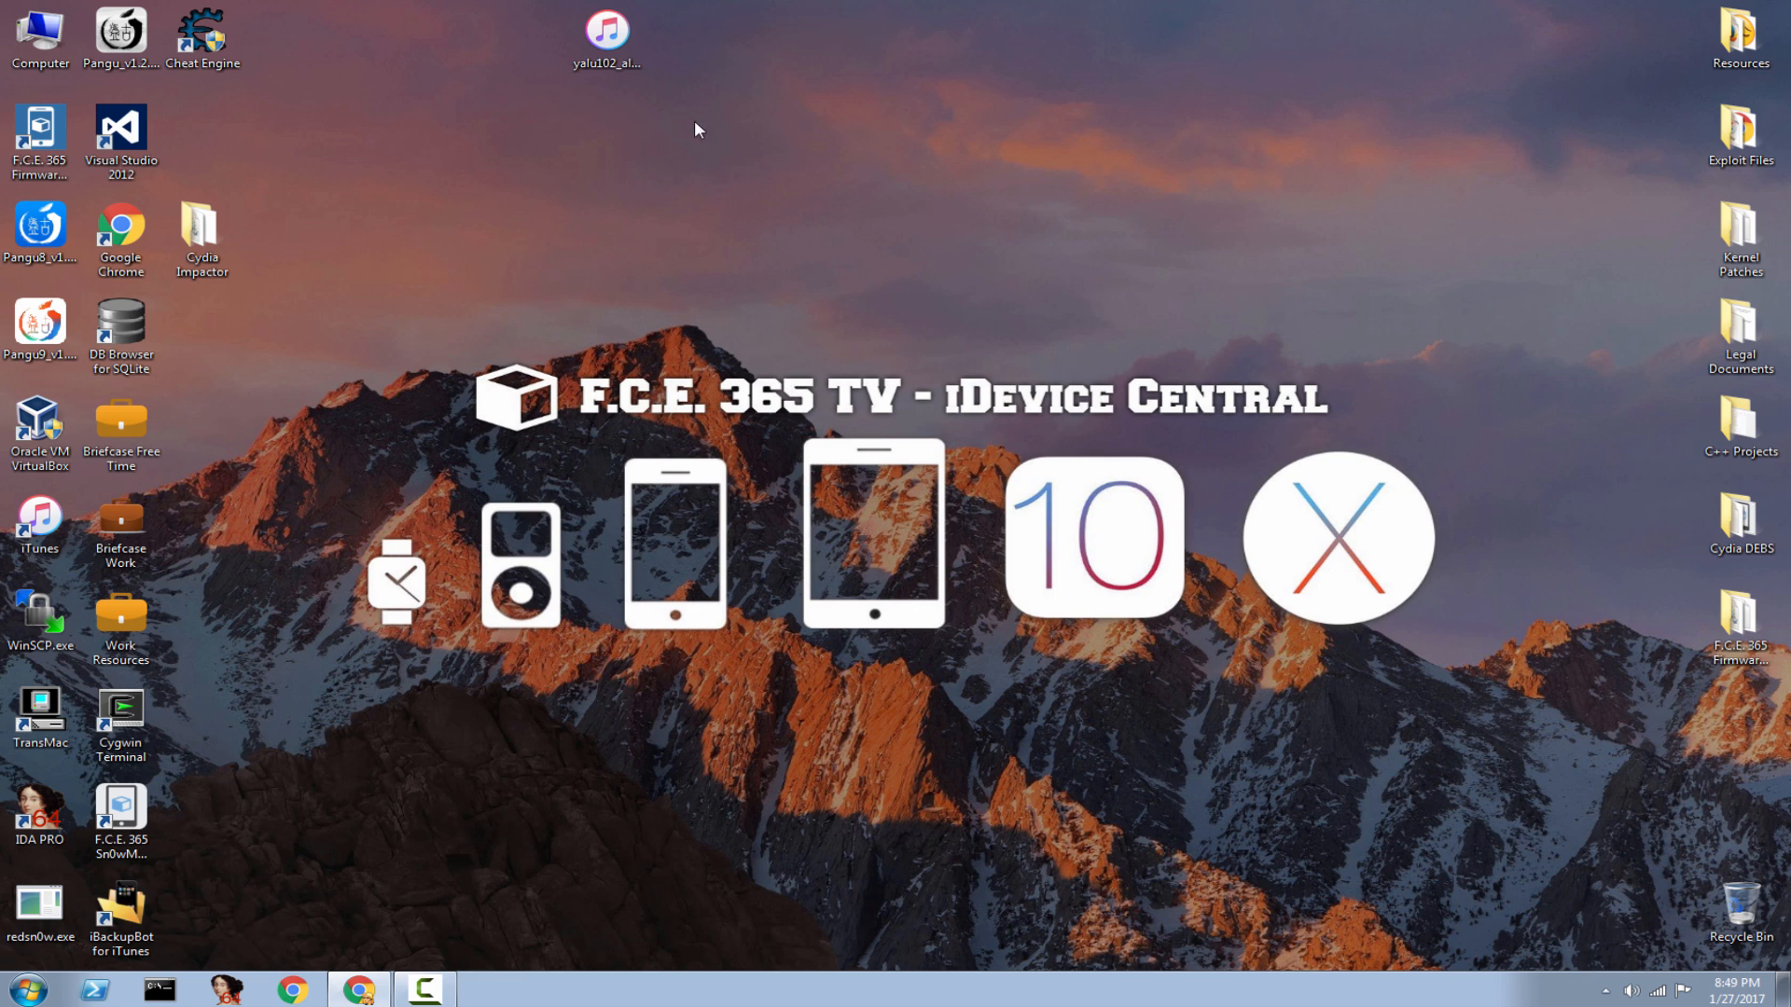
{"action": "left_click_drag", "start_coordinate": [606, 32], "coordinate": [202, 142]}
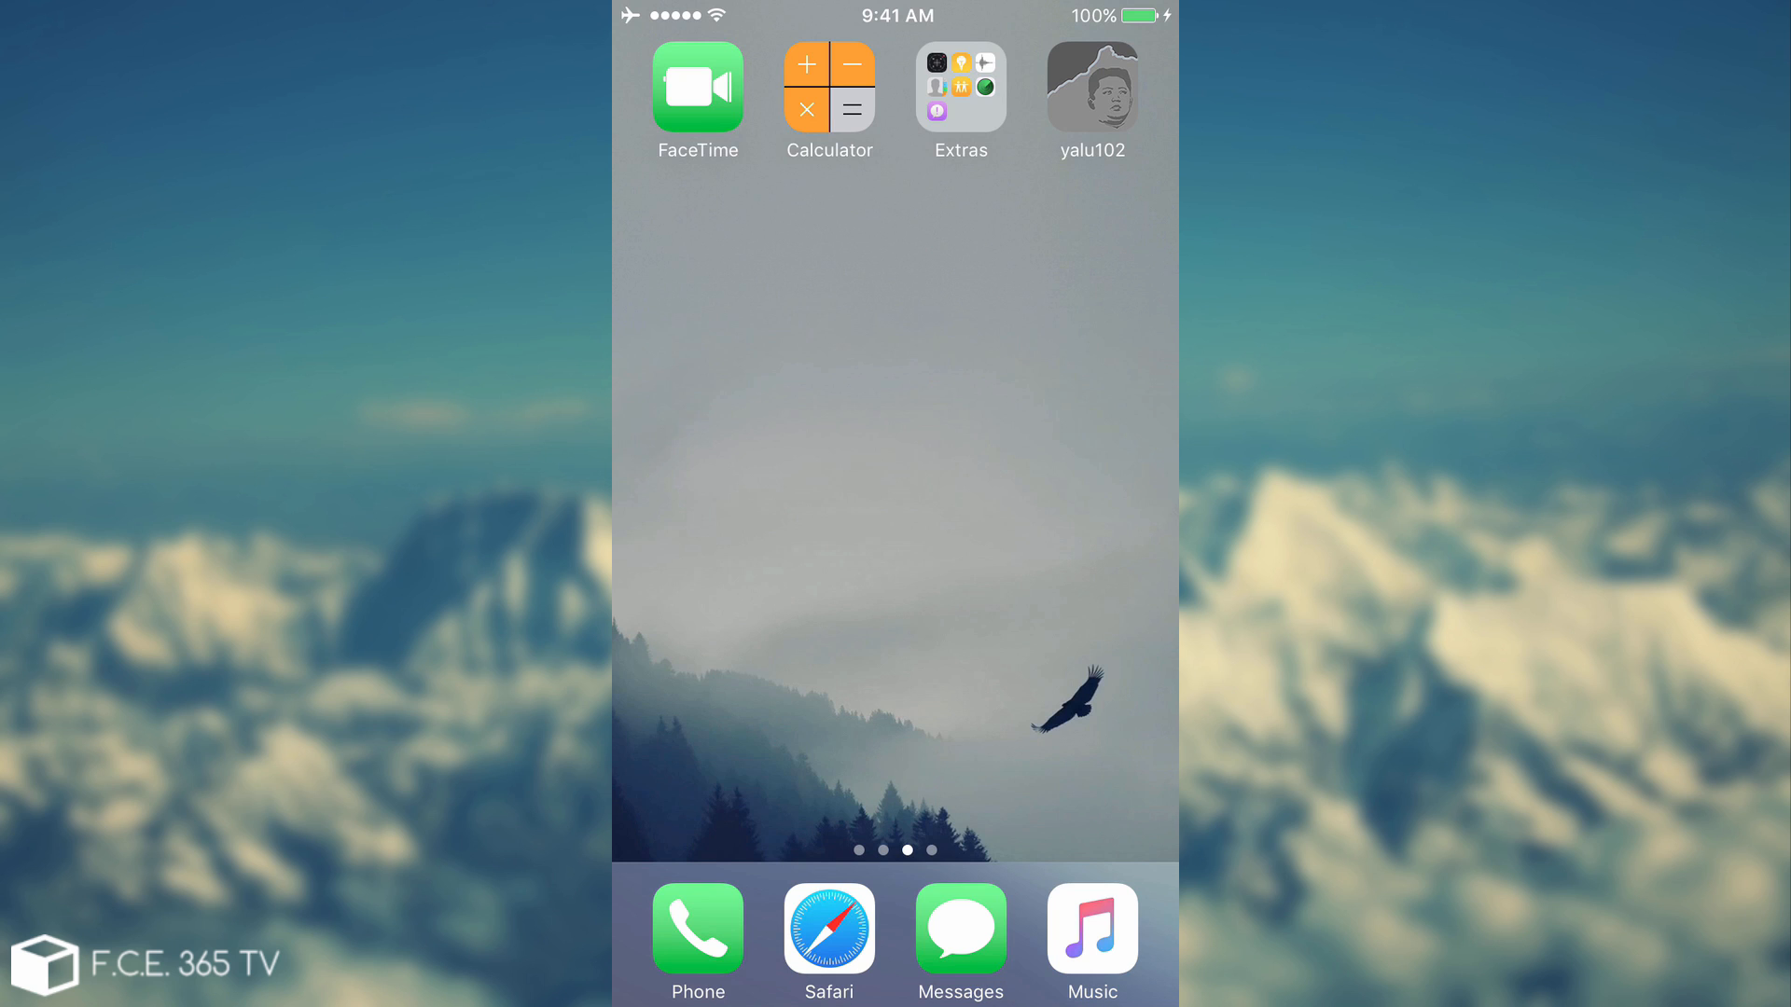
Swipe the iPhone home screen to the page containing the Settings app
{"action": "left_click", "coordinate": [1090, 90]}
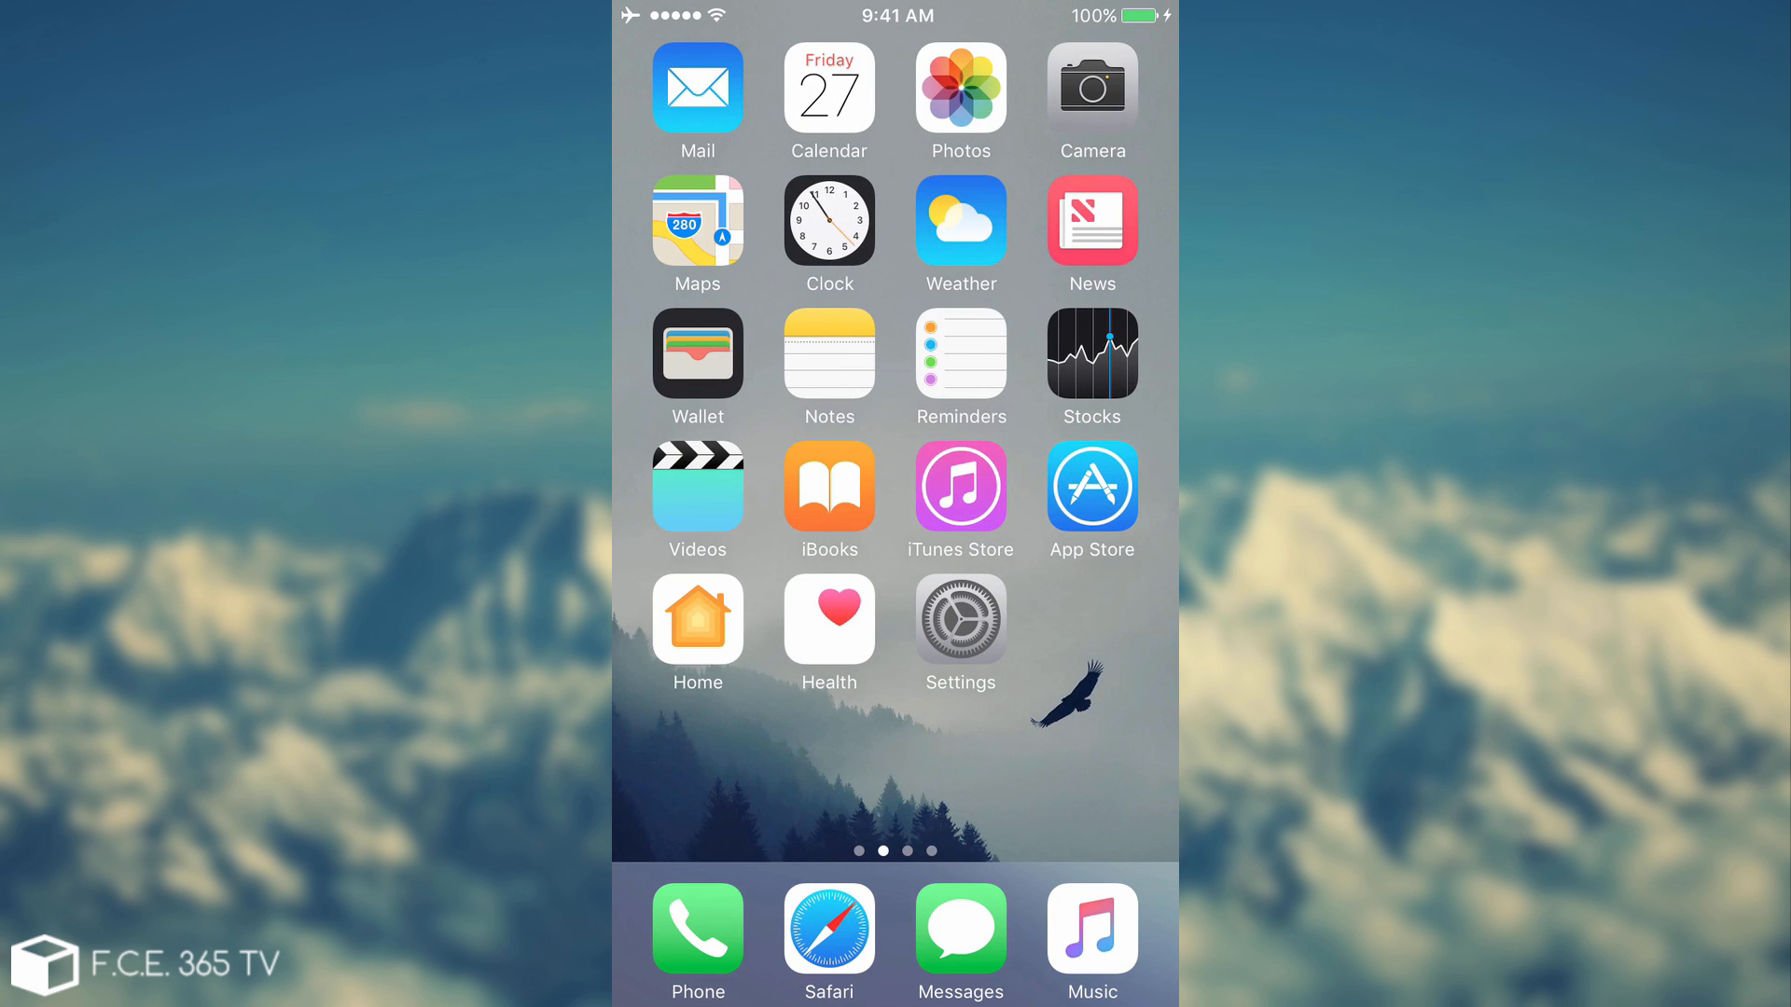
In Settings search 'Pr' for Profiles, reach the developer profile showing yalu102 Verified, and bring up its Delete App prompt
{"action": "left_click", "coordinate": [959, 354]}
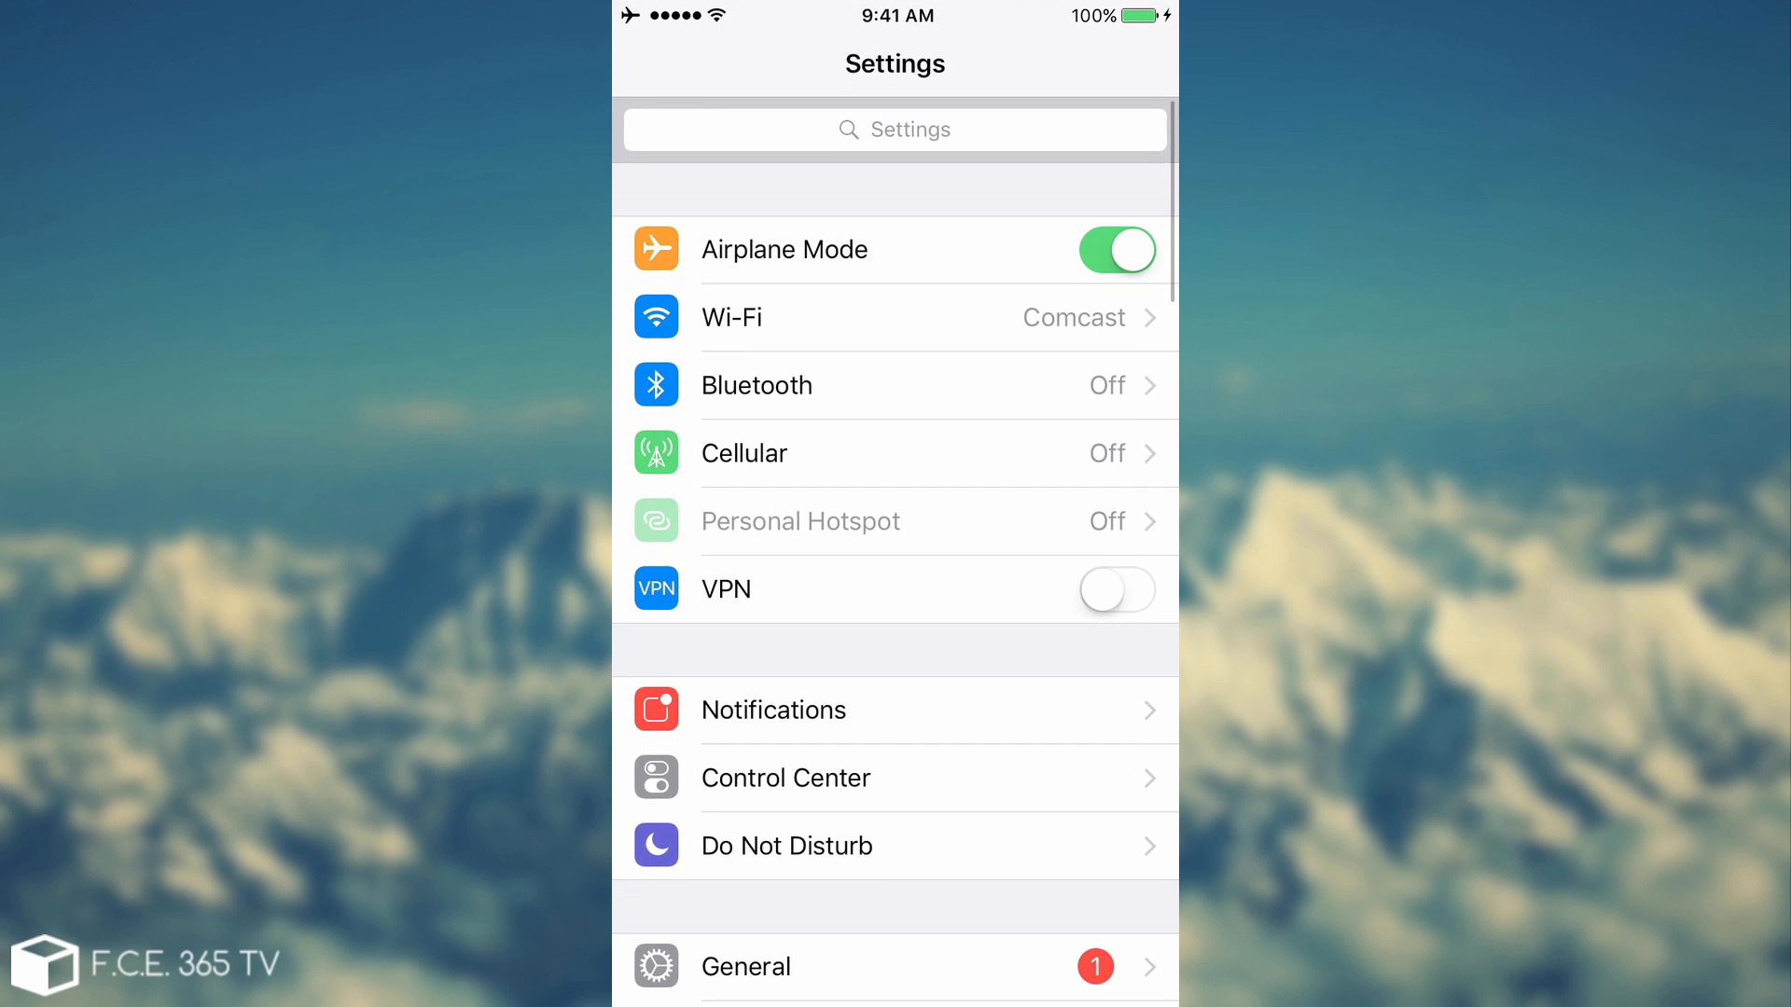
{"action": "type", "text": "P"}
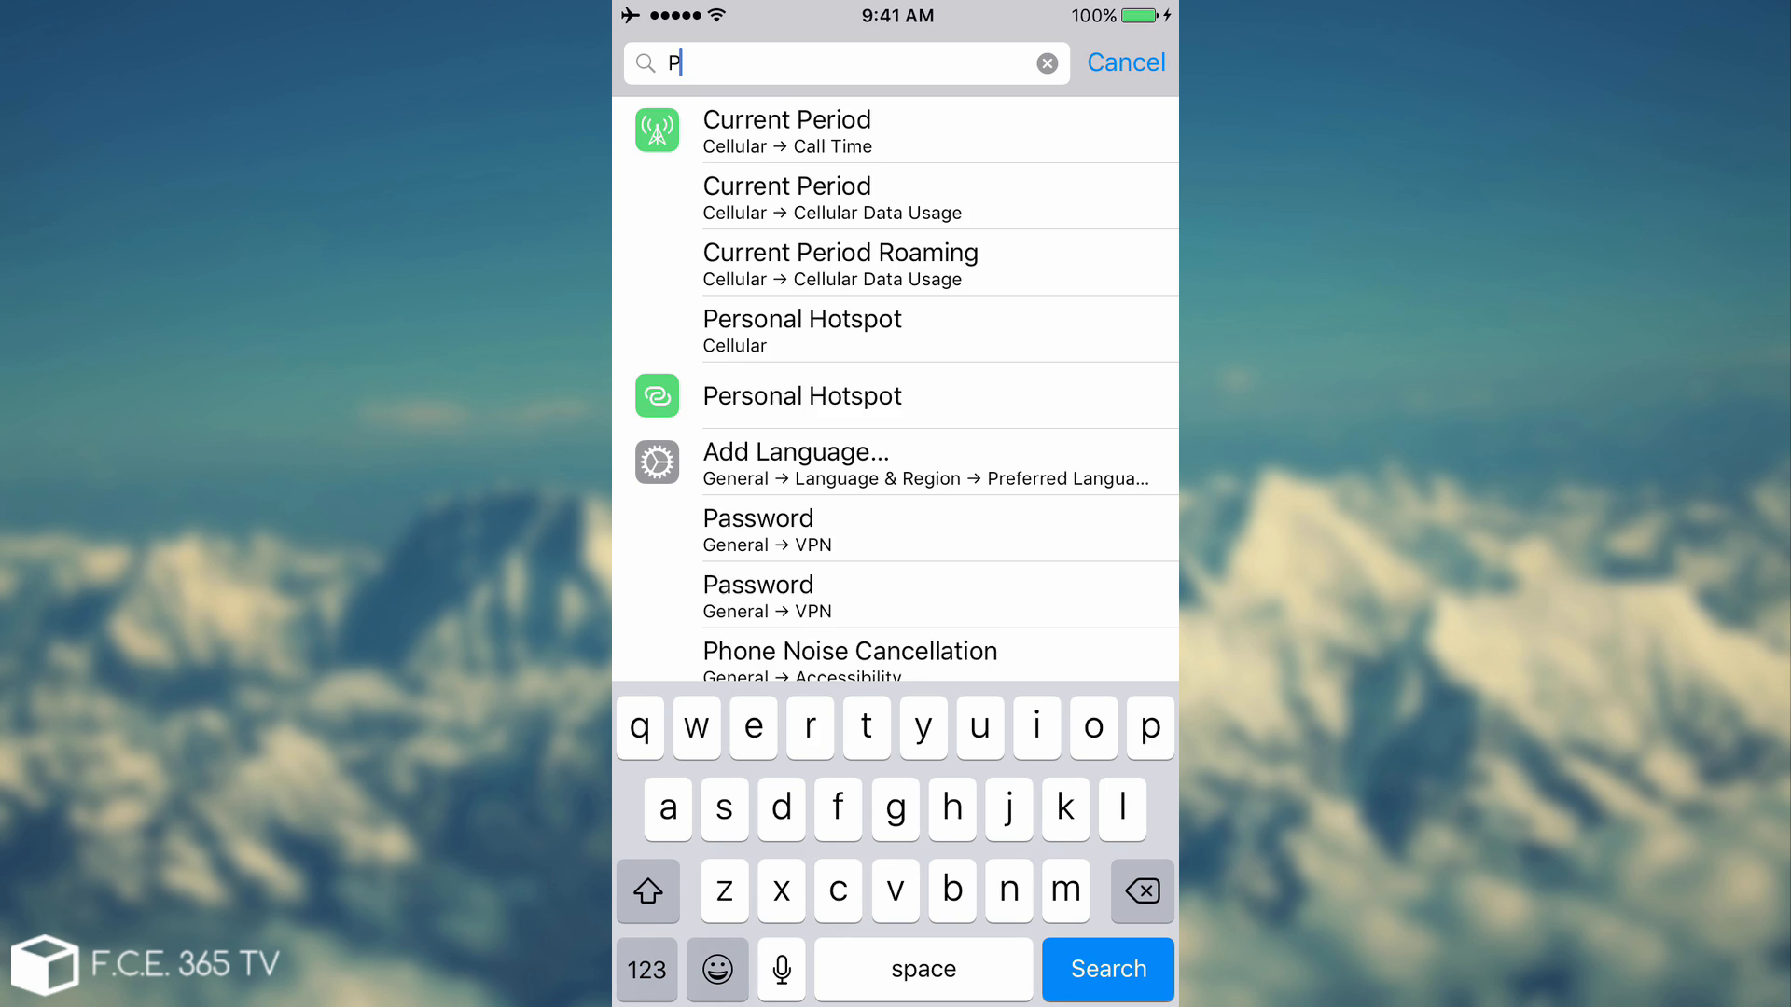
{"action": "type", "text": "r"}
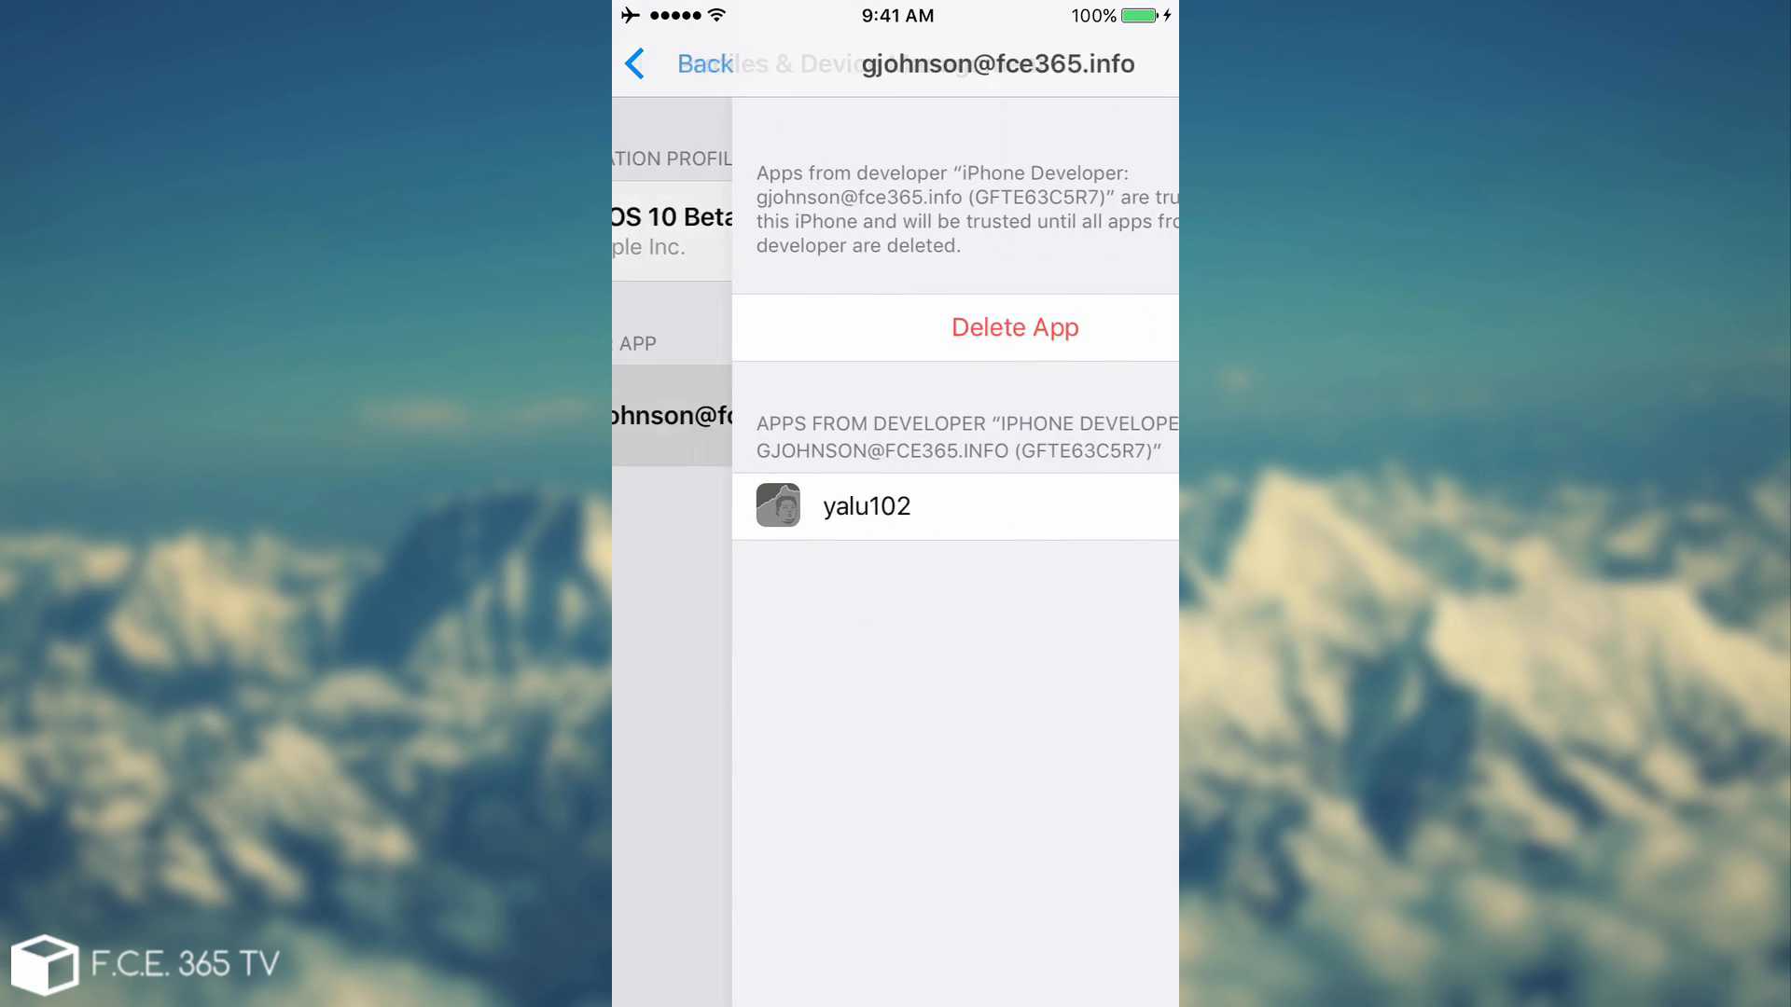
{"action": "left_click", "coordinate": [1015, 328]}
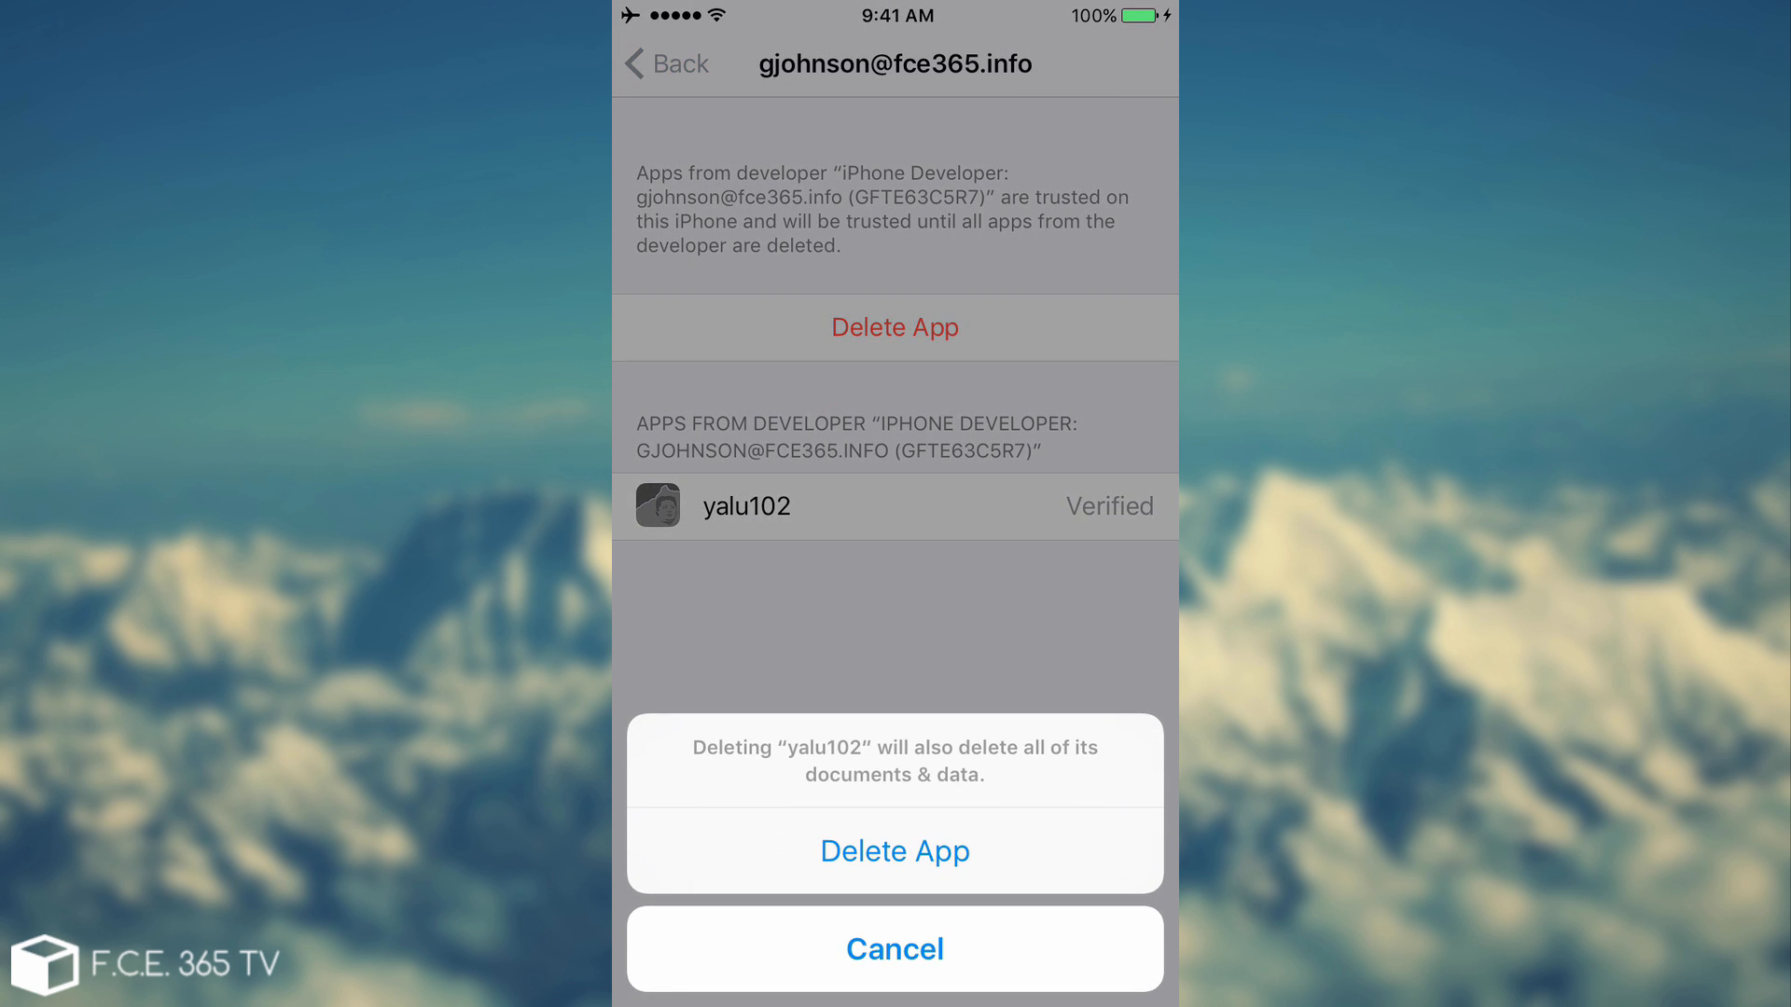